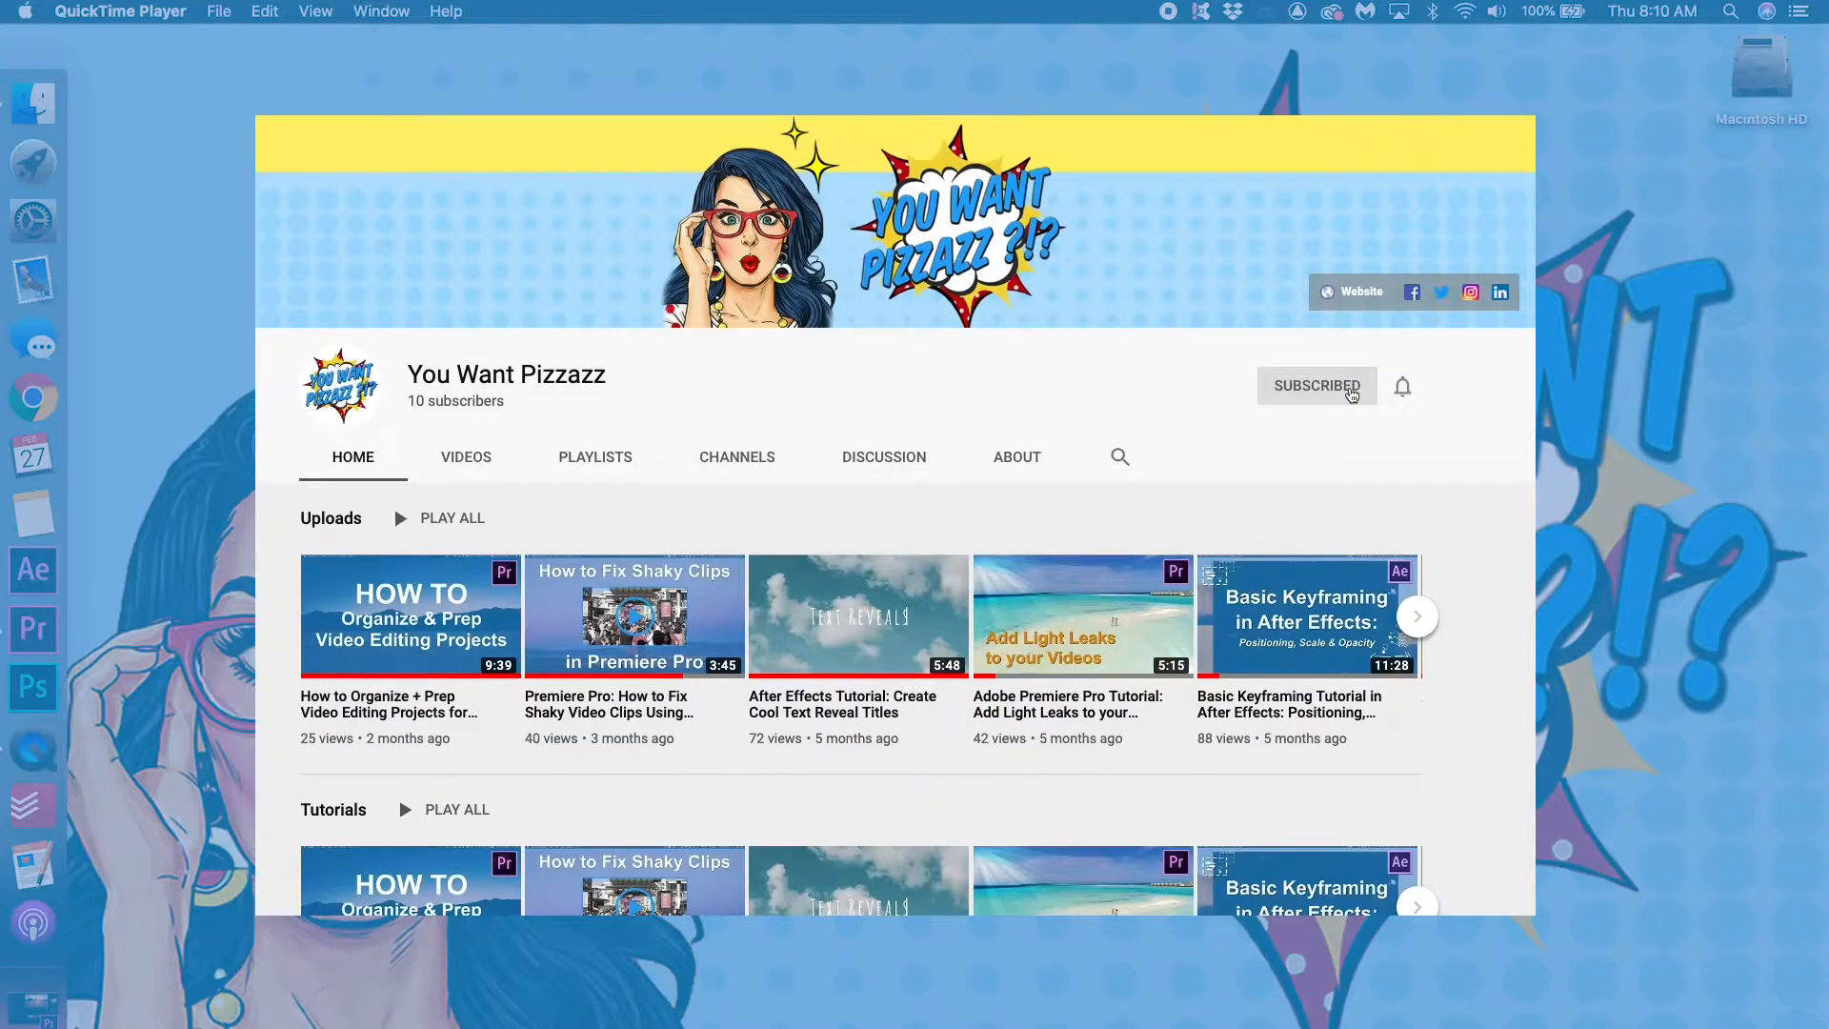
# Close the You Want Pizzazz YouTube channel window and return to the desktop
pyautogui.click(1401, 387)
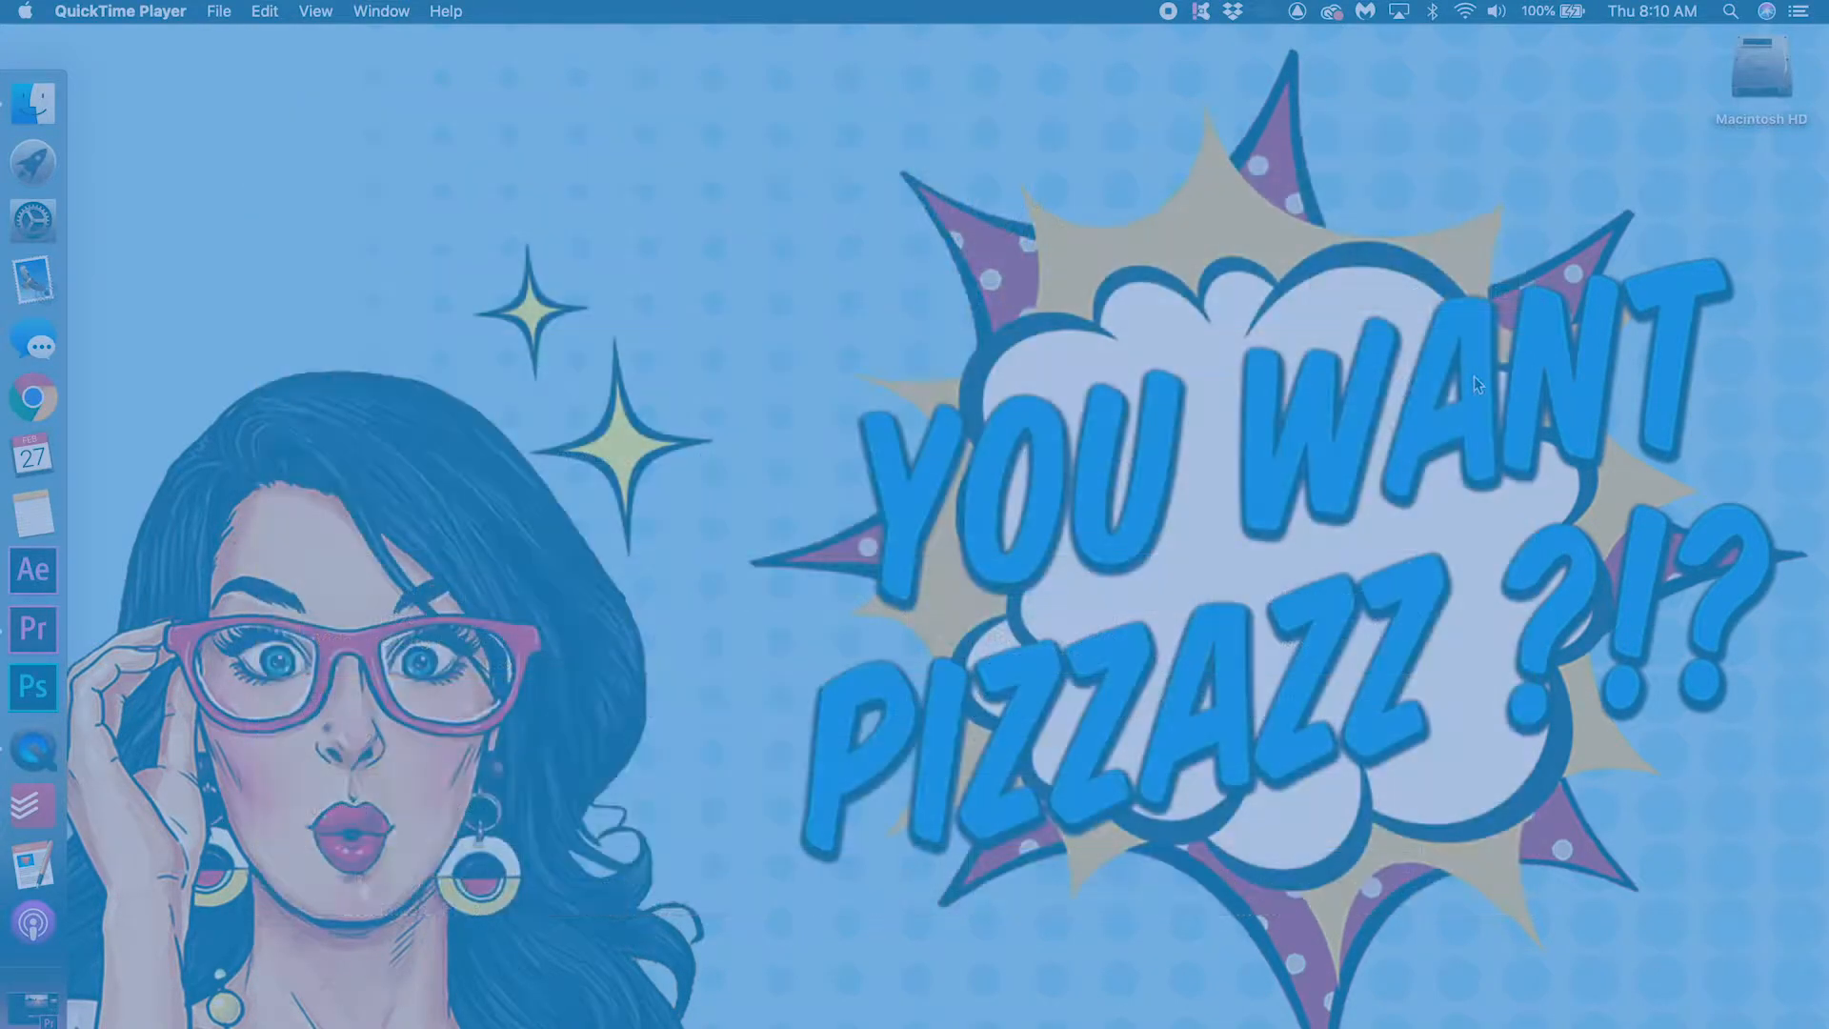
pyautogui.click(32, 629)
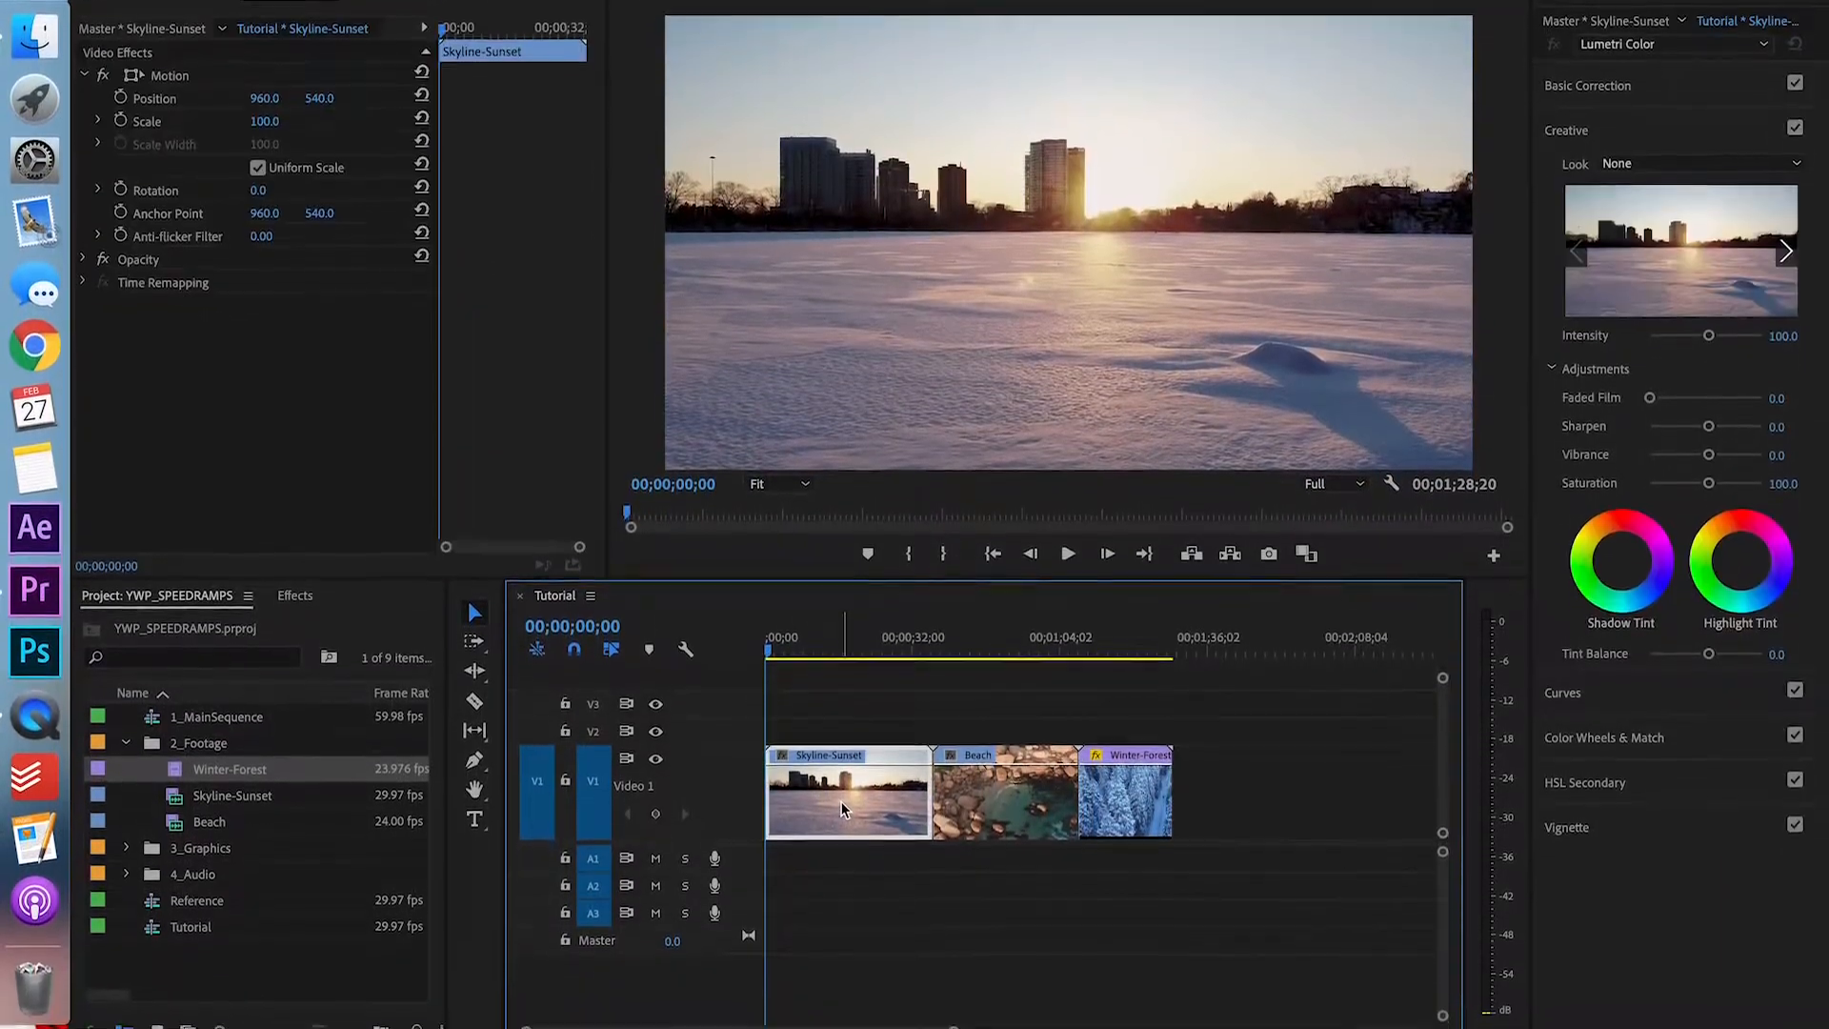
# Show the Time Remapping > Speed keyframe line on the Skyline-Sunset, Beach and Winter-Forest clips
pyautogui.rightClick(846, 793)
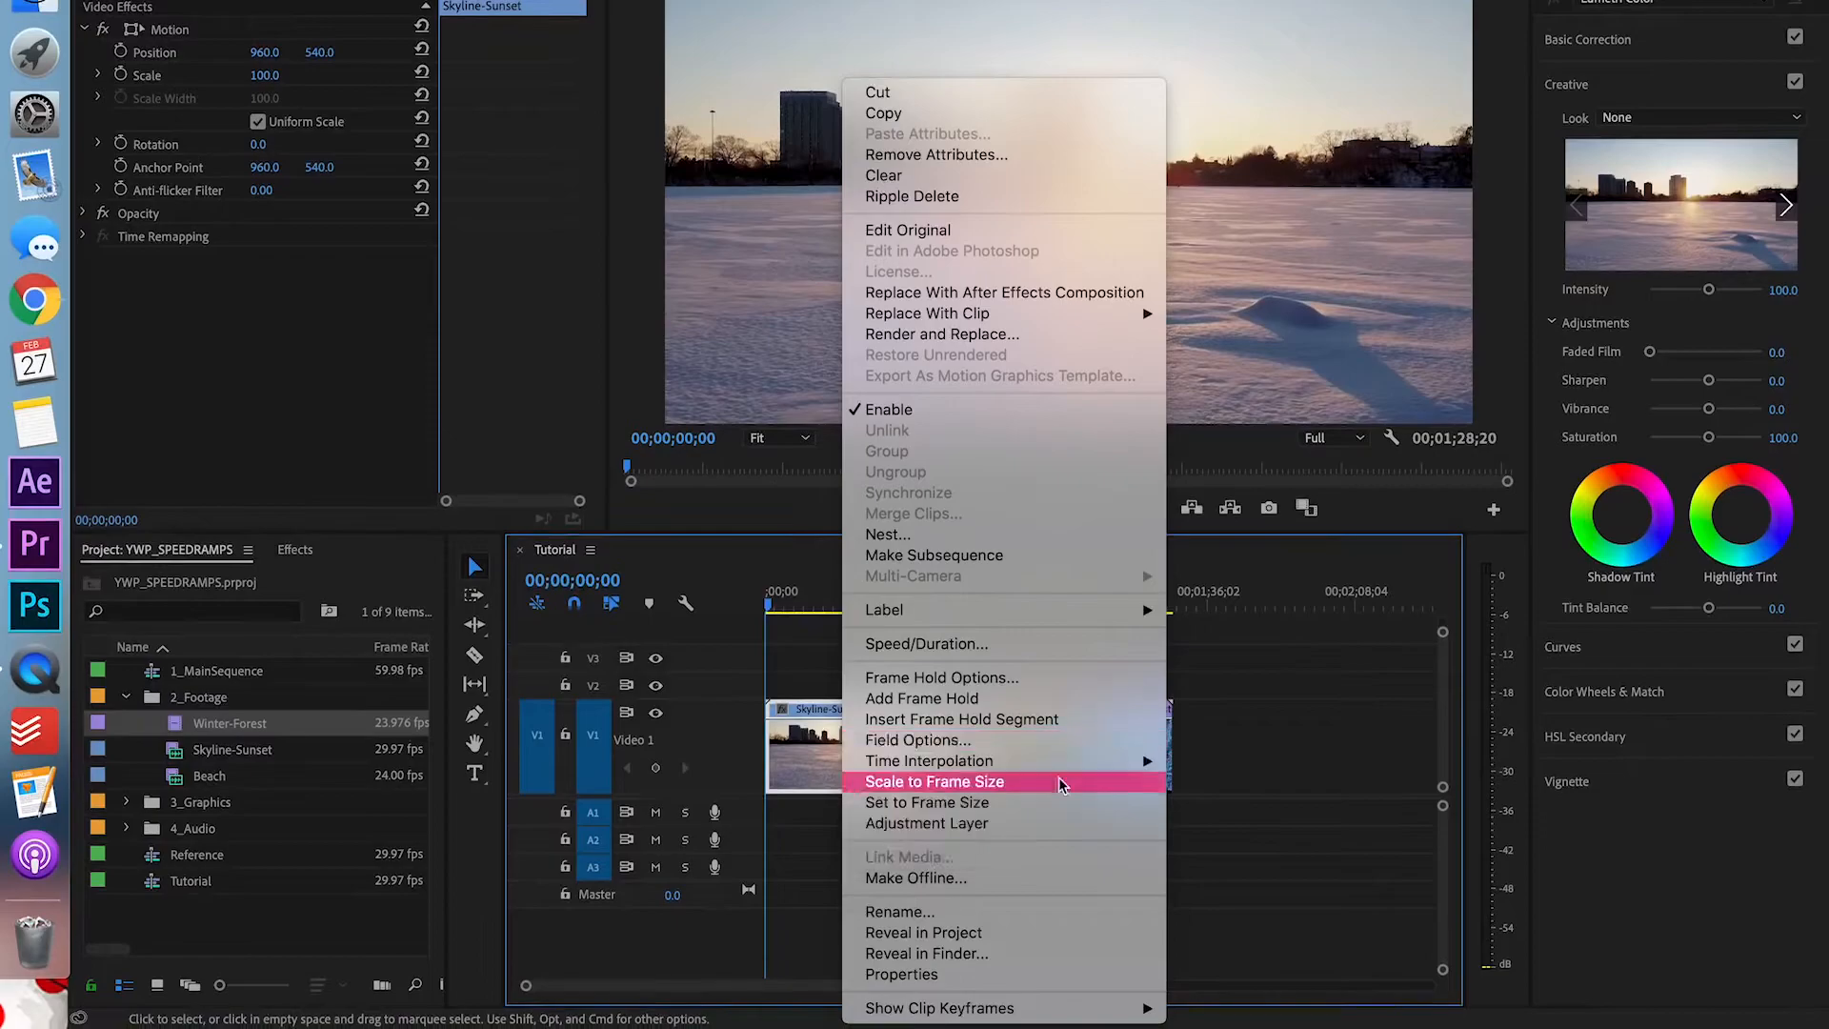
pyautogui.moveTo(937, 1006)
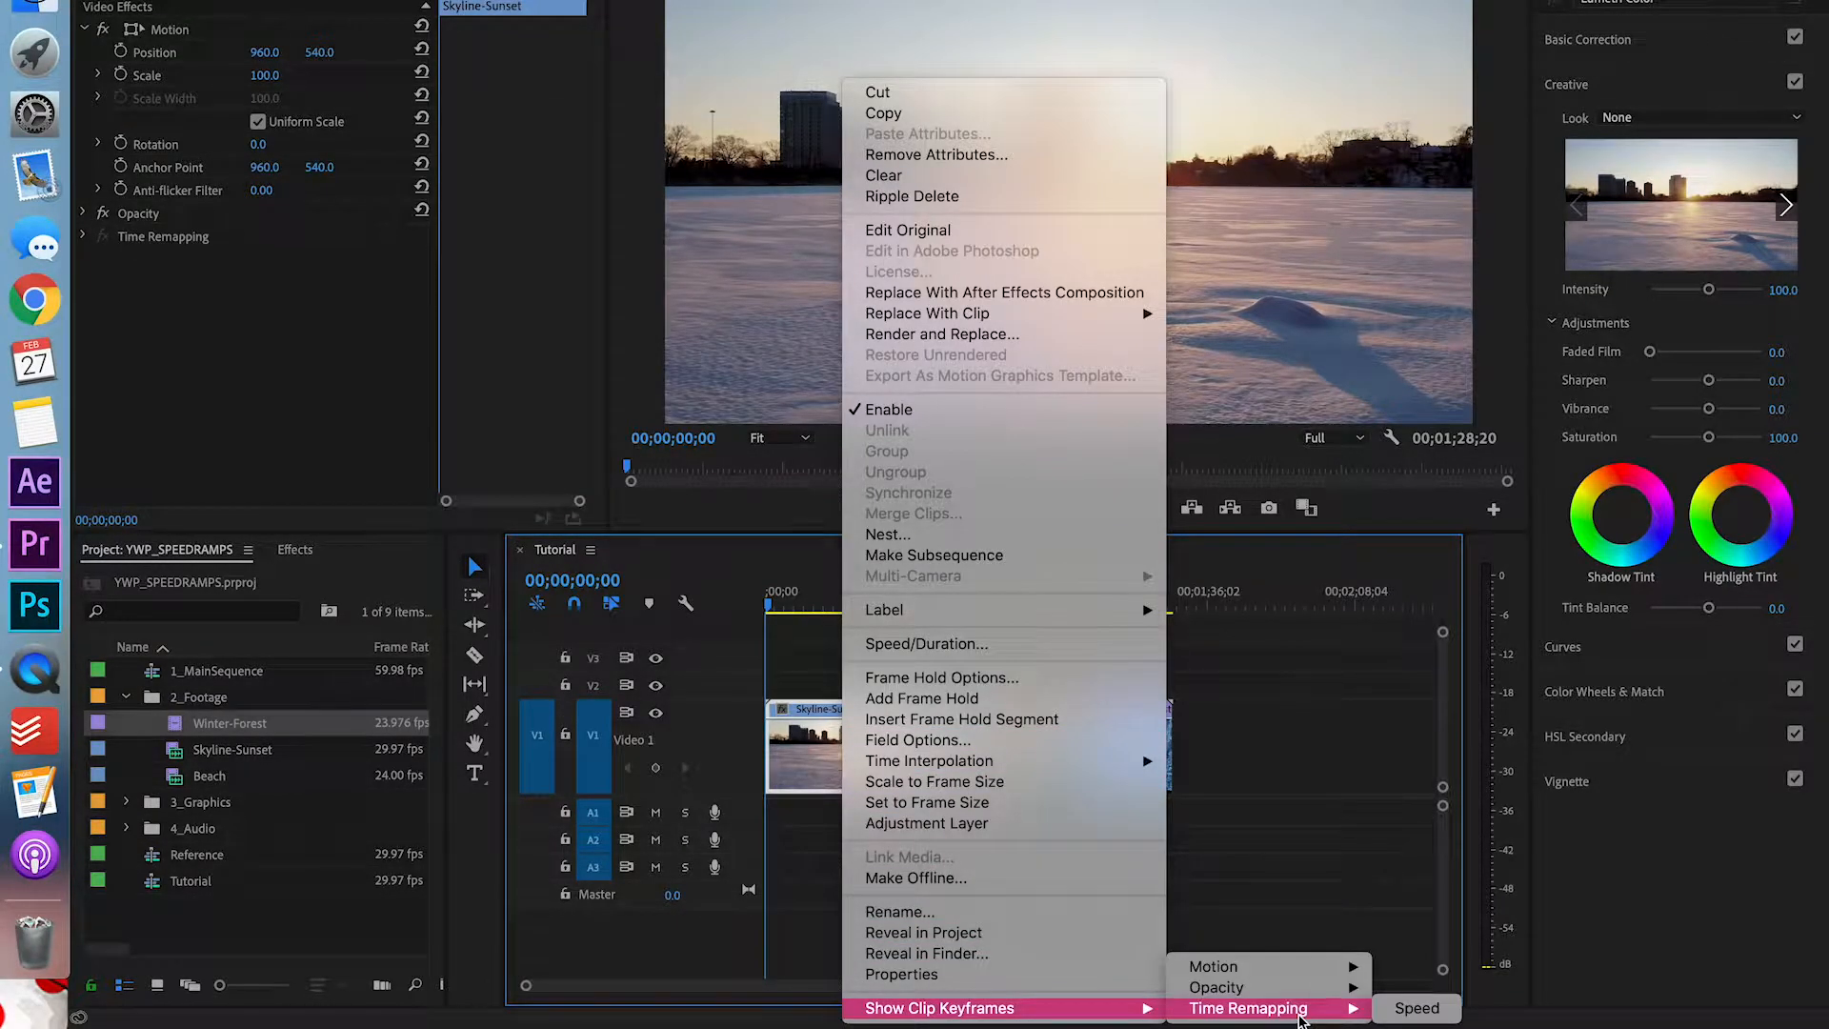
pyautogui.moveTo(1416, 1007)
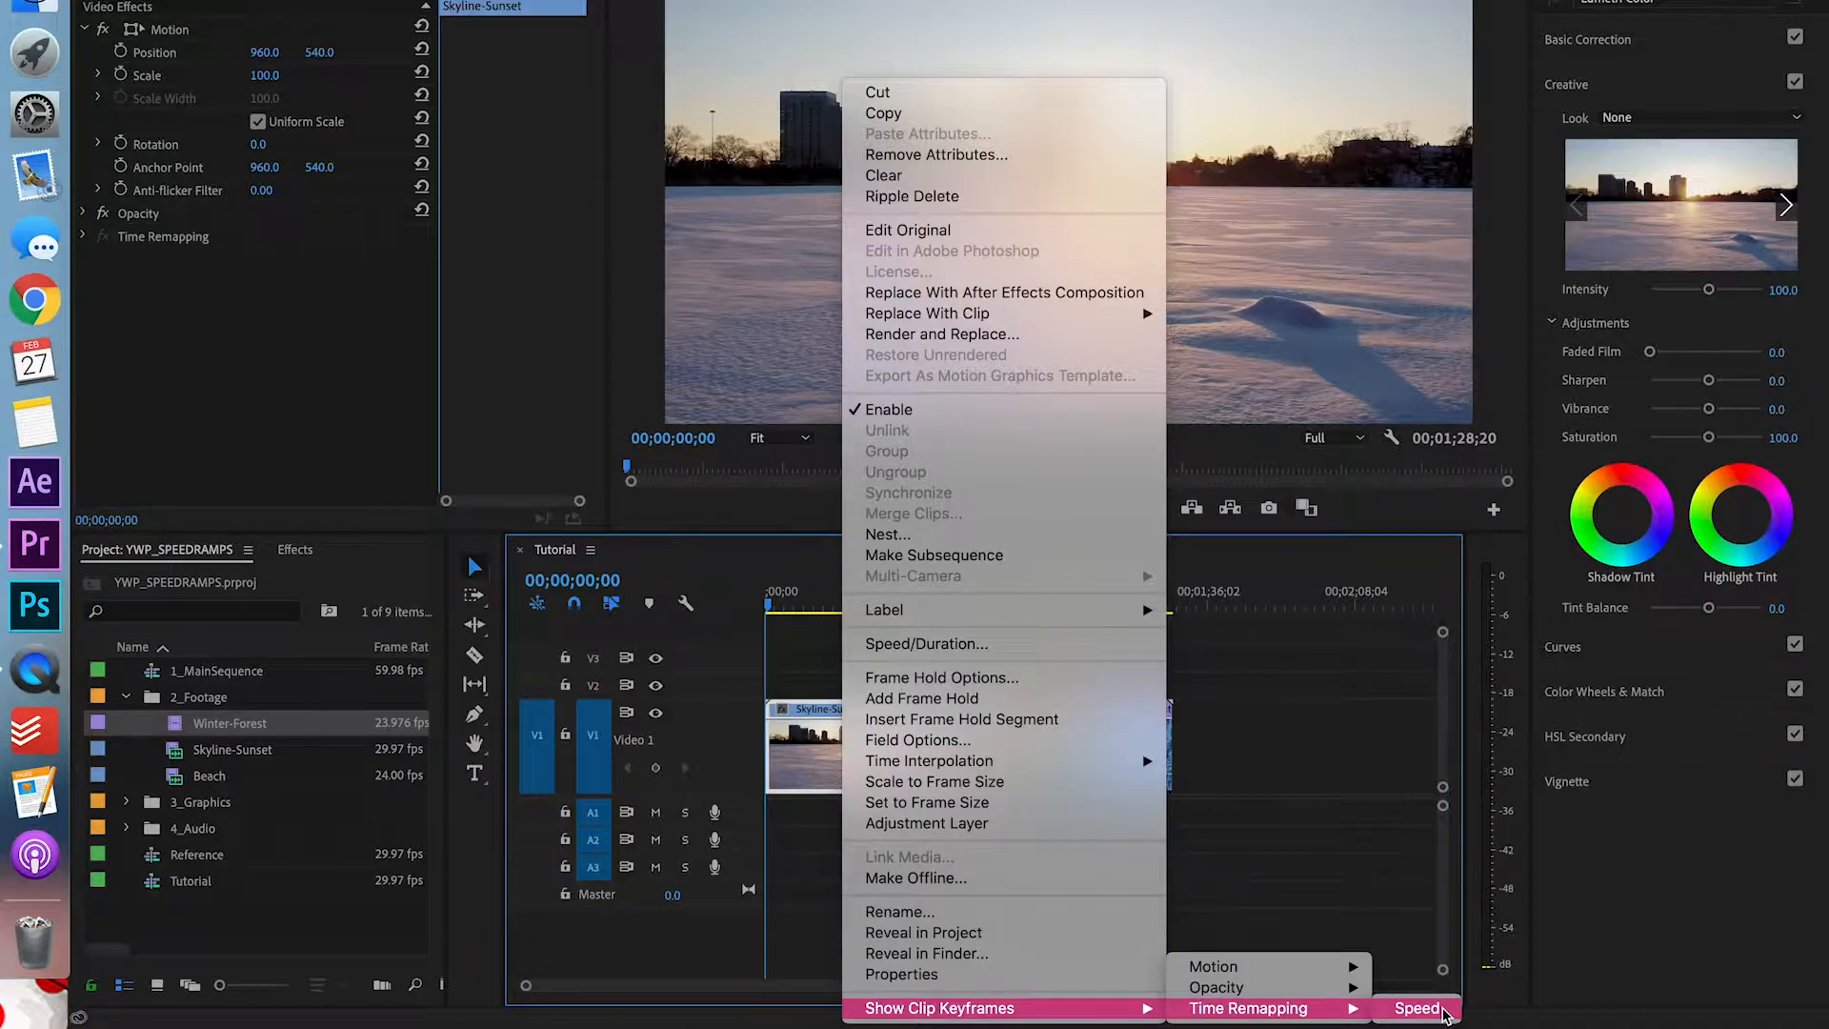
pyautogui.click(1418, 1008)
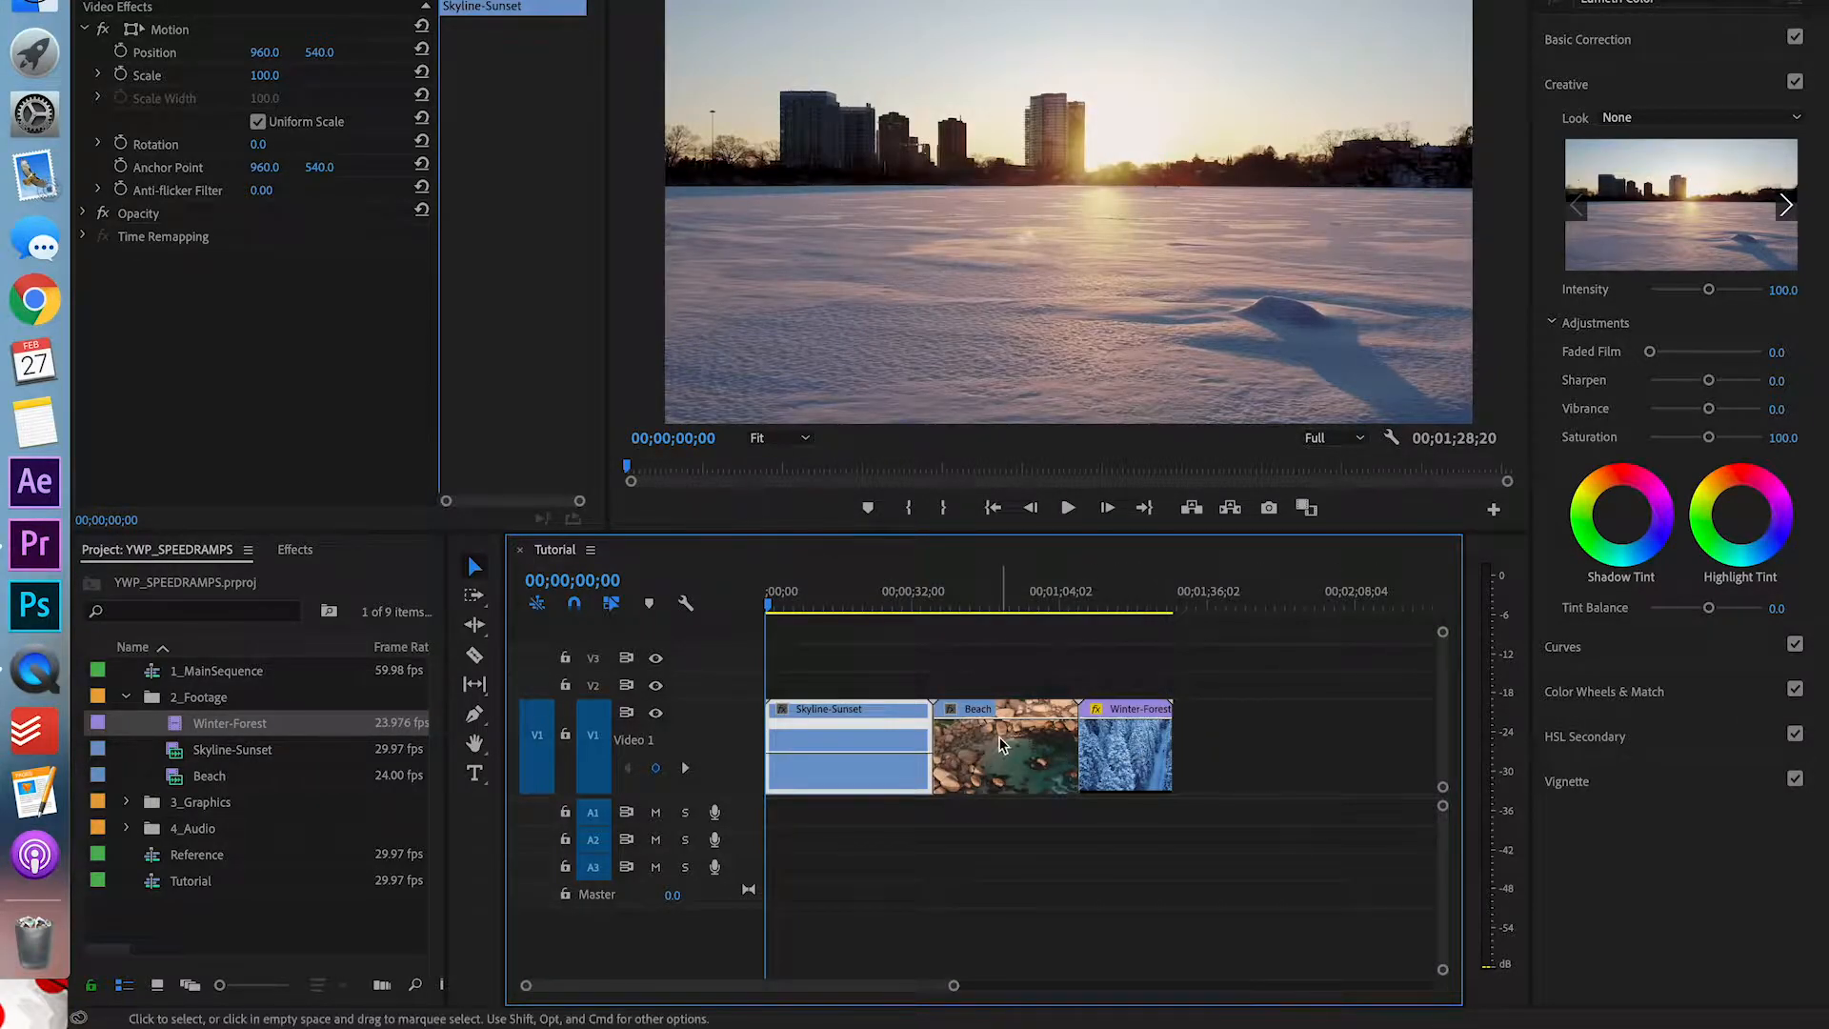
pyautogui.click(1124, 747)
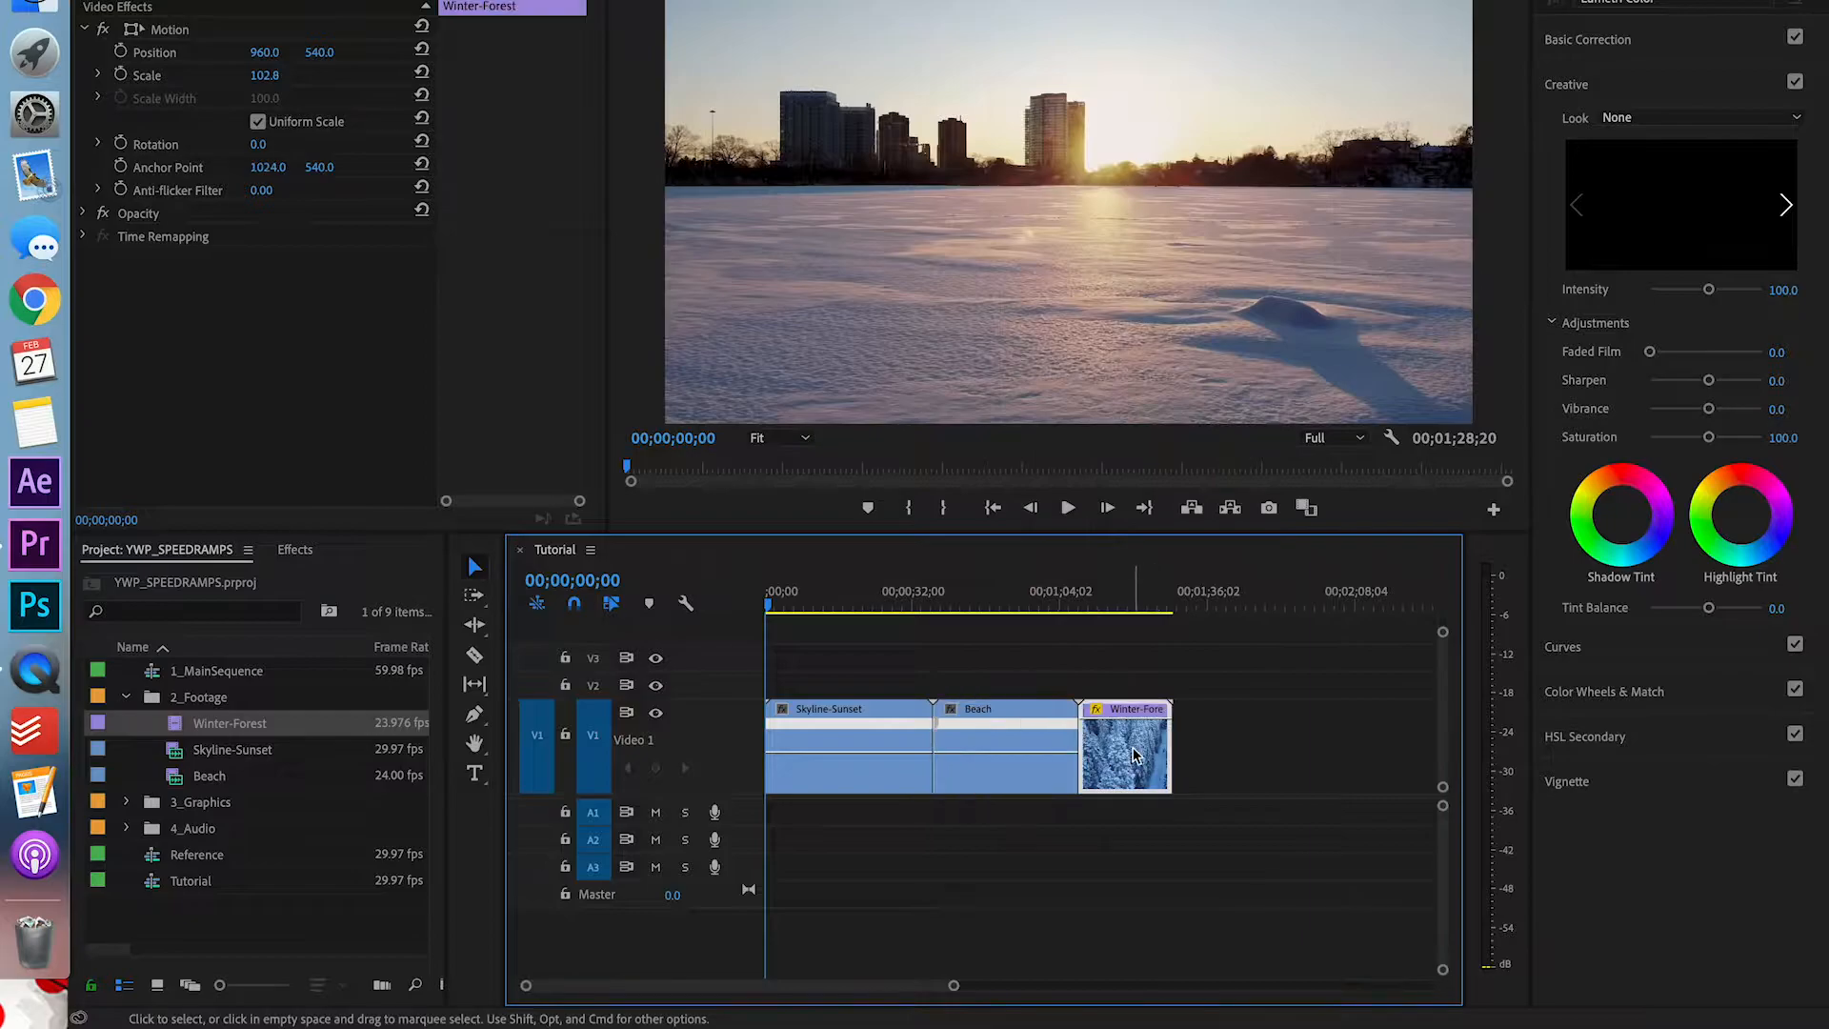
pyautogui.click(1125, 747)
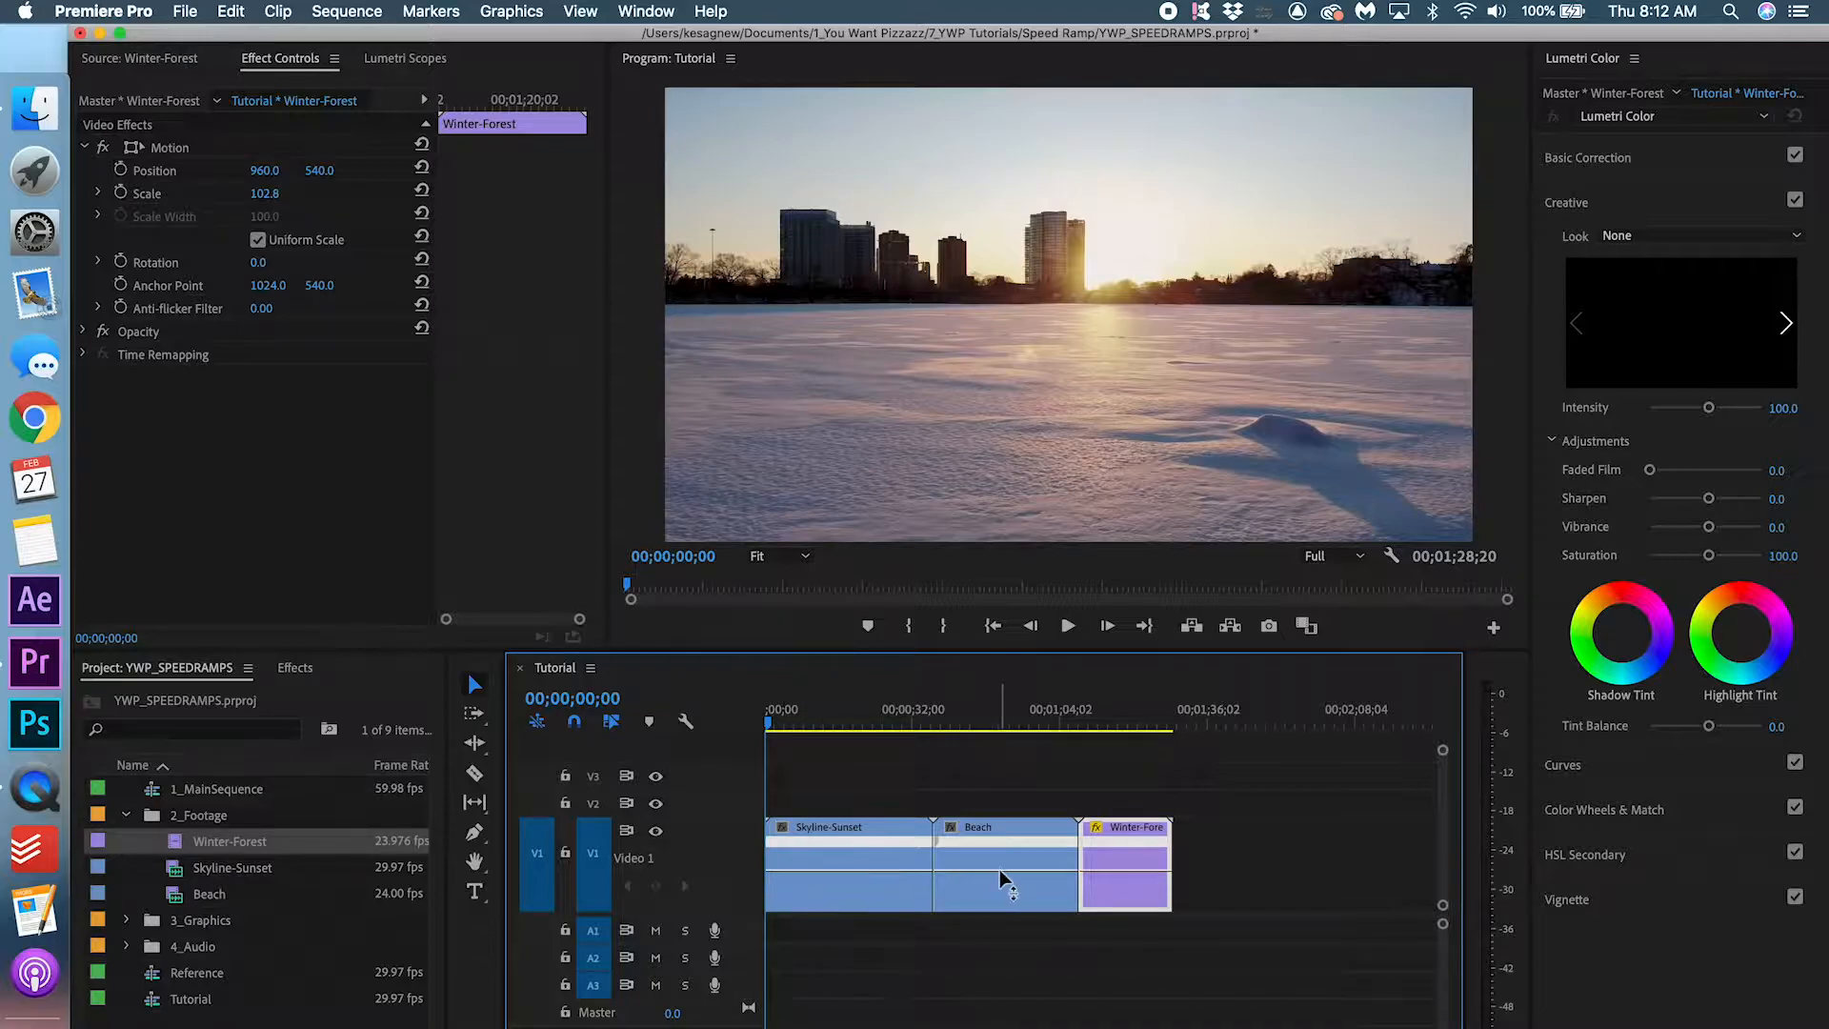
# Select Skyline-Sunset and park the playhead at the ramp point near 17 seconds
pyautogui.click(846, 827)
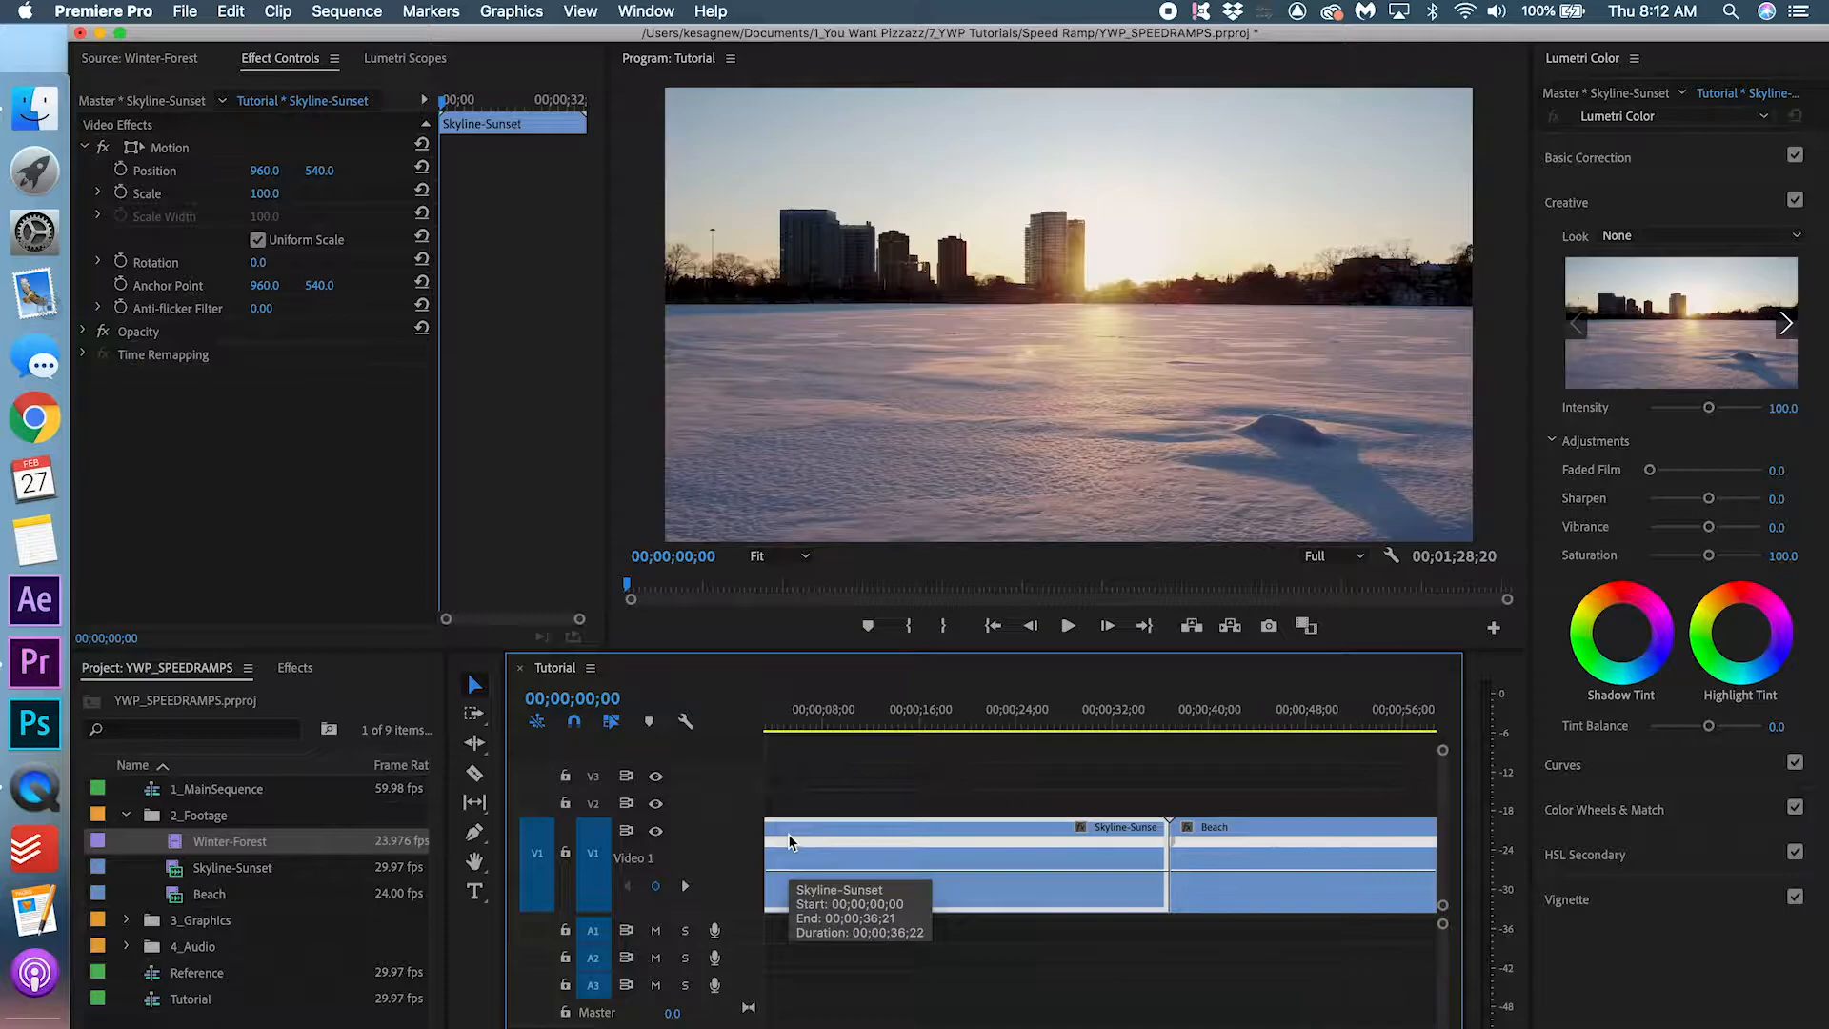
pyautogui.click(1067, 625)
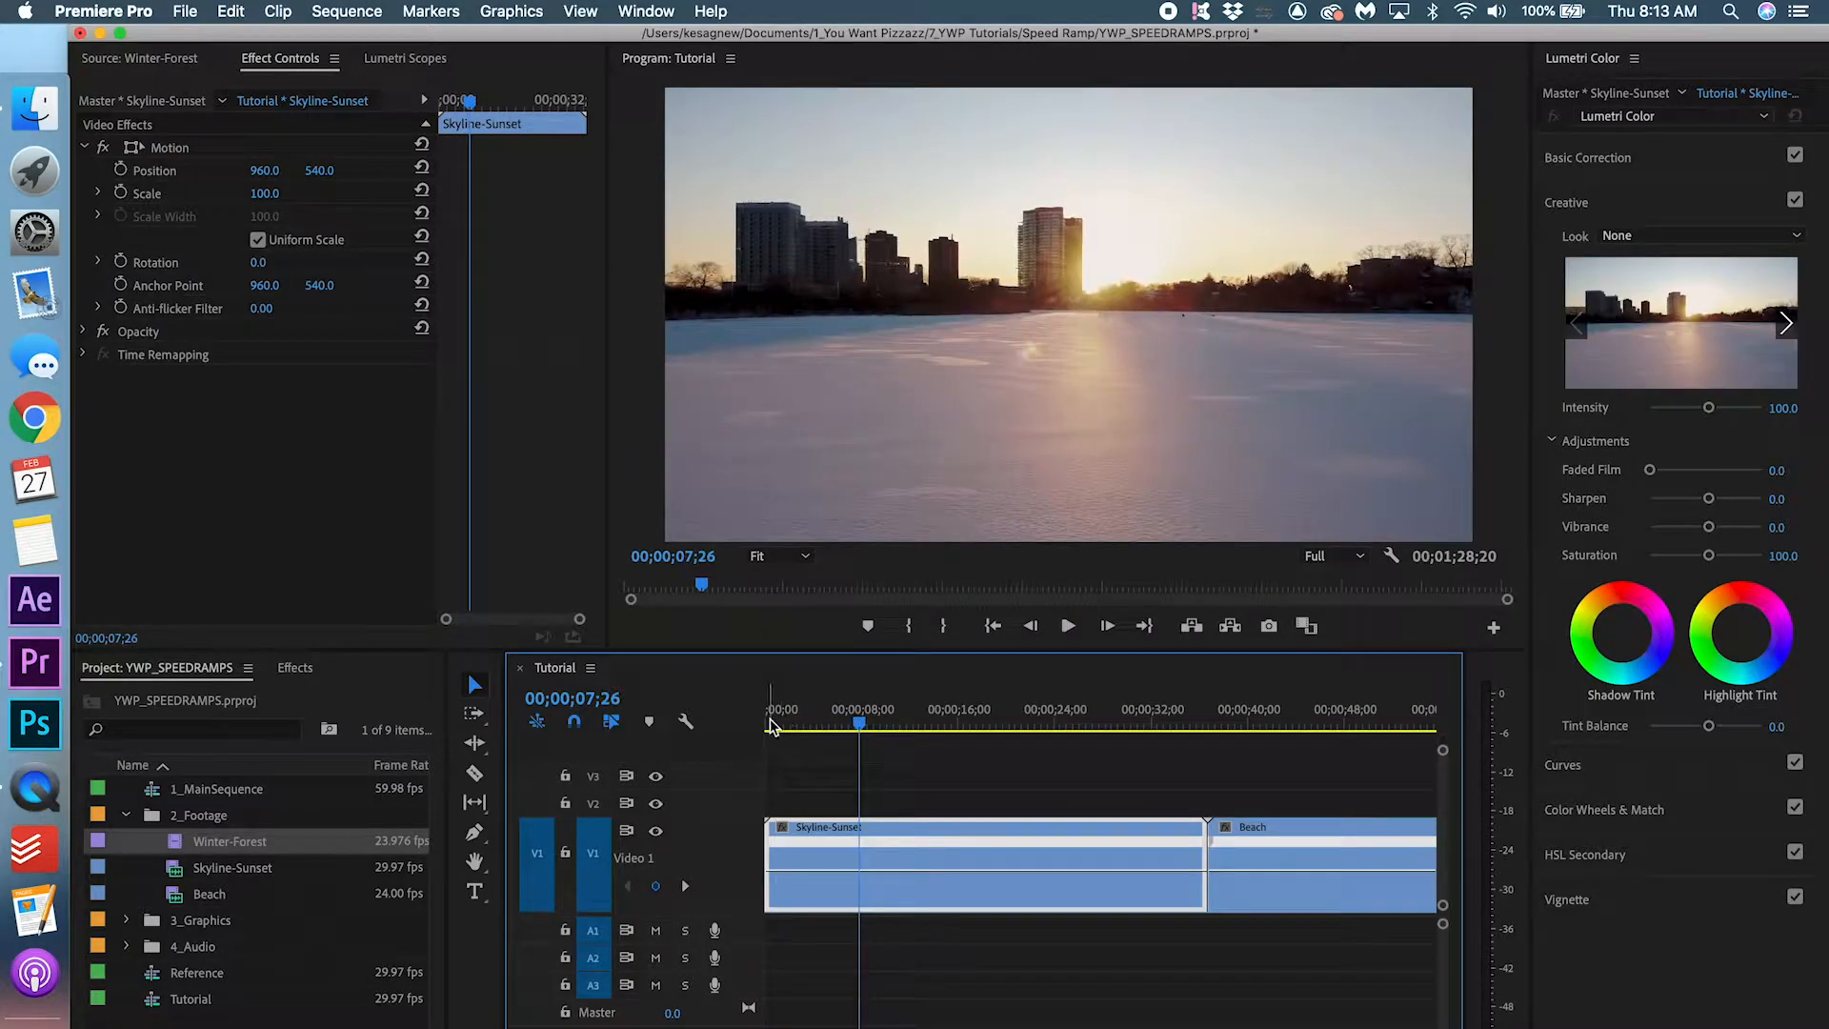
pyautogui.moveTo(908, 731)
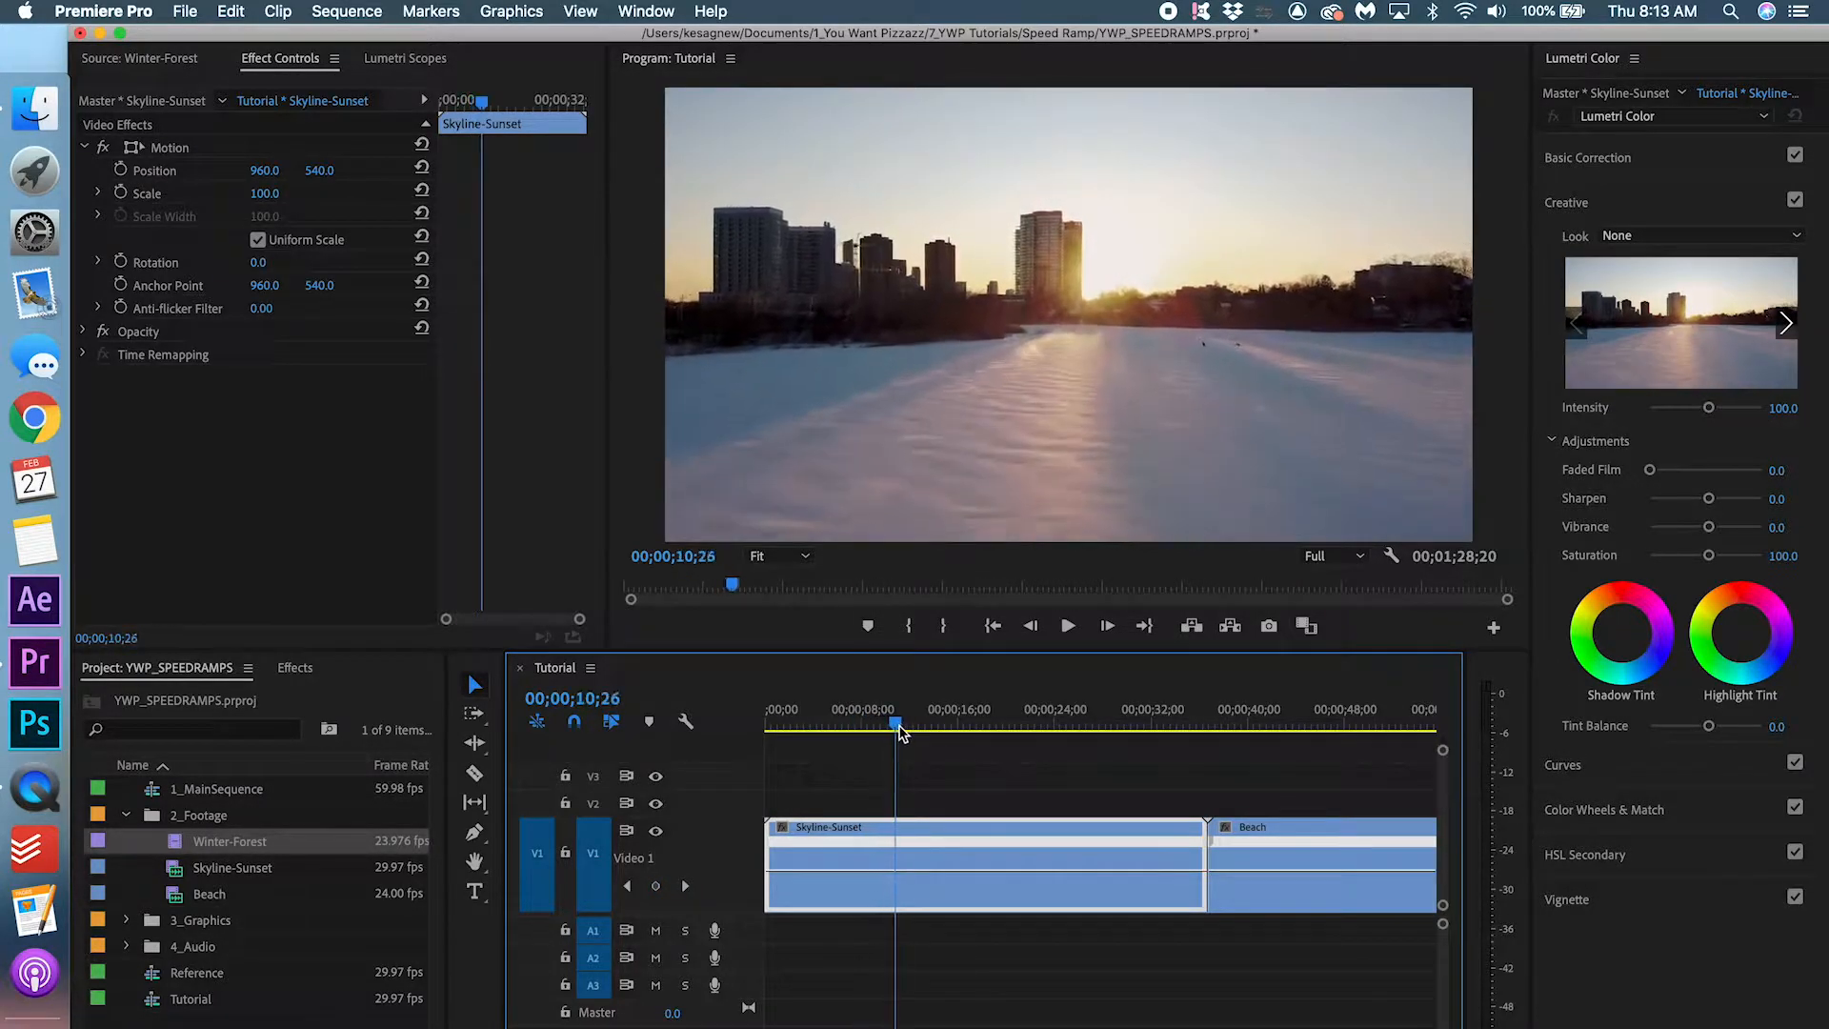
pyautogui.click(1050, 724)
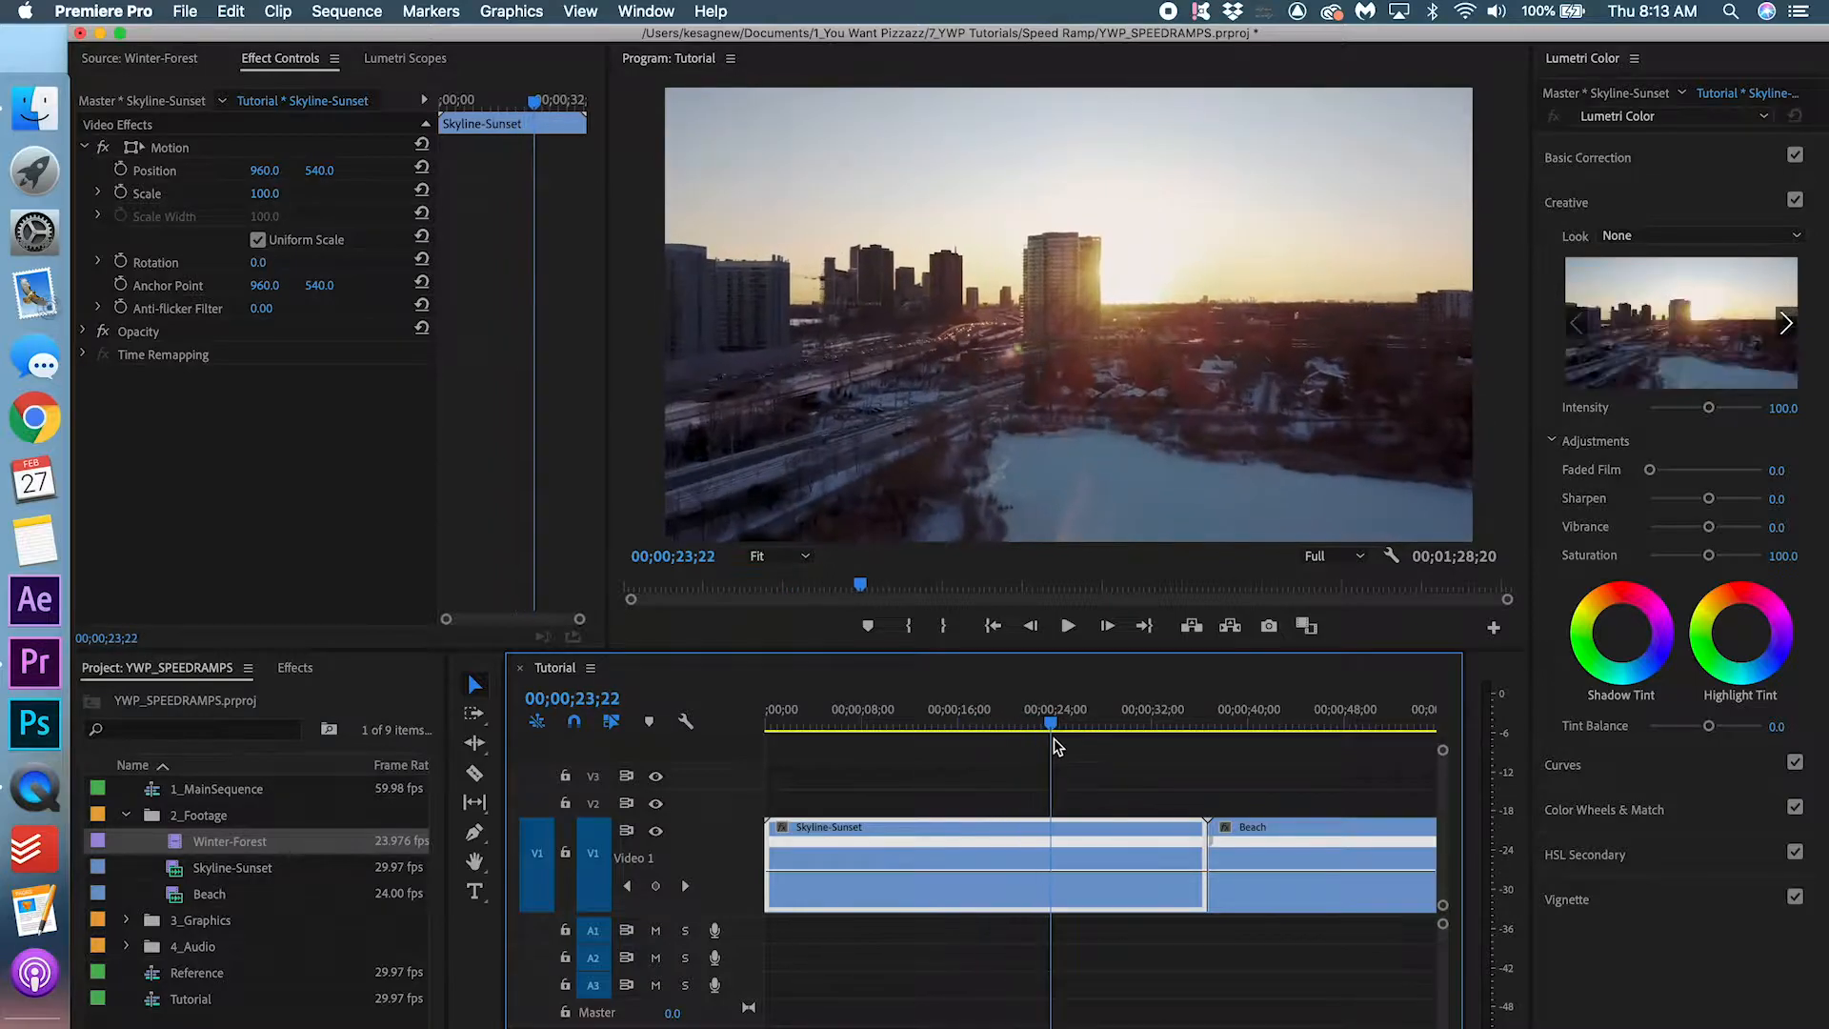
pyautogui.click(972, 724)
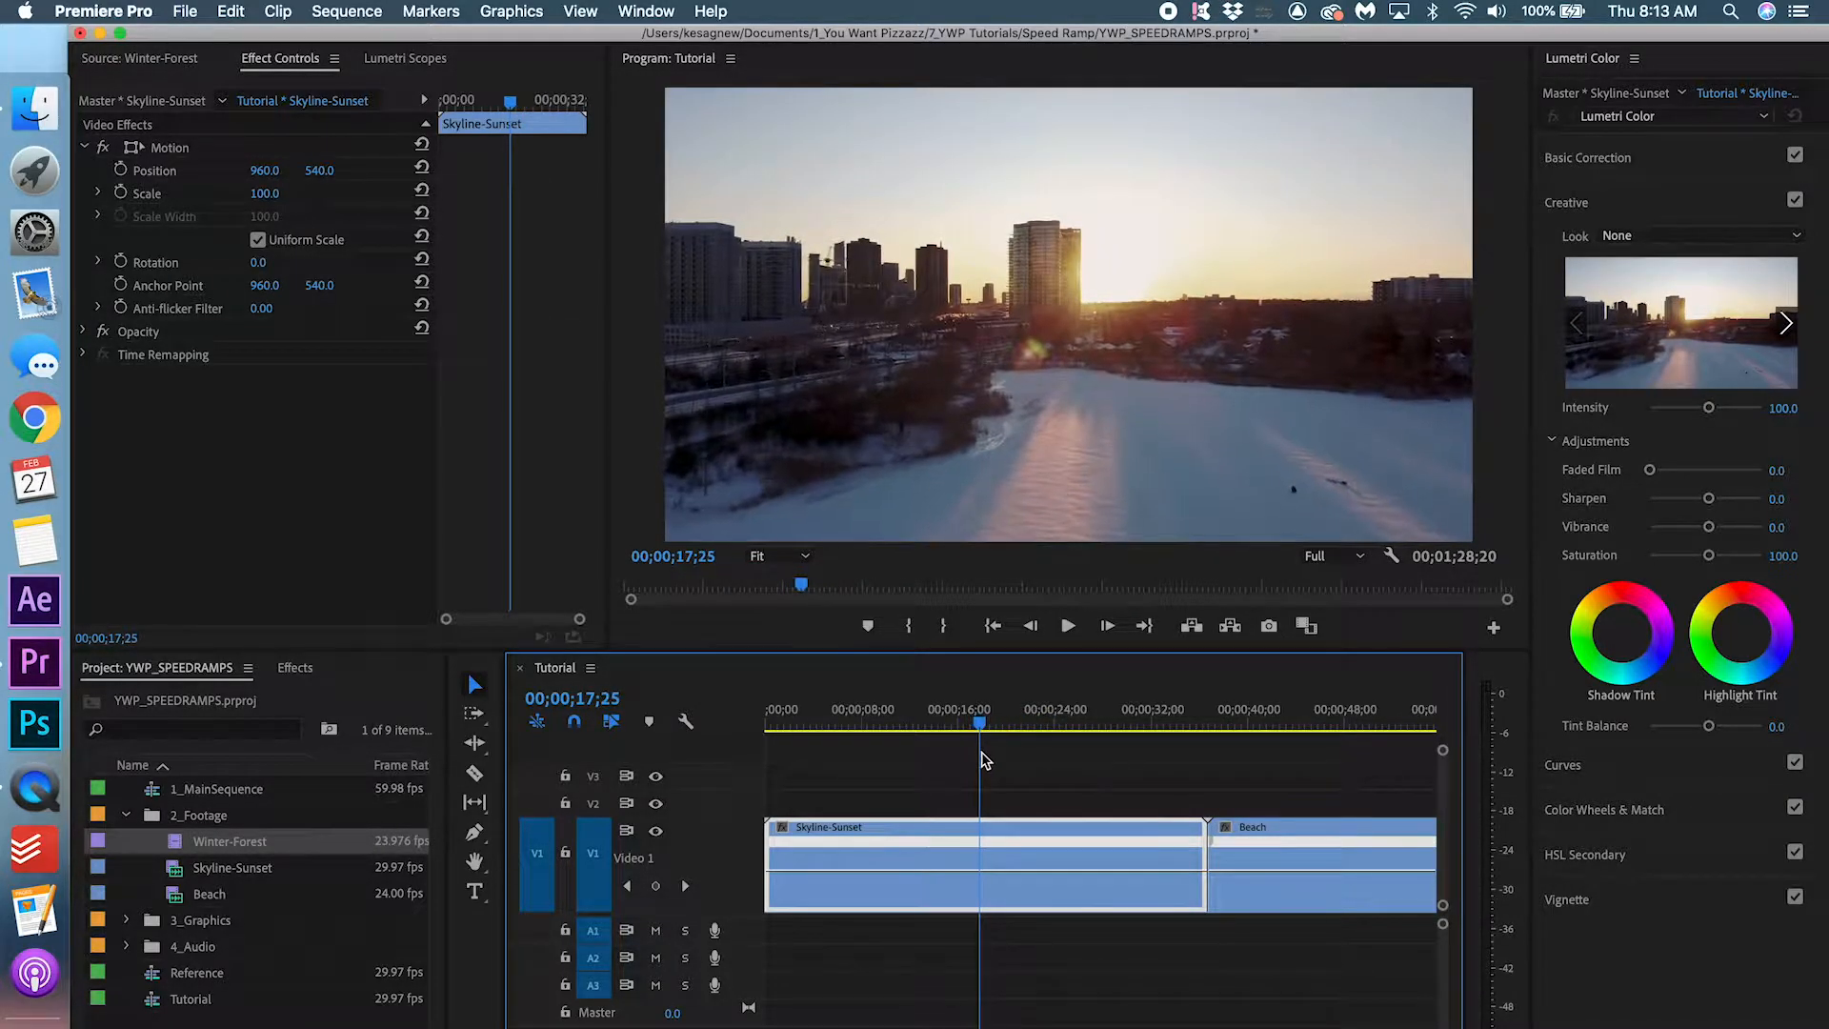
pyautogui.moveTo(655, 886)
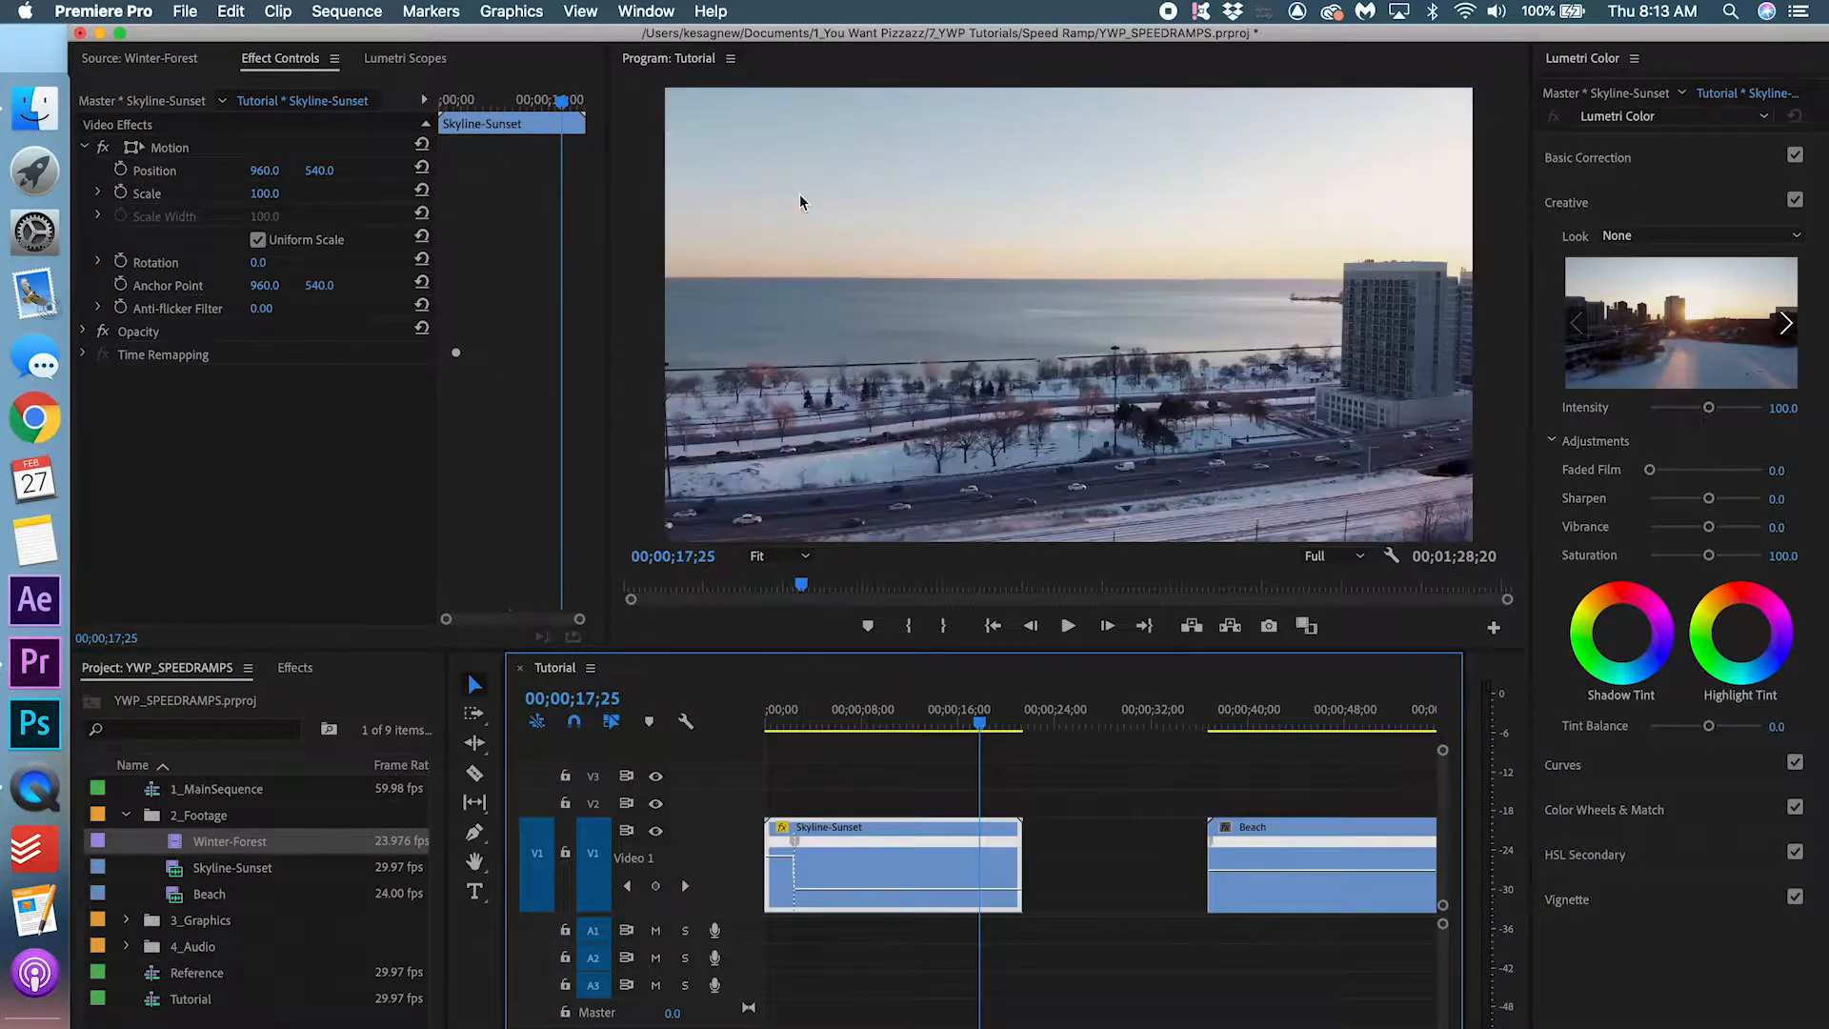
# Raise the remainder to about 769% speed, ease the keyframe into a gradual ramp and trim the clip start
pyautogui.click(766, 724)
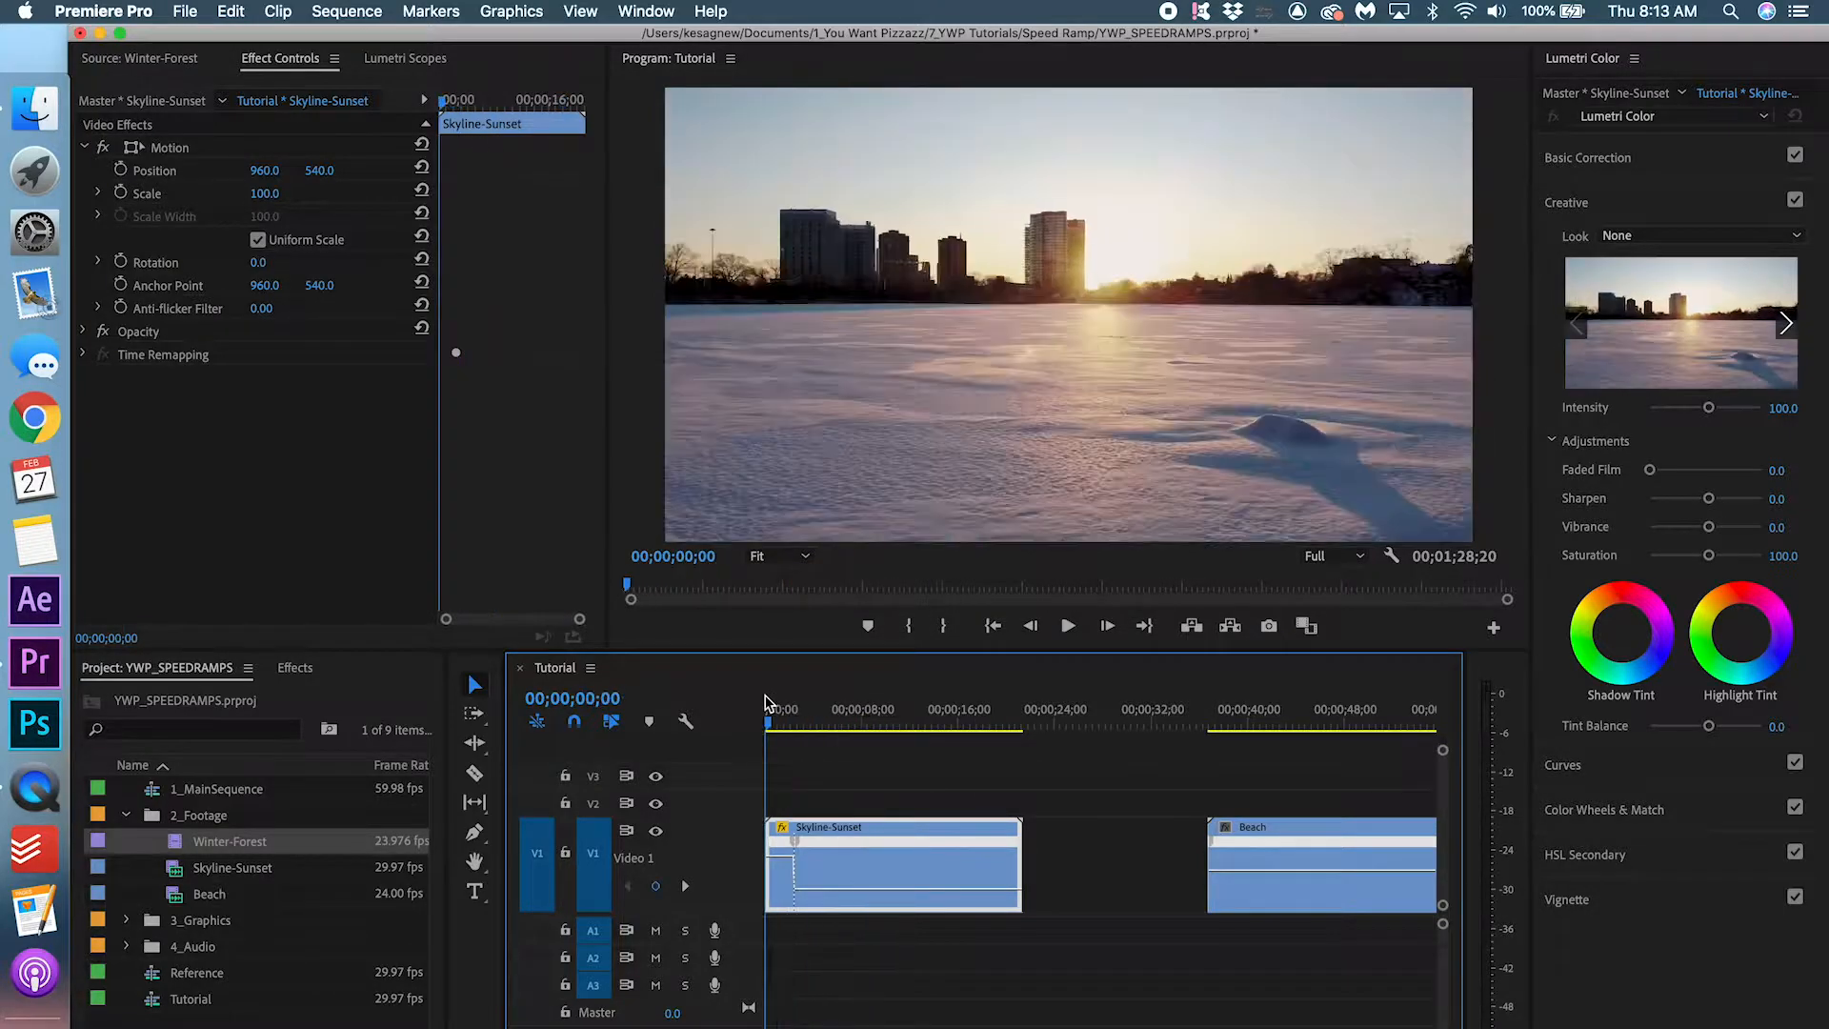
pyautogui.click(1067, 627)
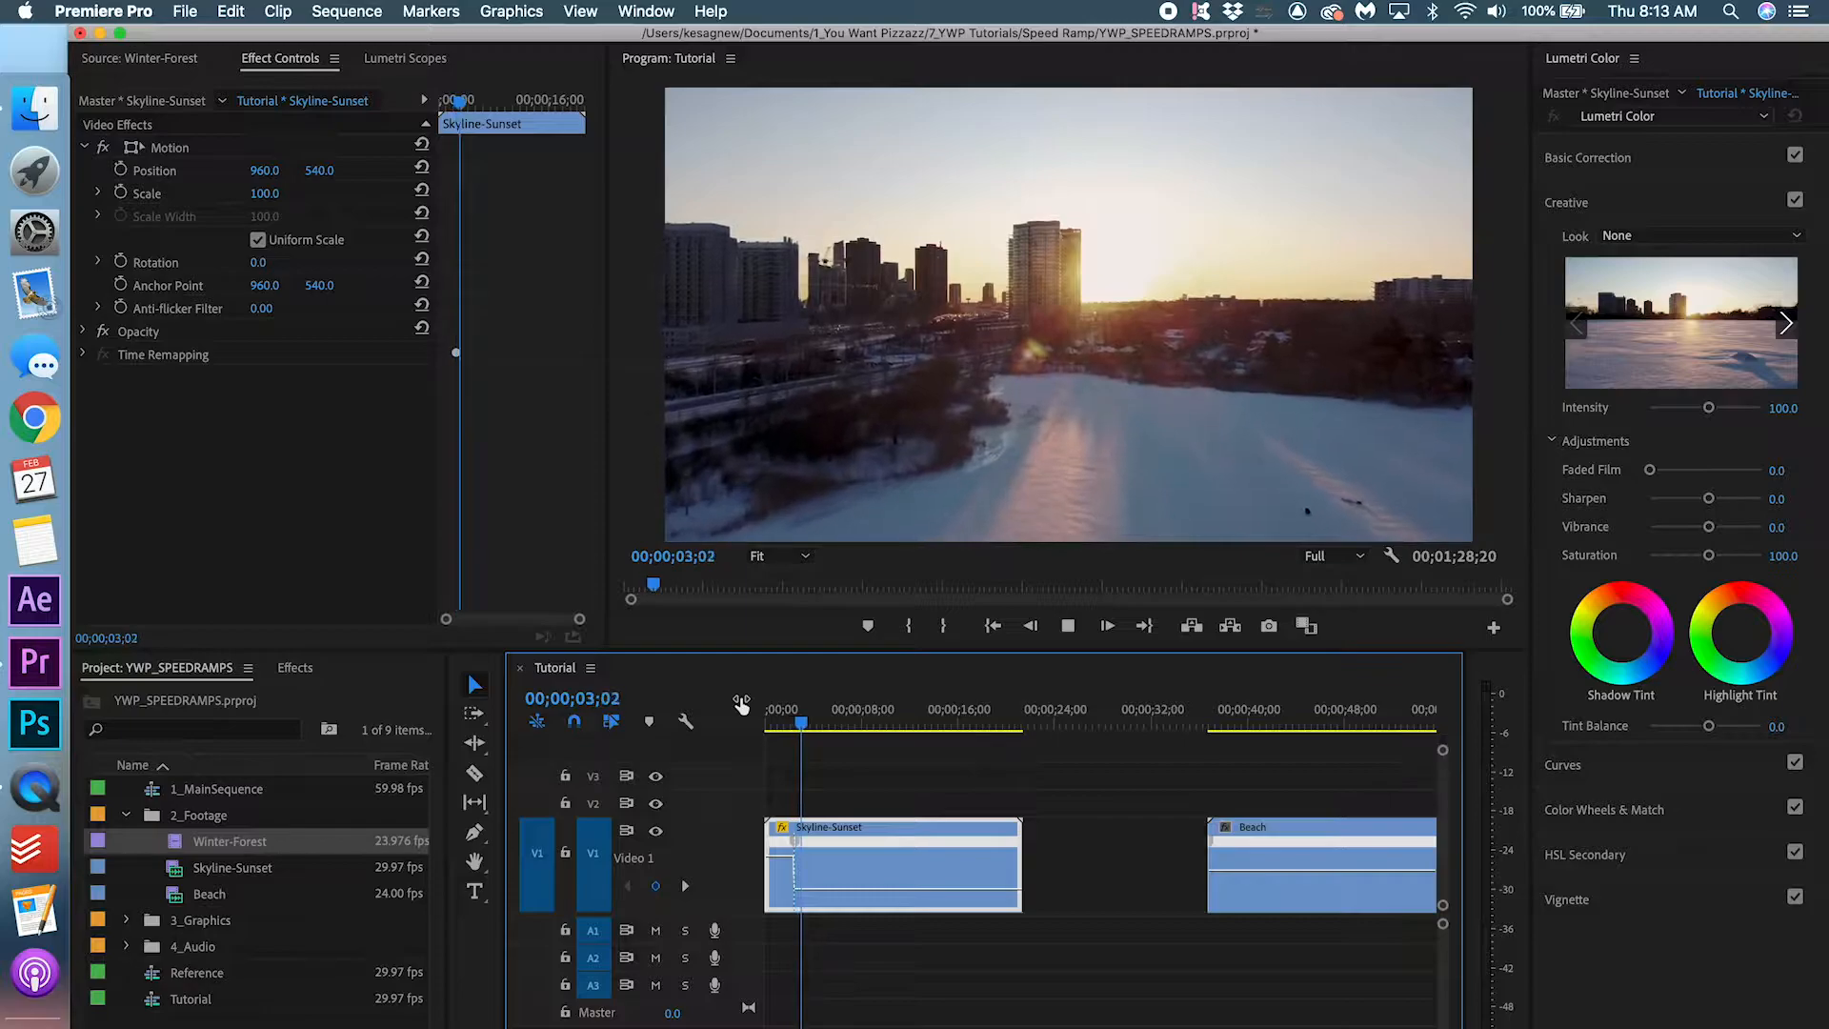
pyautogui.click(777, 724)
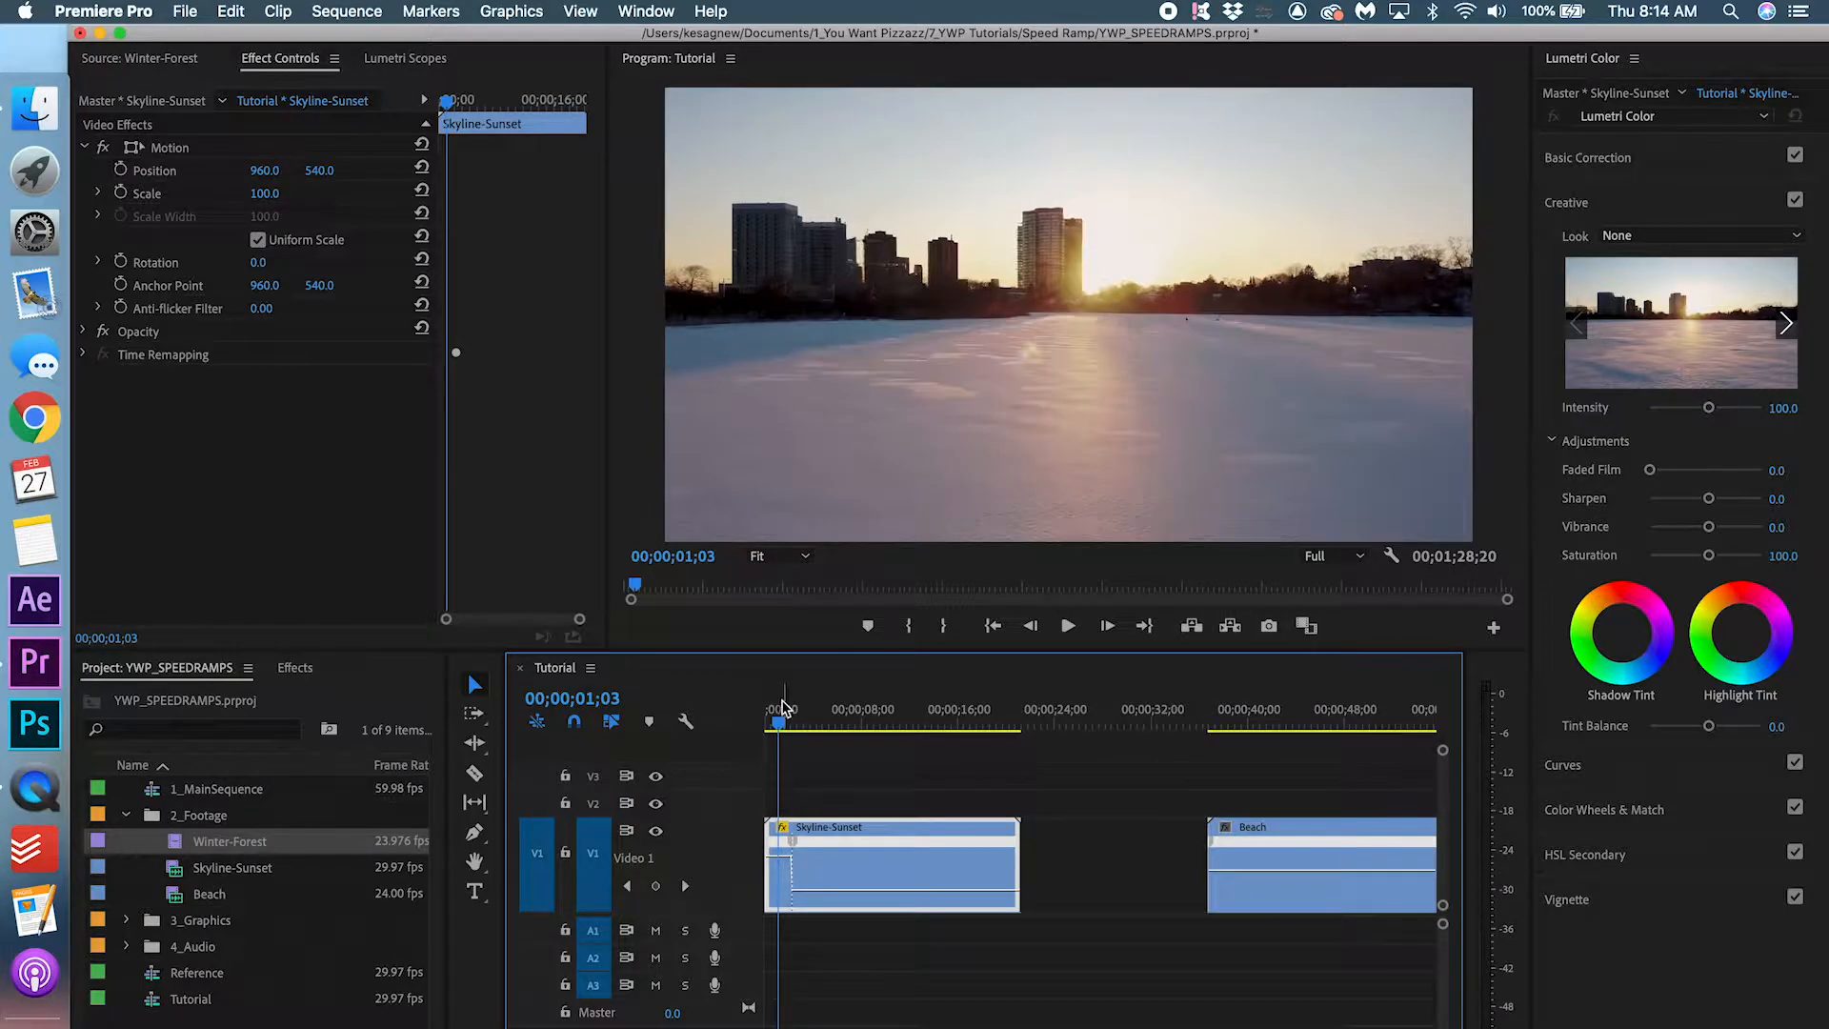
pyautogui.click(1067, 627)
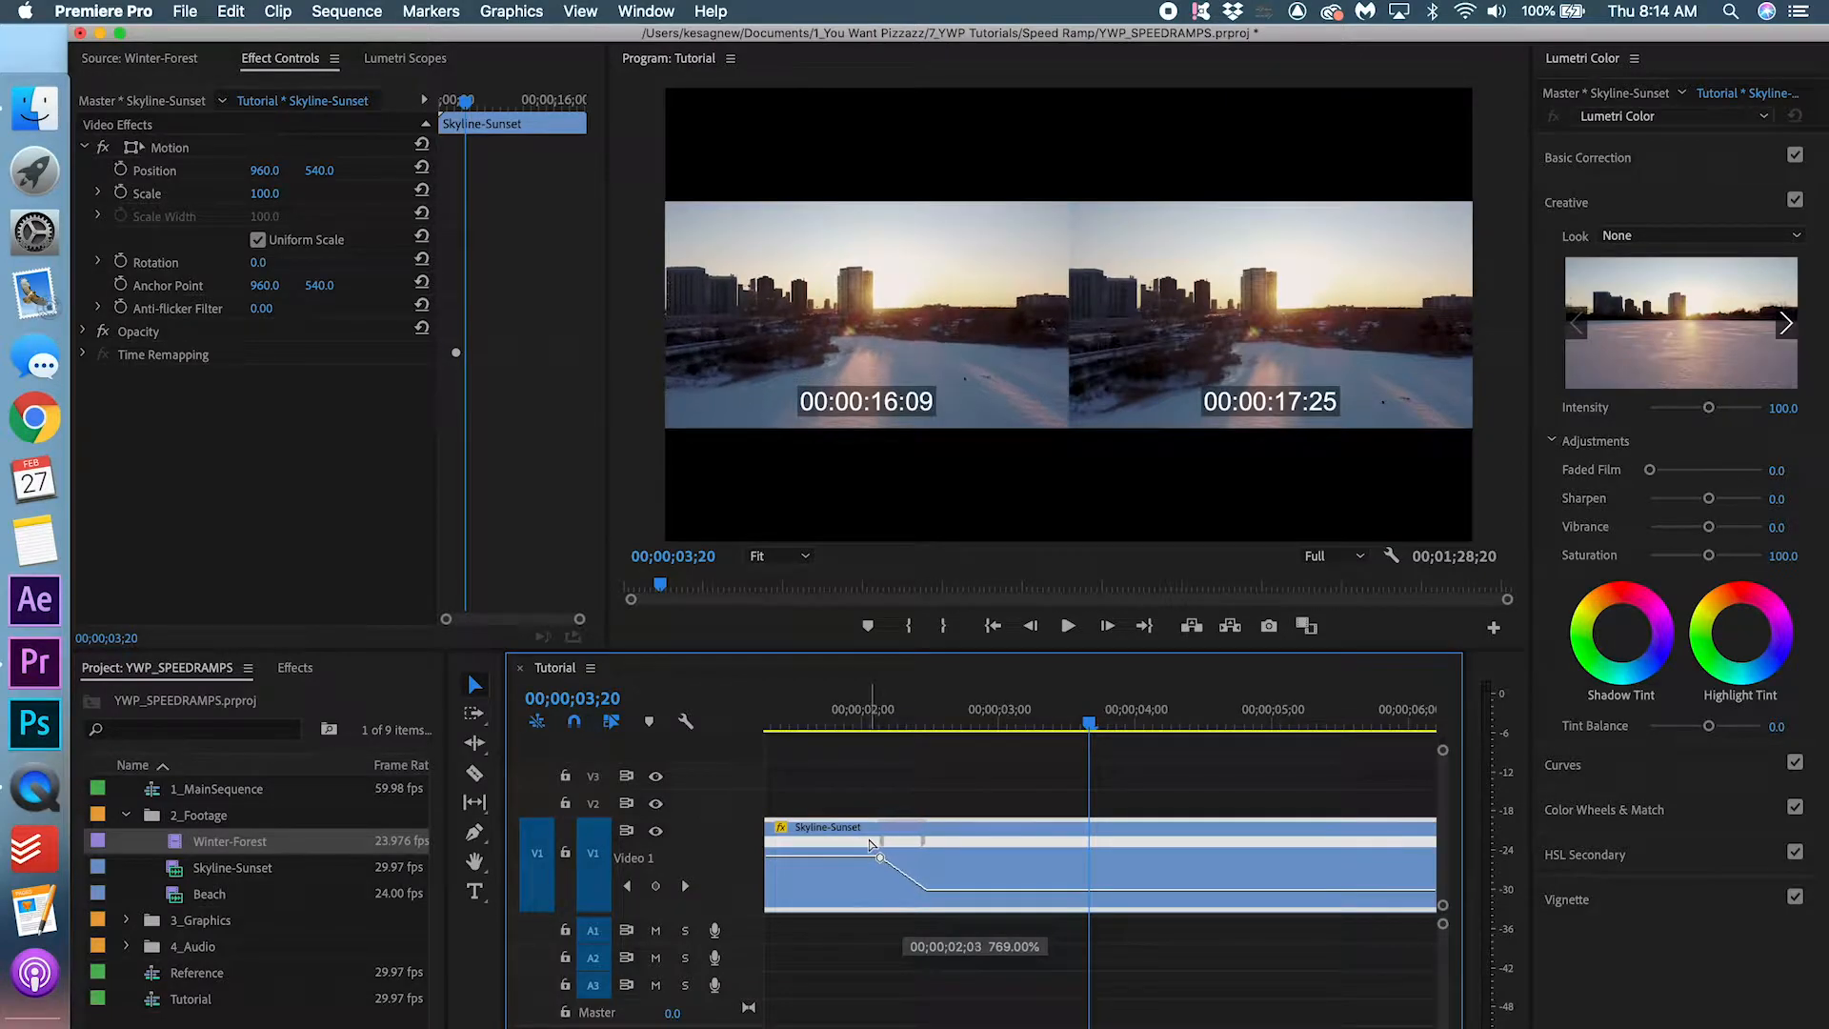
pyautogui.click(1067, 625)
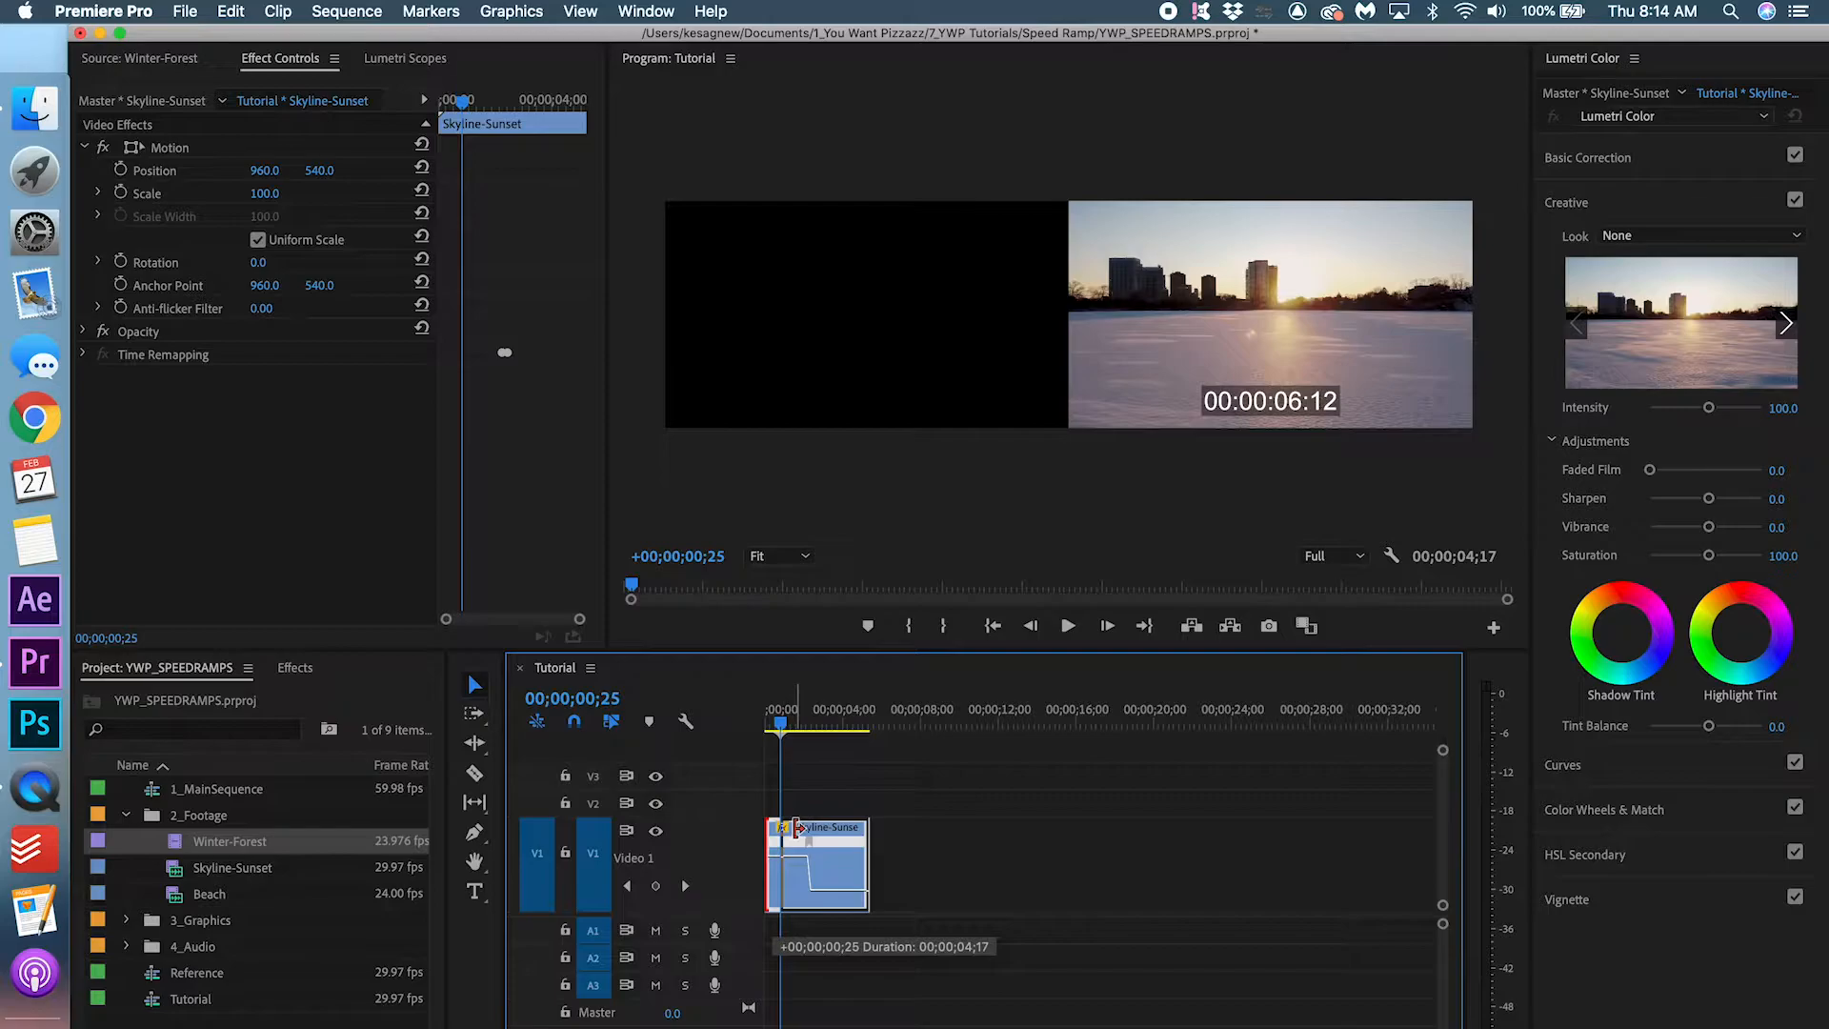
pyautogui.click(787, 722)
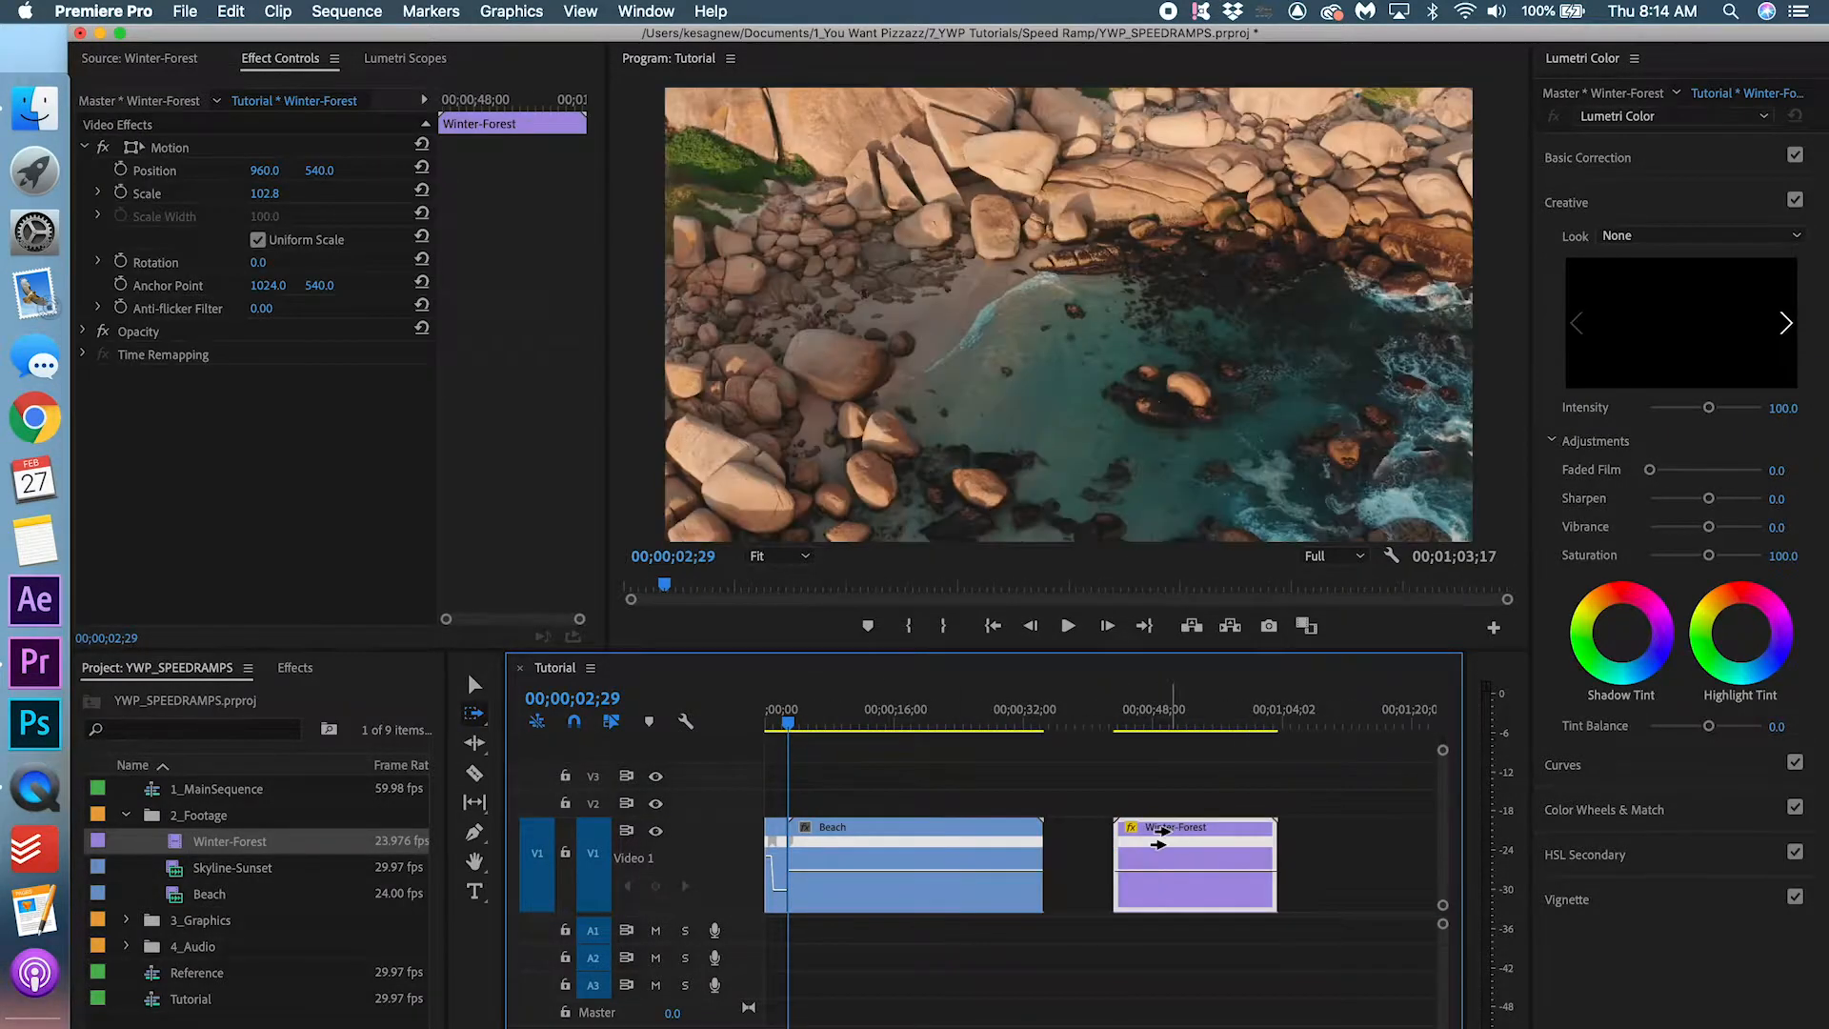
pyautogui.moveTo(1174, 838)
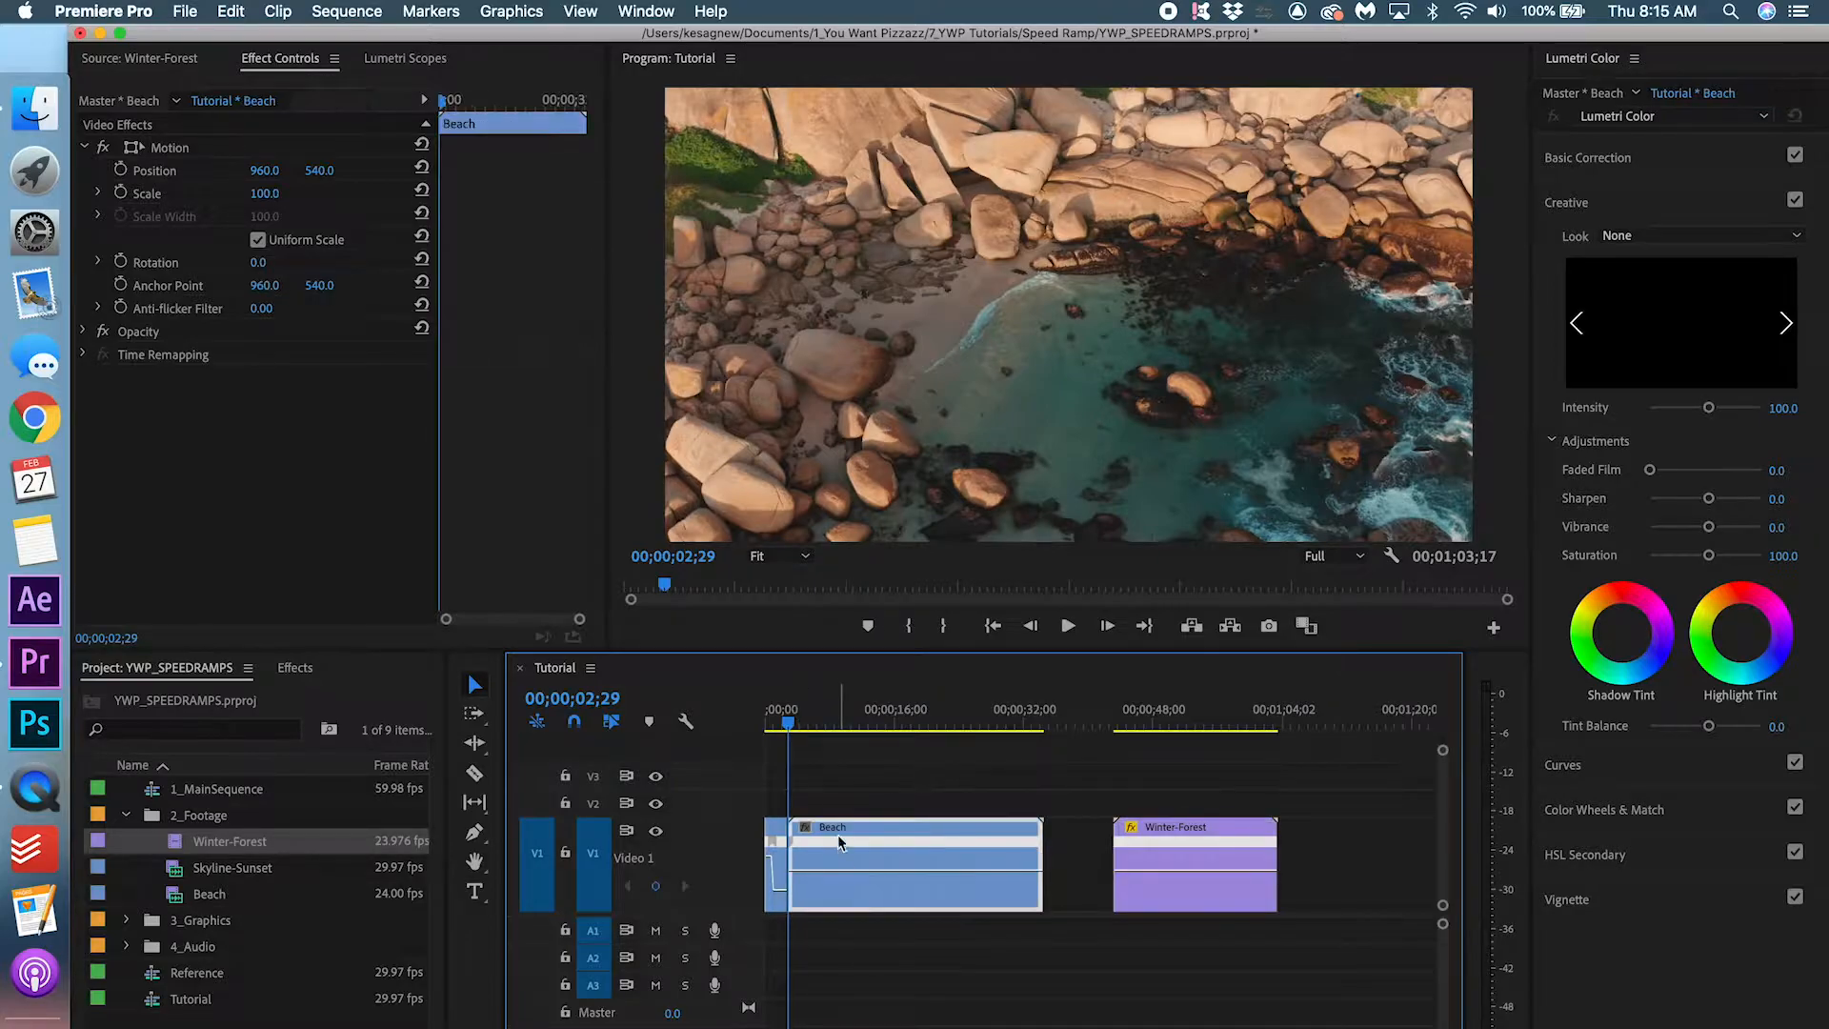
# Select the Beach clip and add speed keyframes around 14 and 16 seconds
pyautogui.click(872, 724)
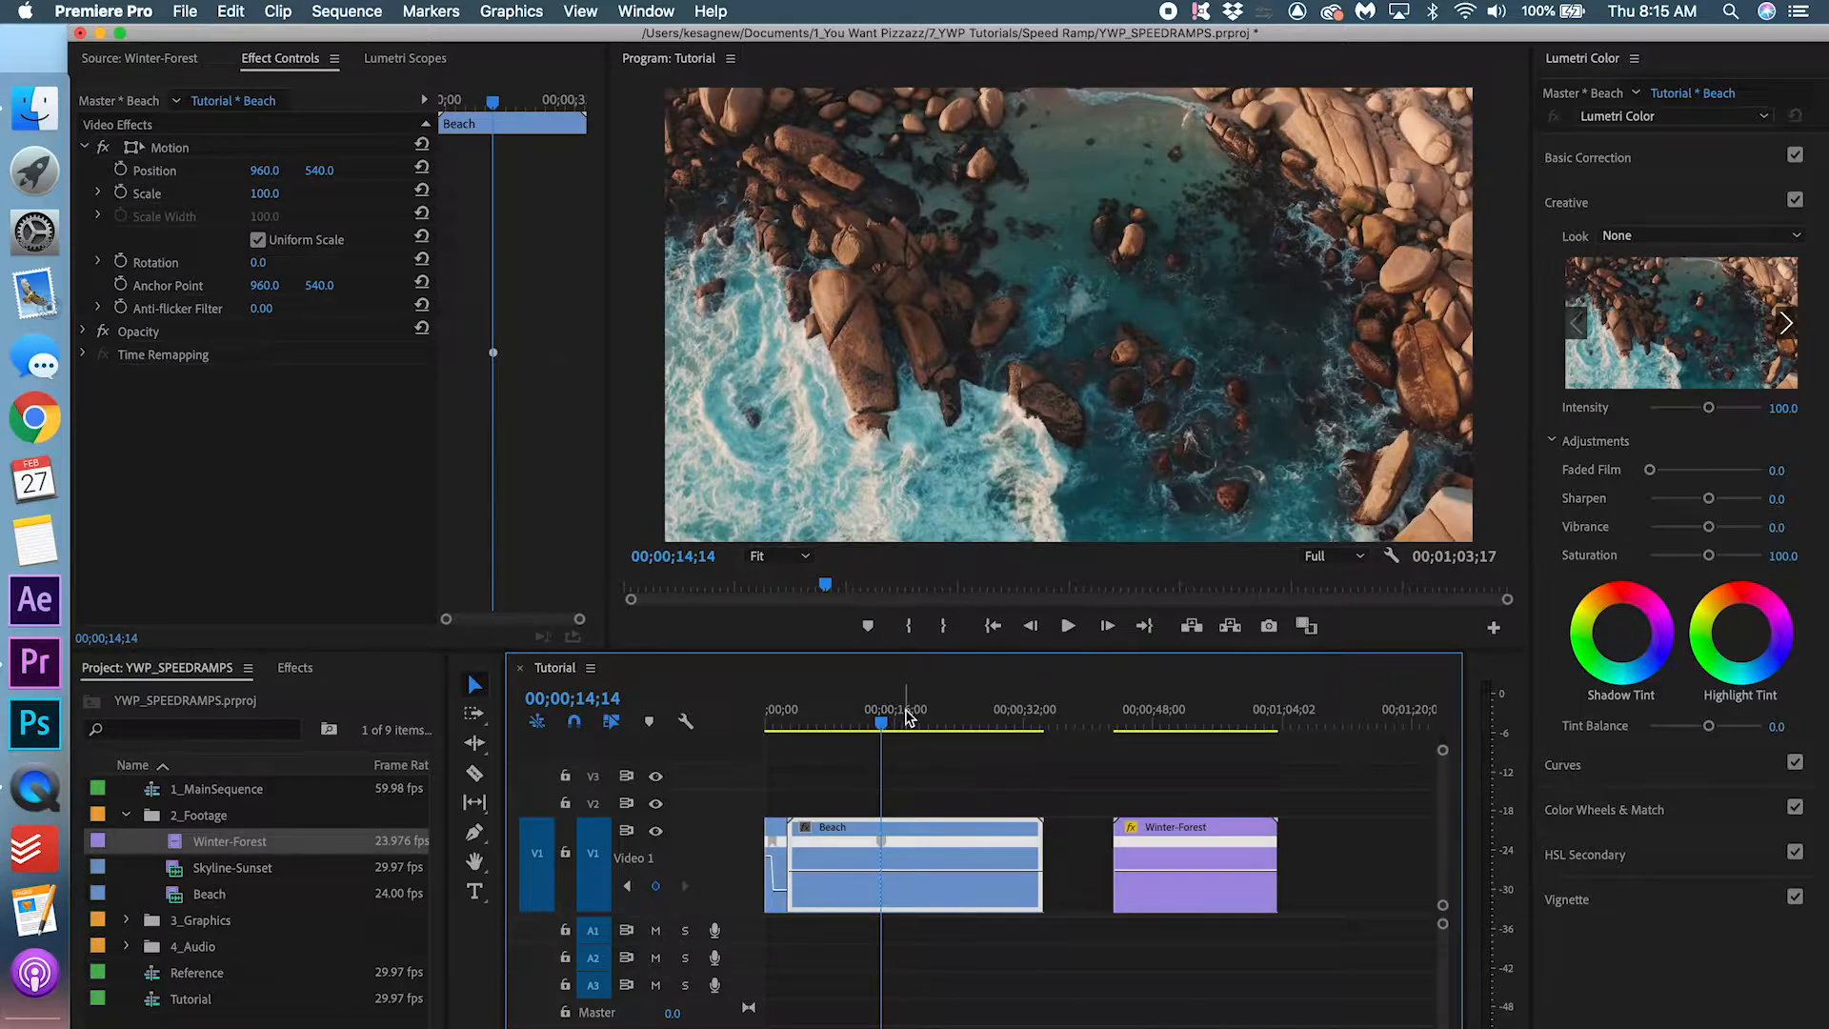
pyautogui.click(928, 724)
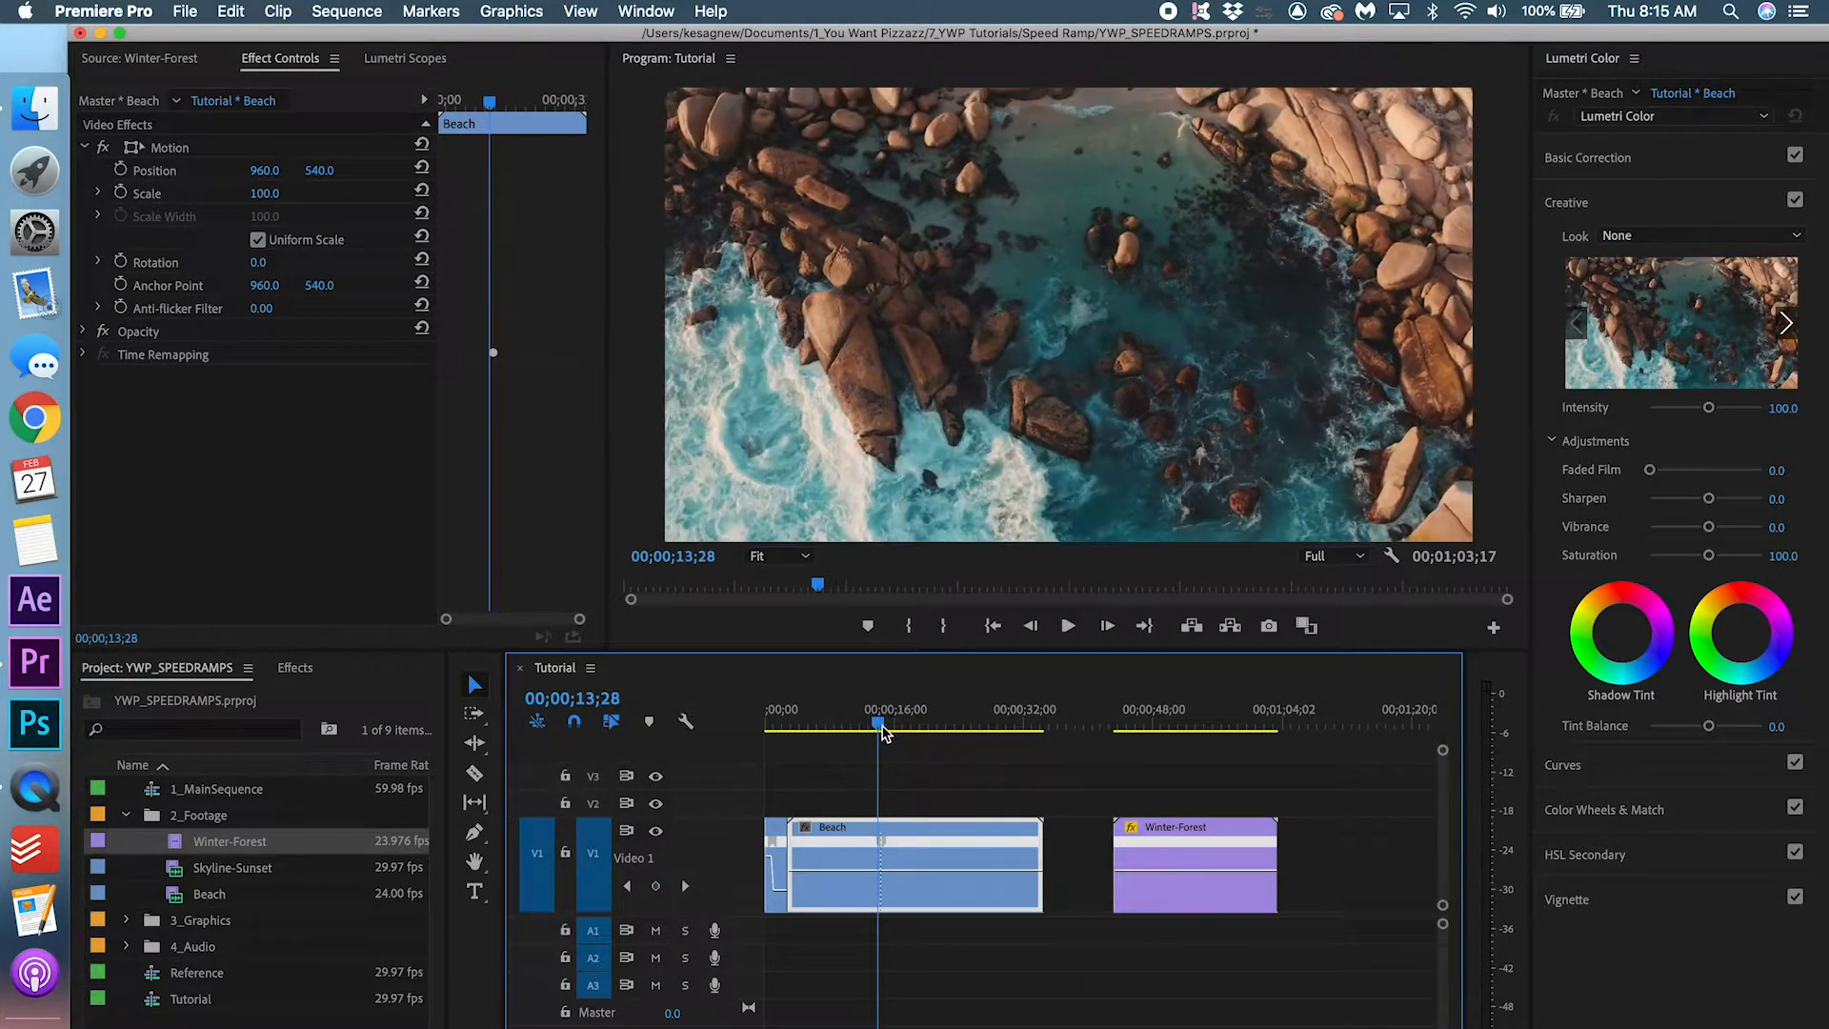
pyautogui.click(896, 724)
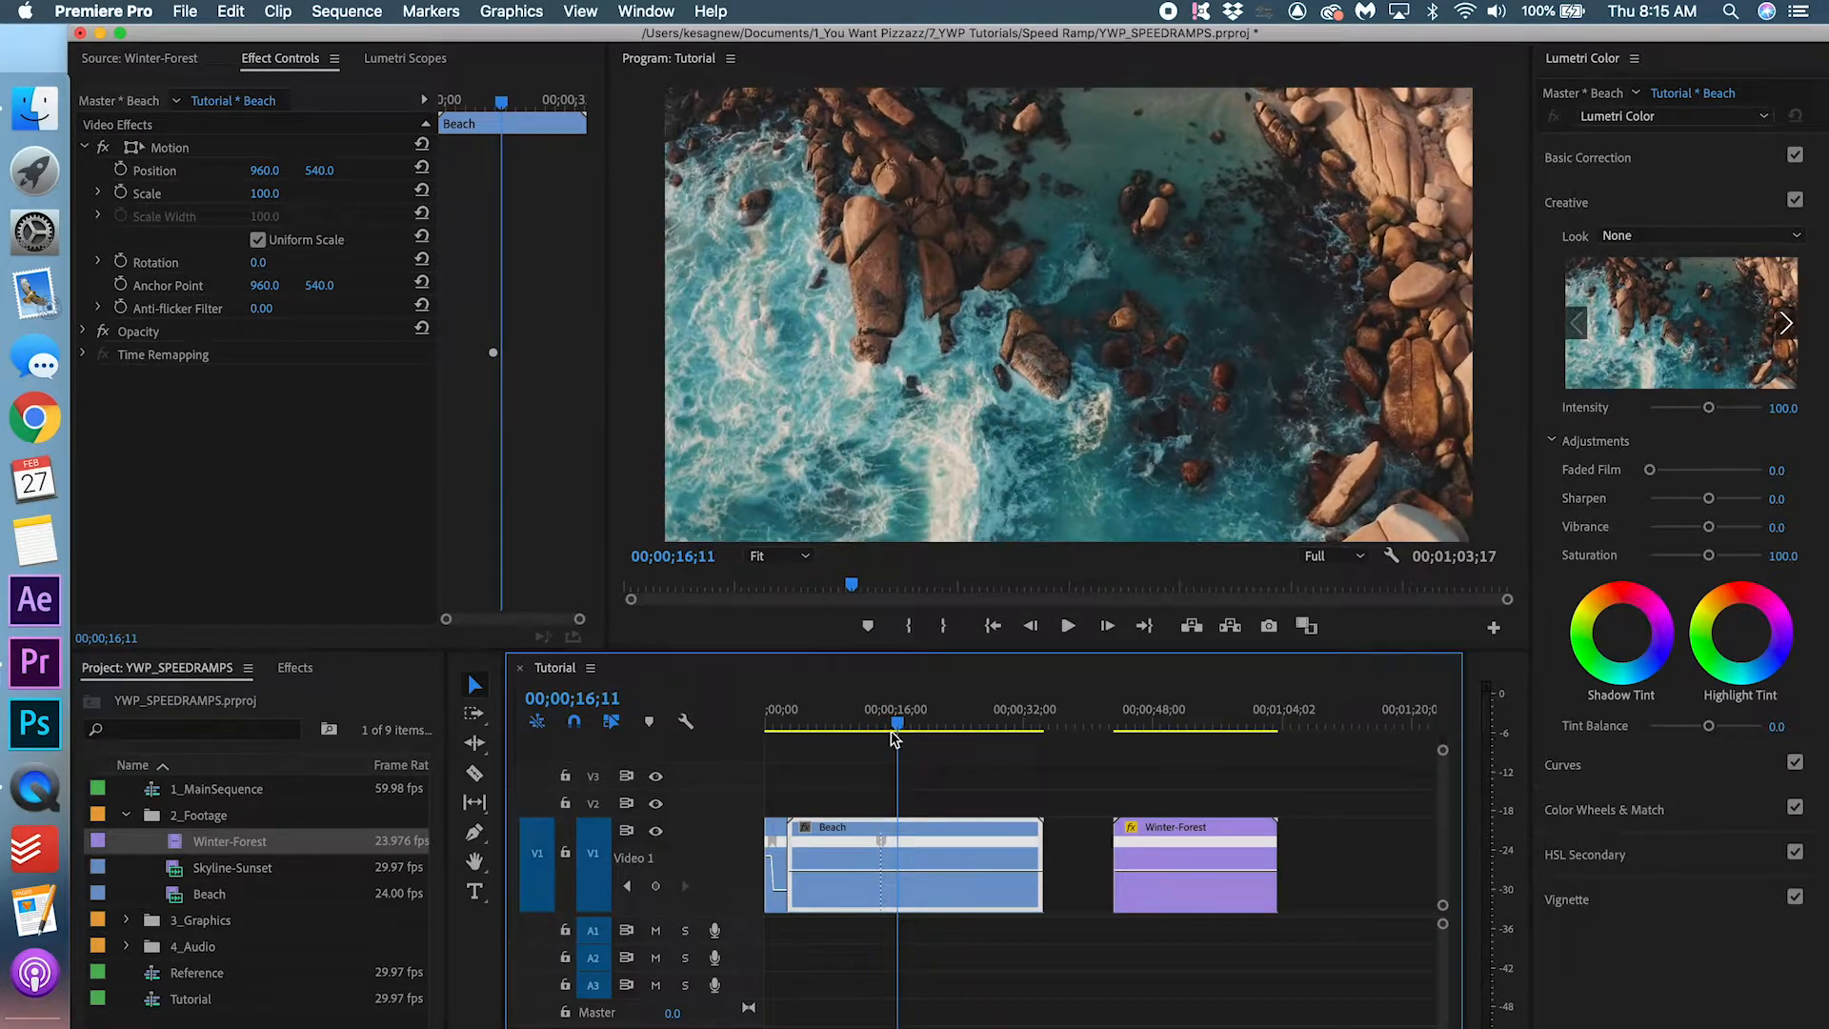
pyautogui.moveTo(656, 886)
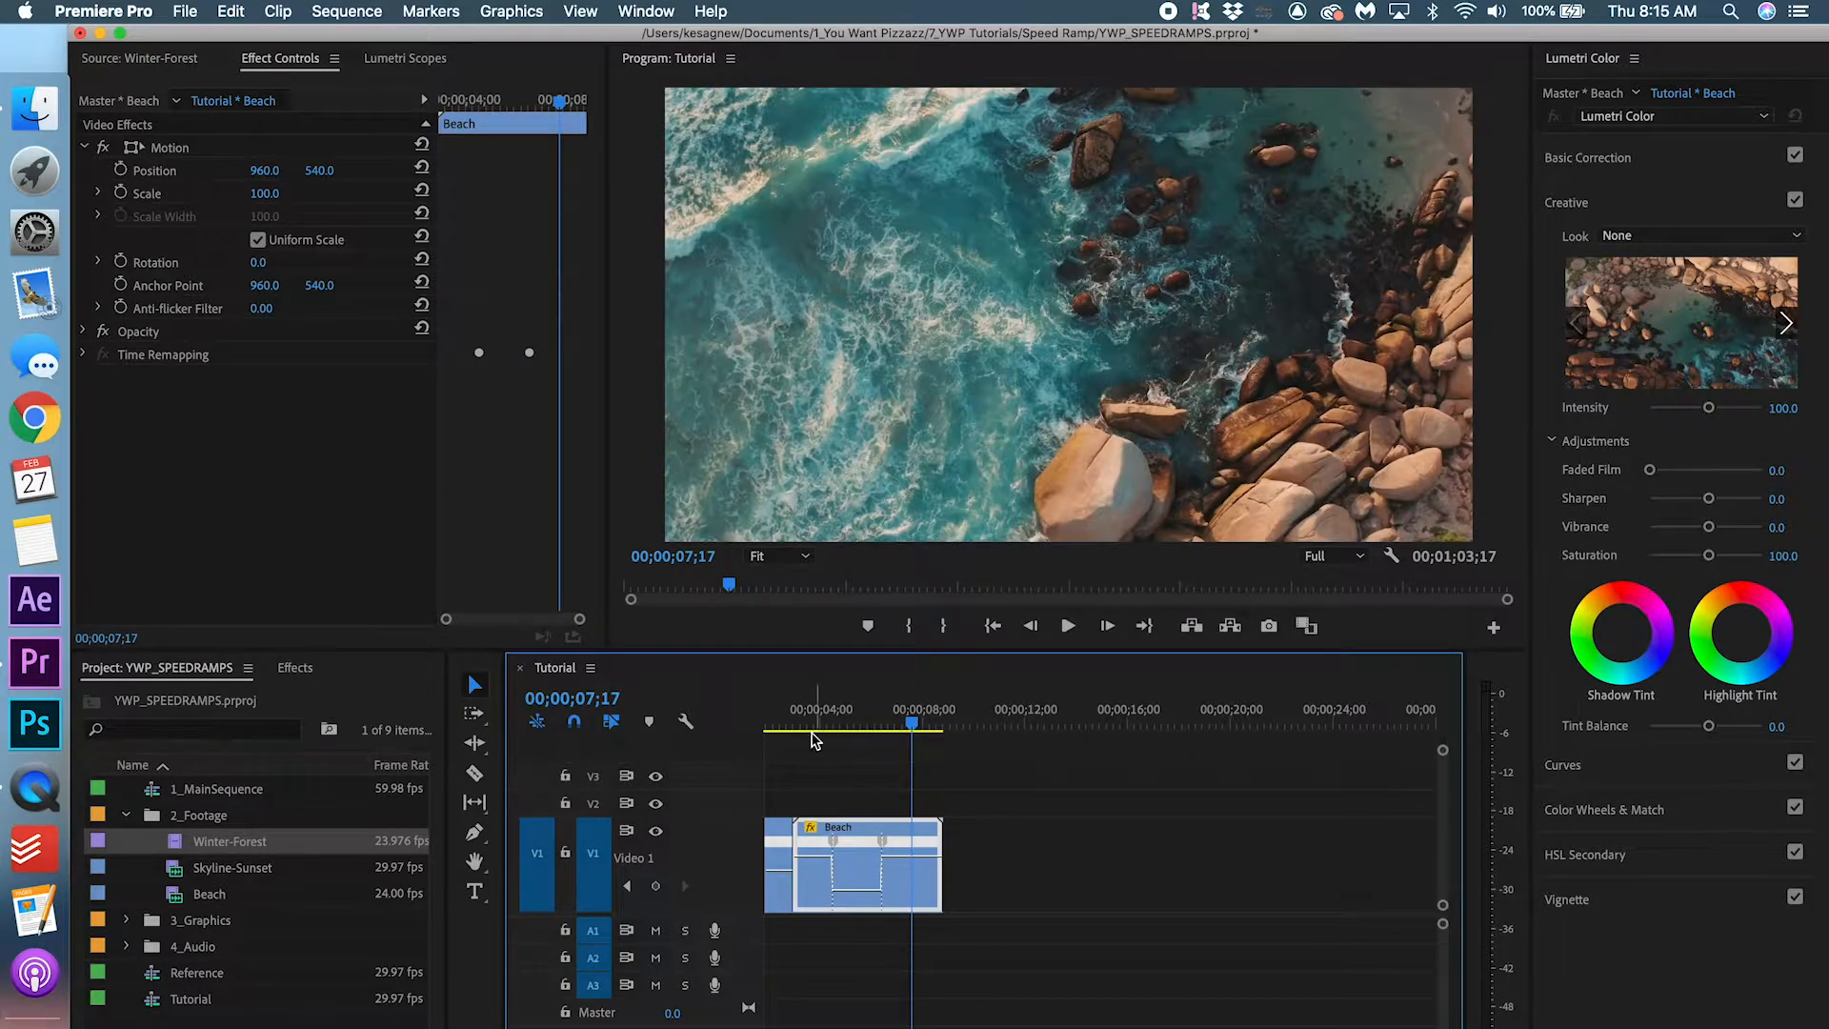
pyautogui.click(1067, 624)
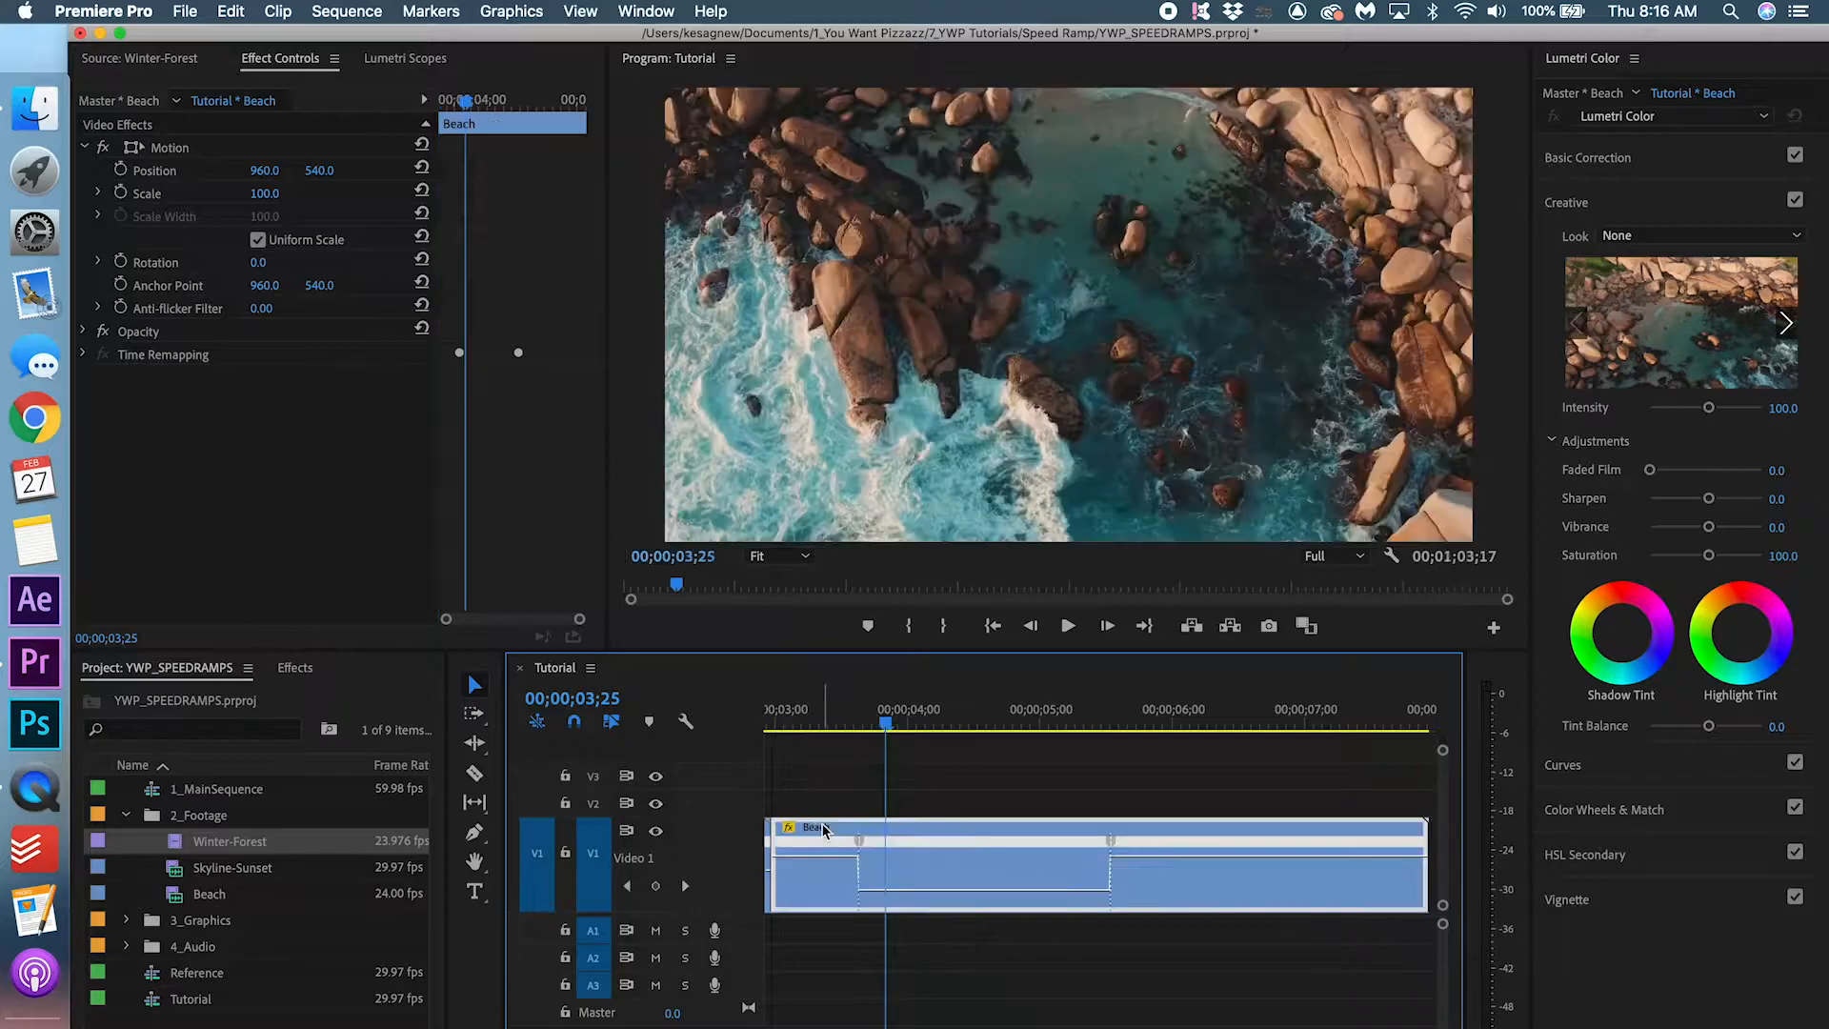
# Speed up both ends of Beach around a normal-speed middle, spreading each keyframe into a gradual ramp
pyautogui.click(1067, 625)
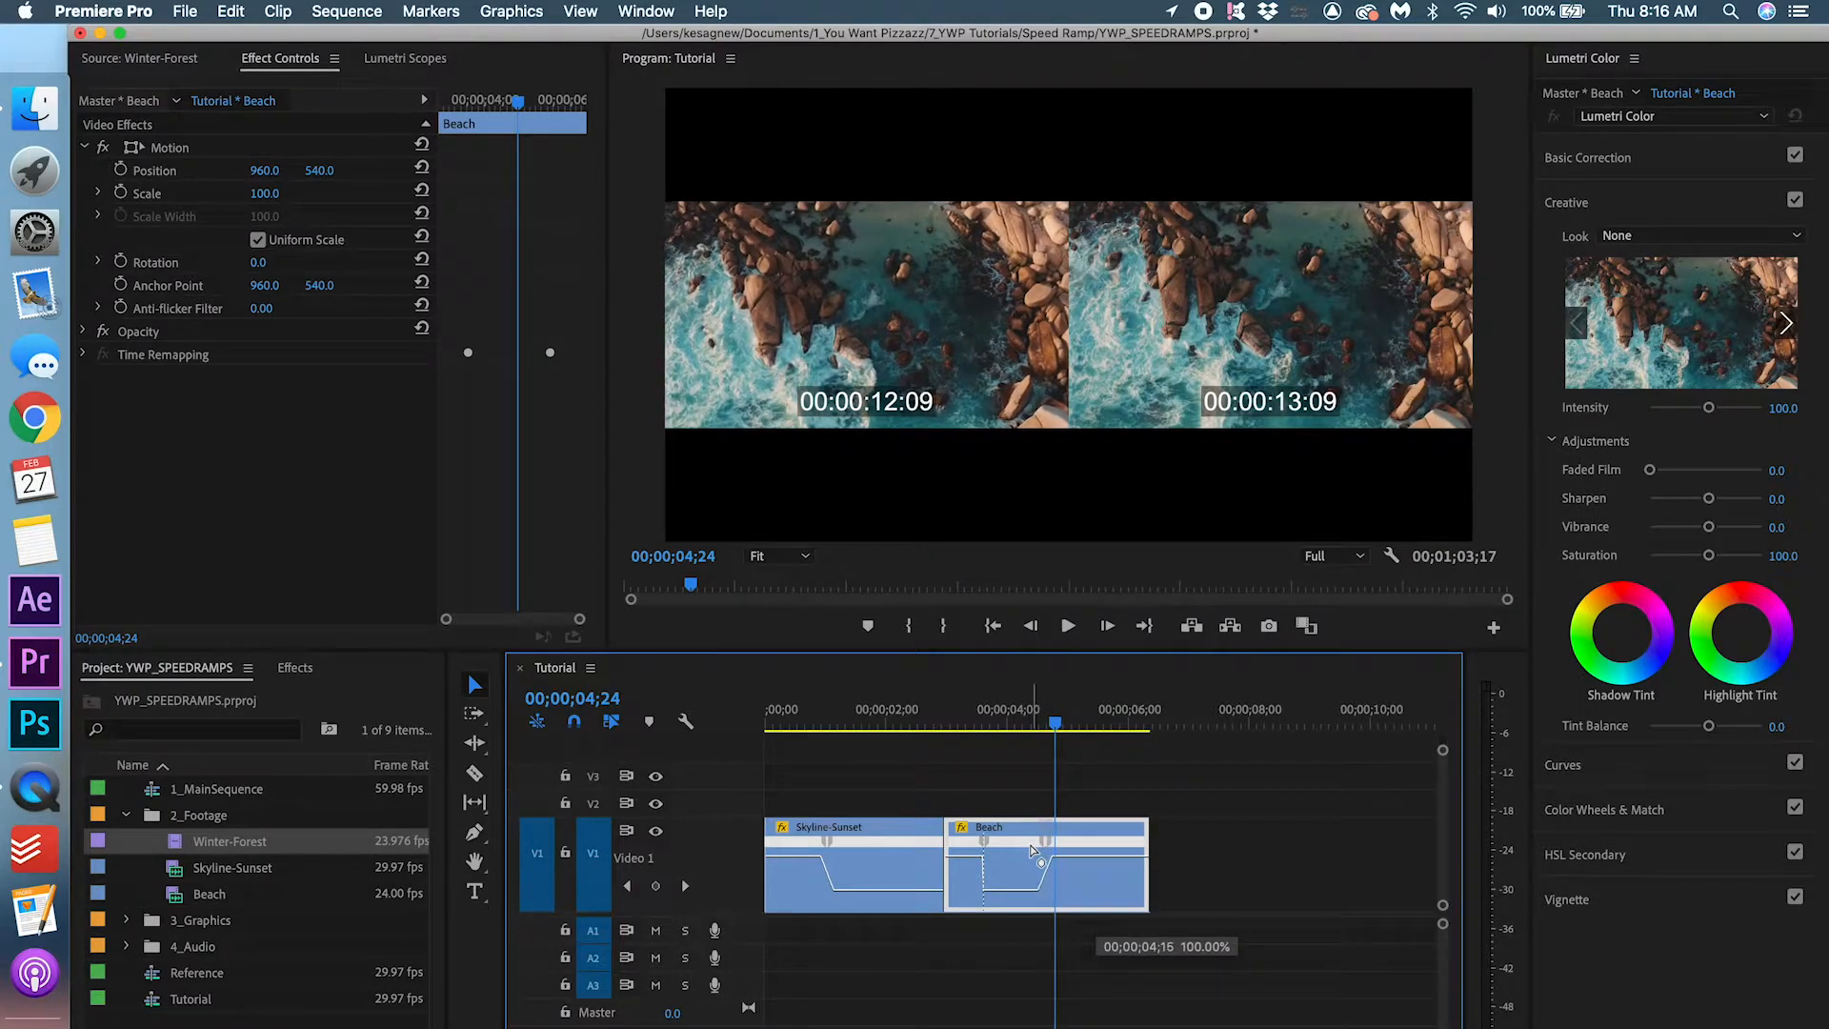
pyautogui.click(1067, 625)
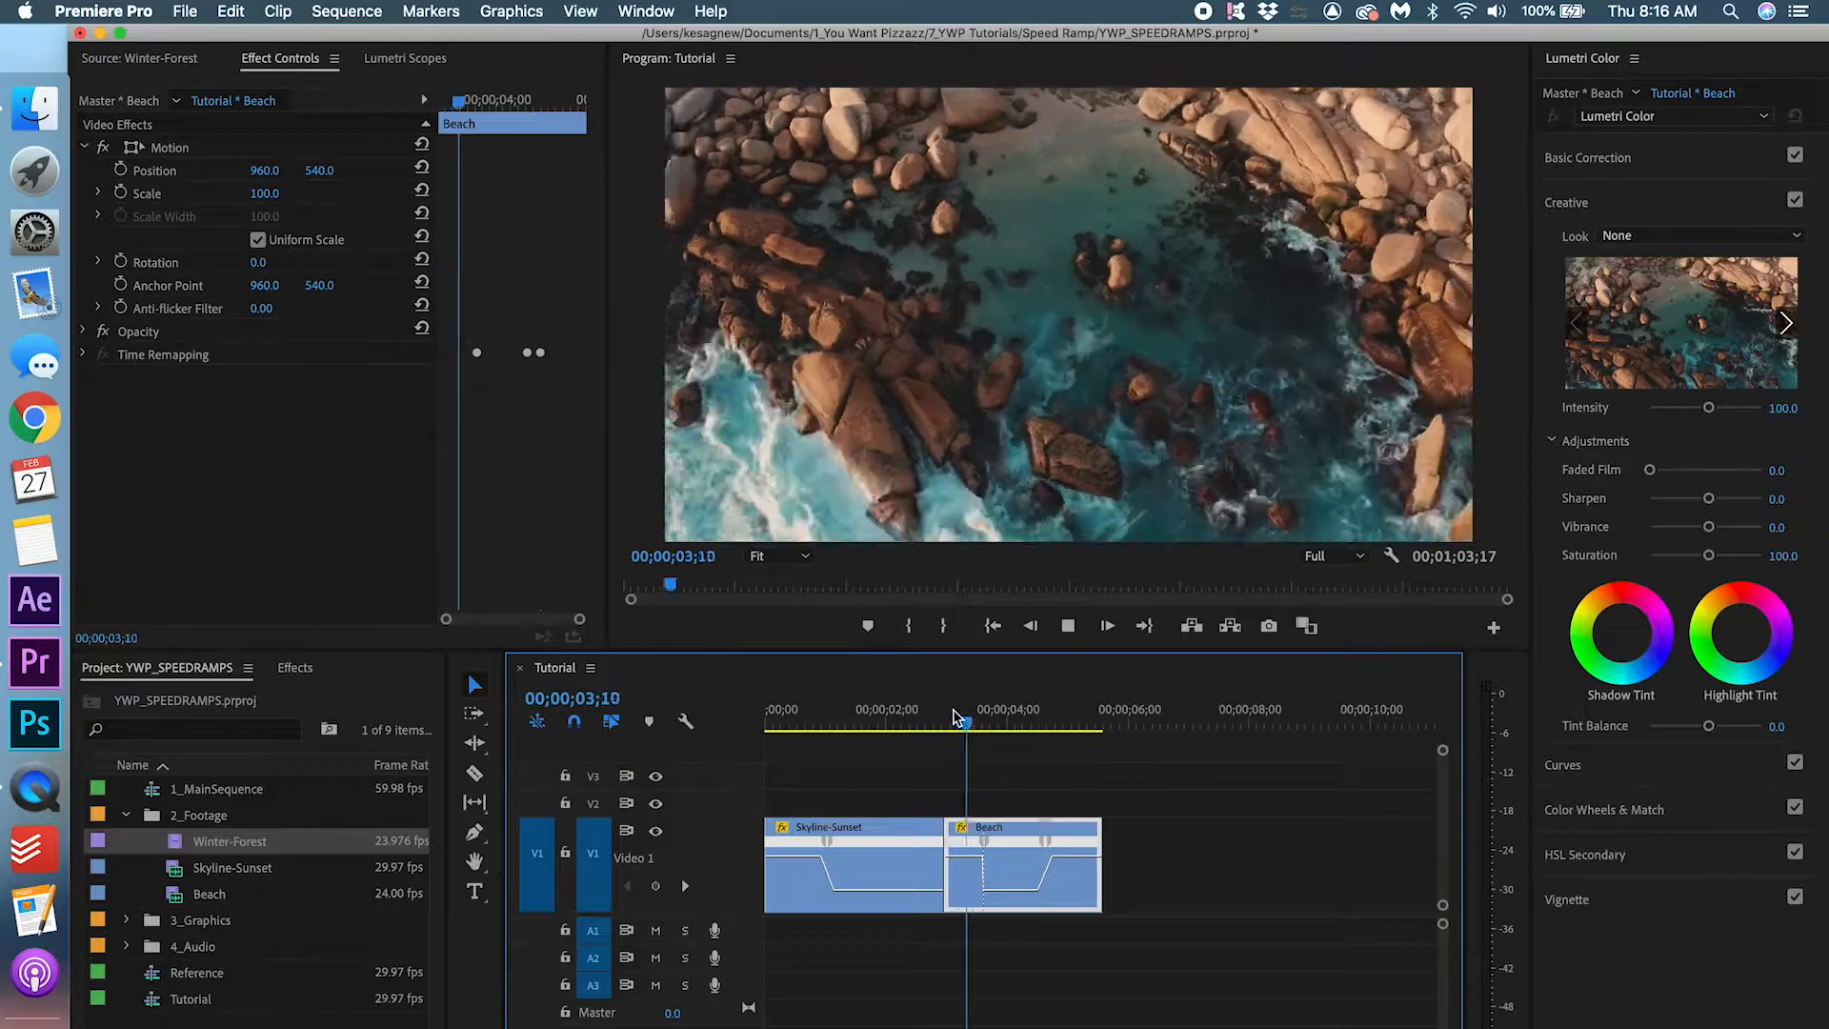
pyautogui.click(946, 720)
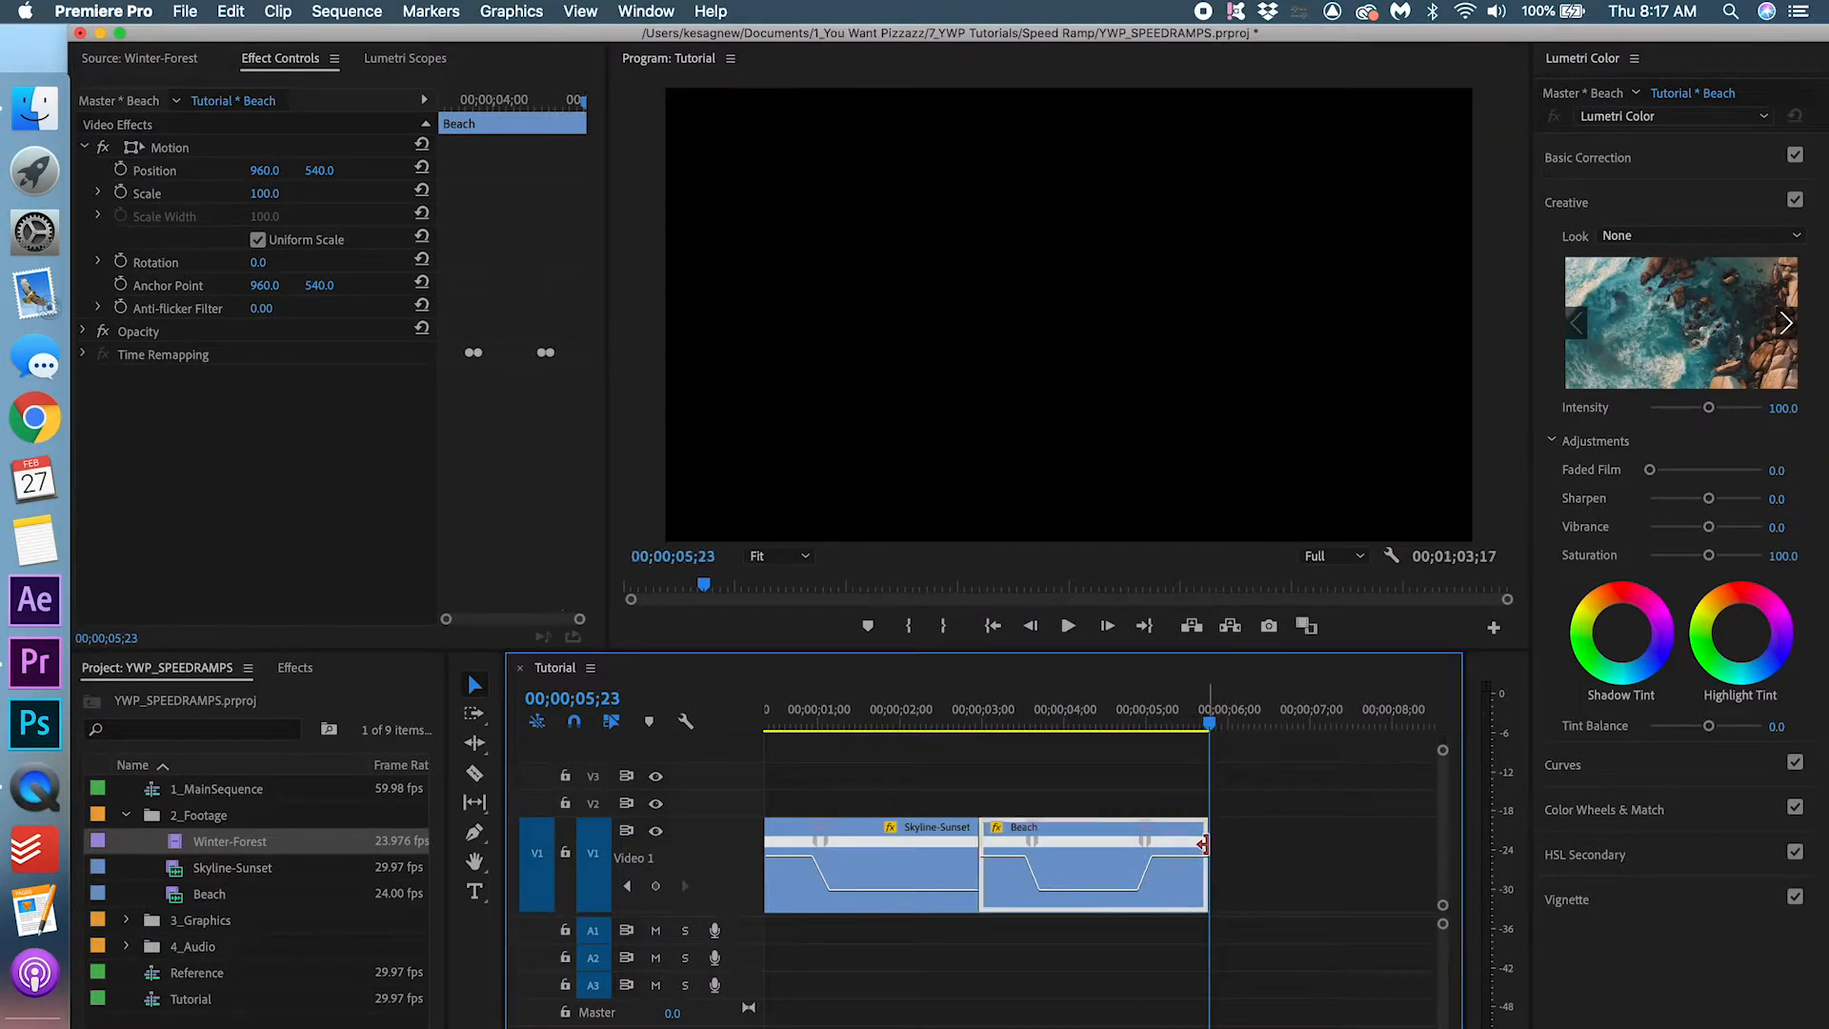
# Place Winter-Forest right after Beach and give its opening a high-speed ramp easing down to normal
pyautogui.click(1220, 976)
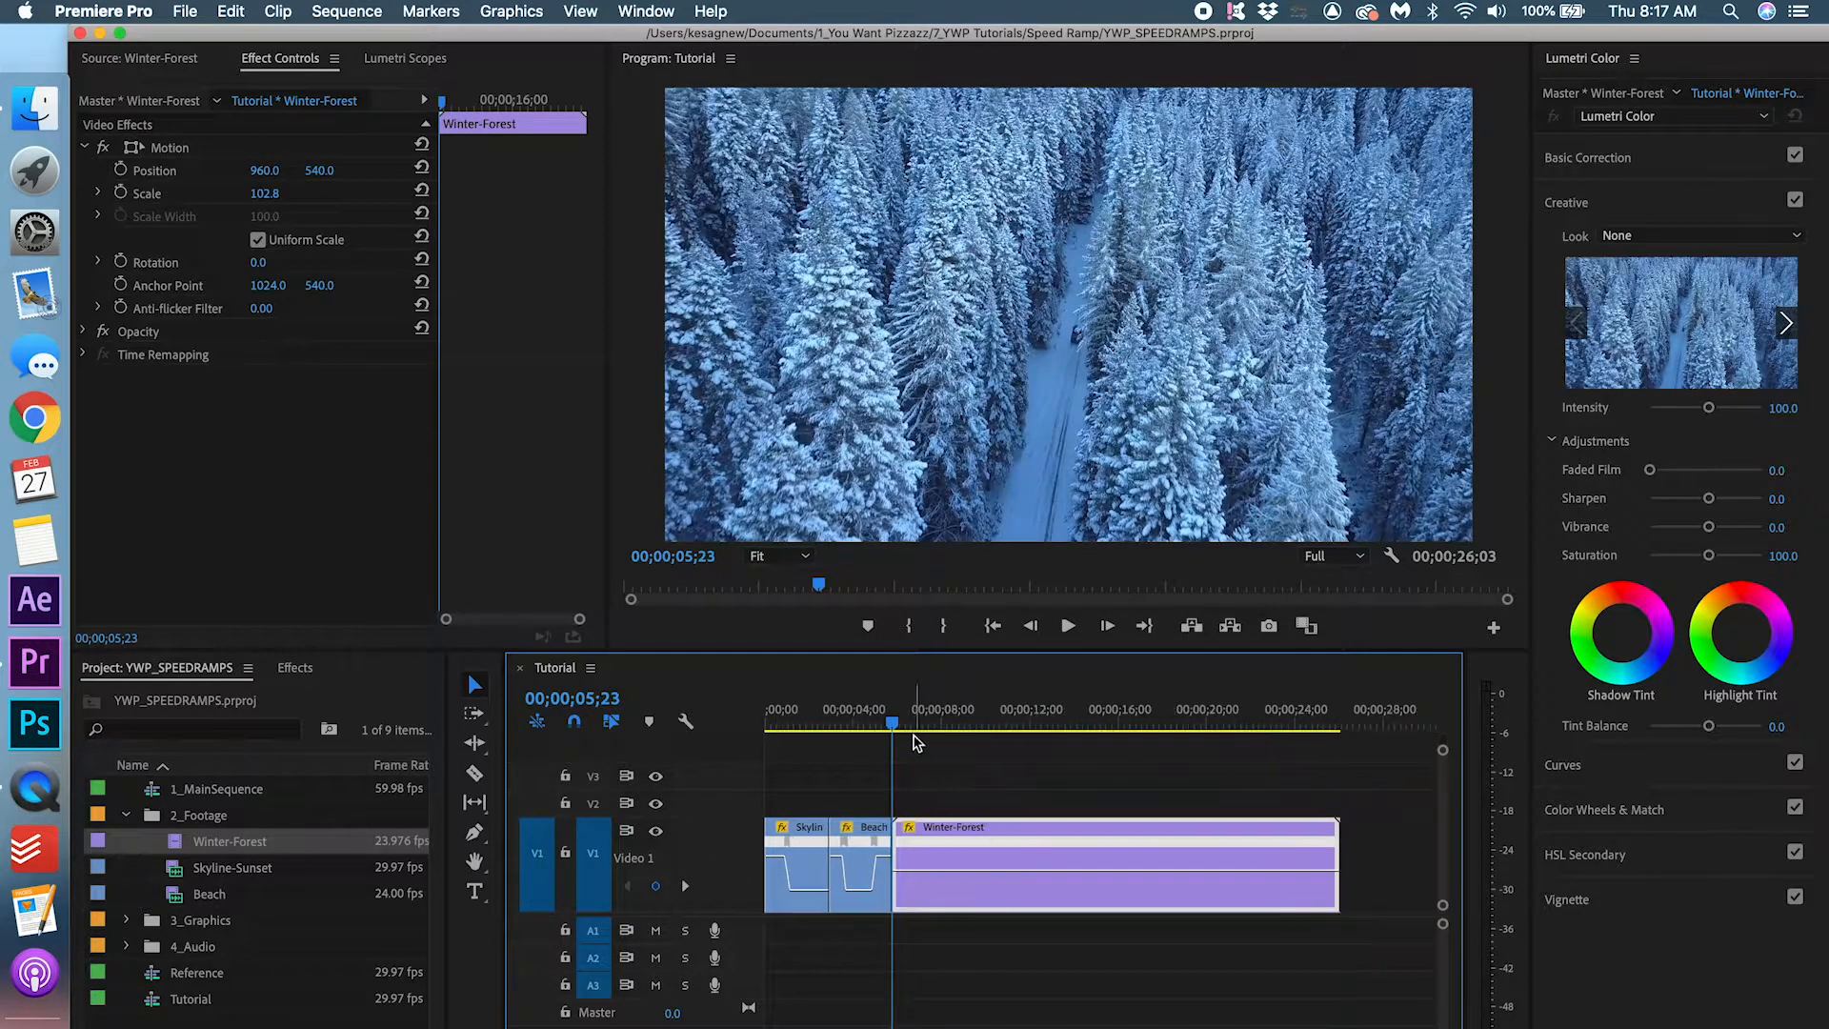
pyautogui.click(1093, 721)
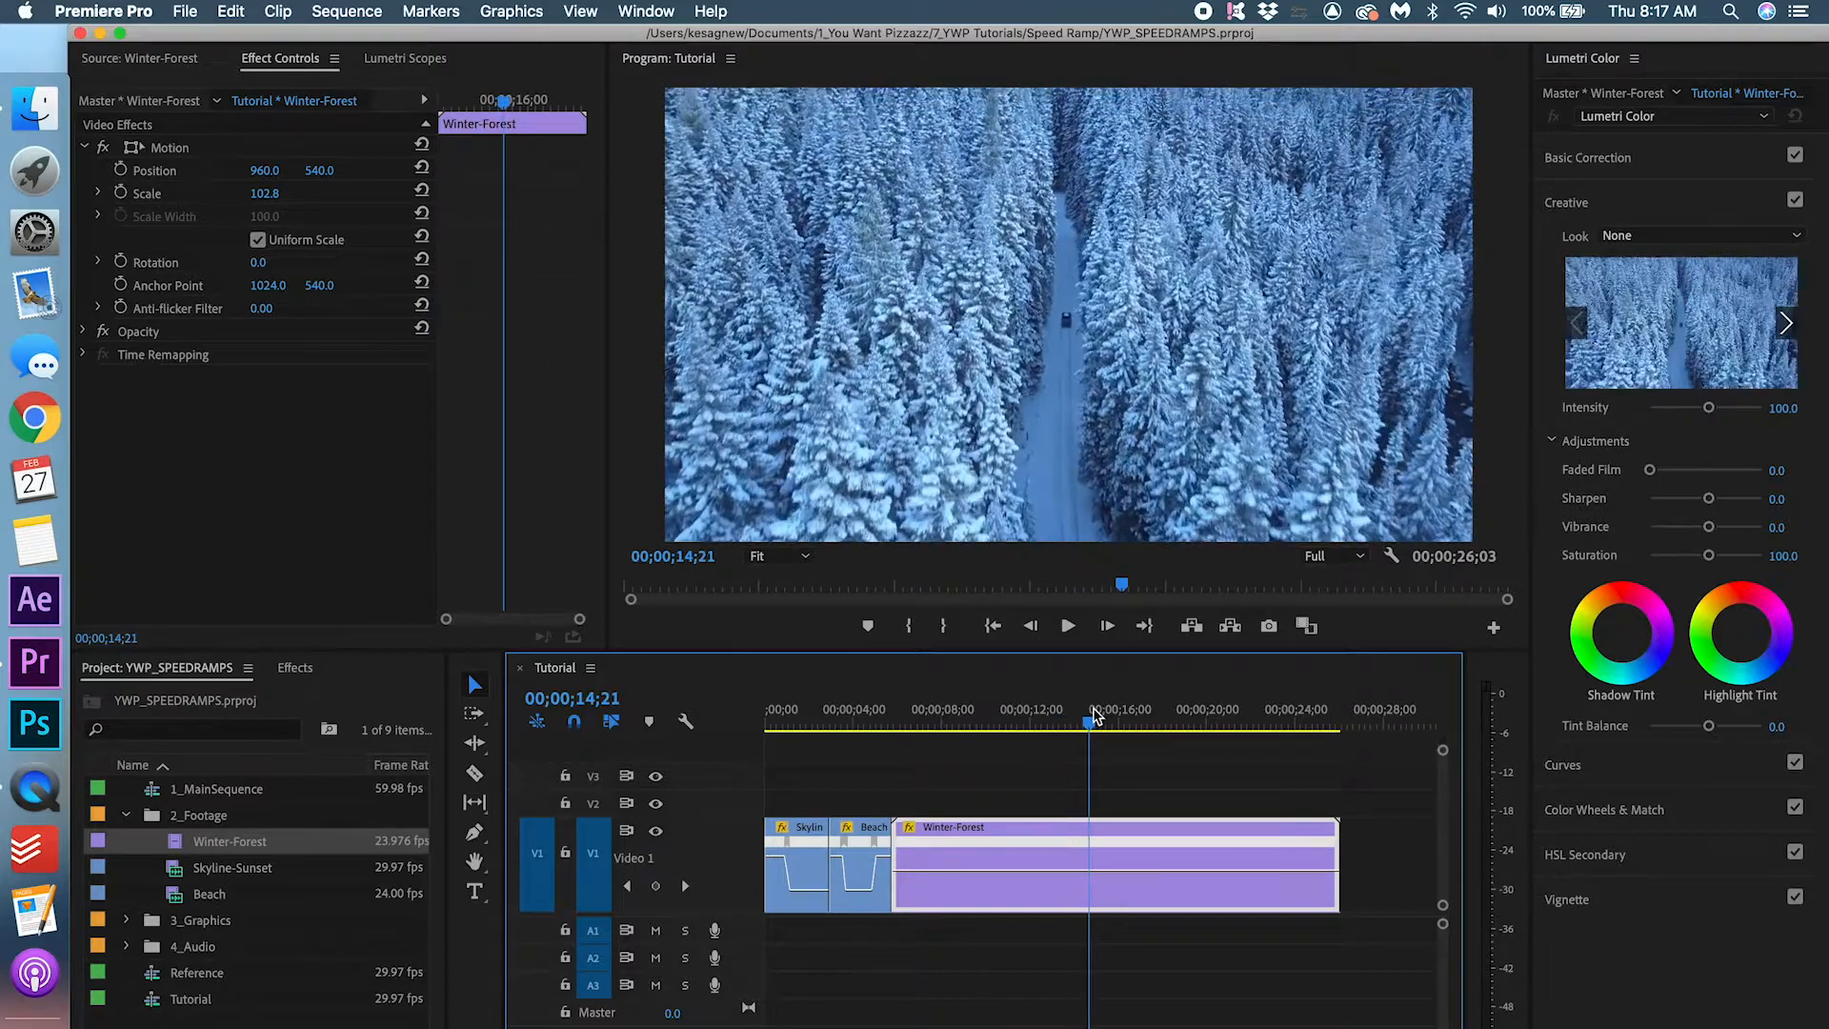
pyautogui.click(1046, 724)
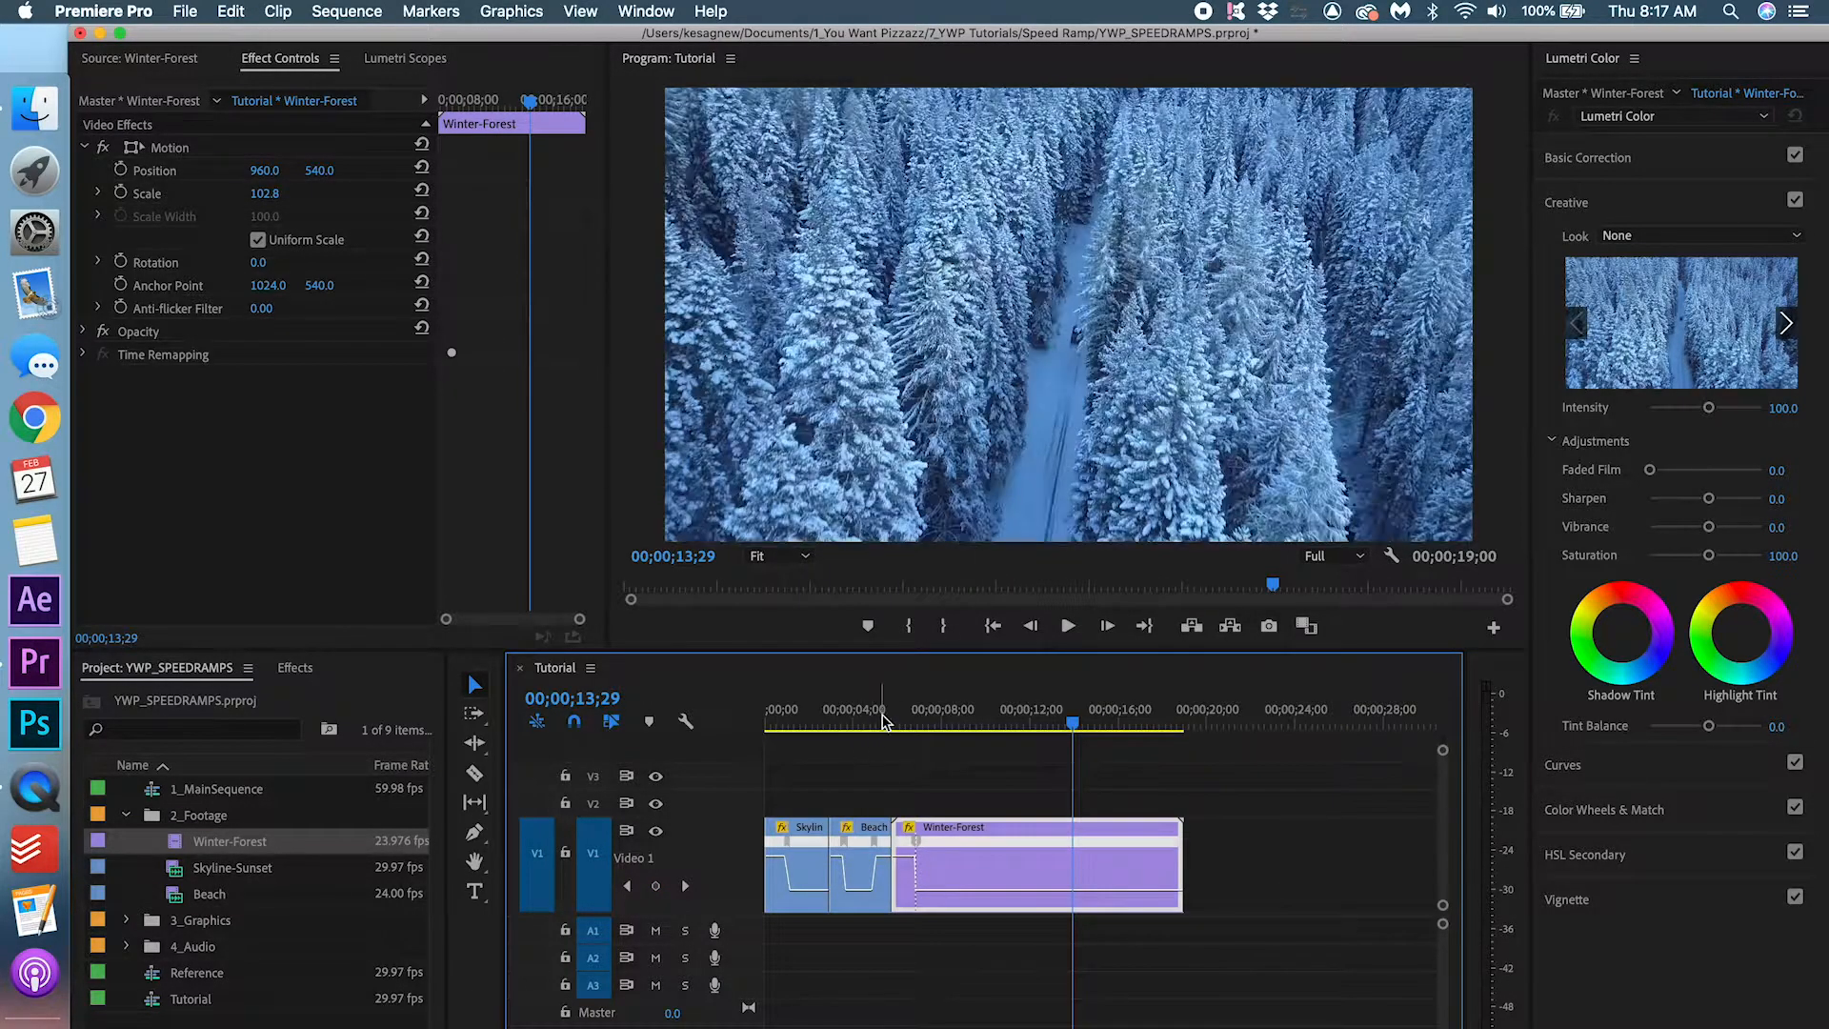
pyautogui.click(1067, 625)
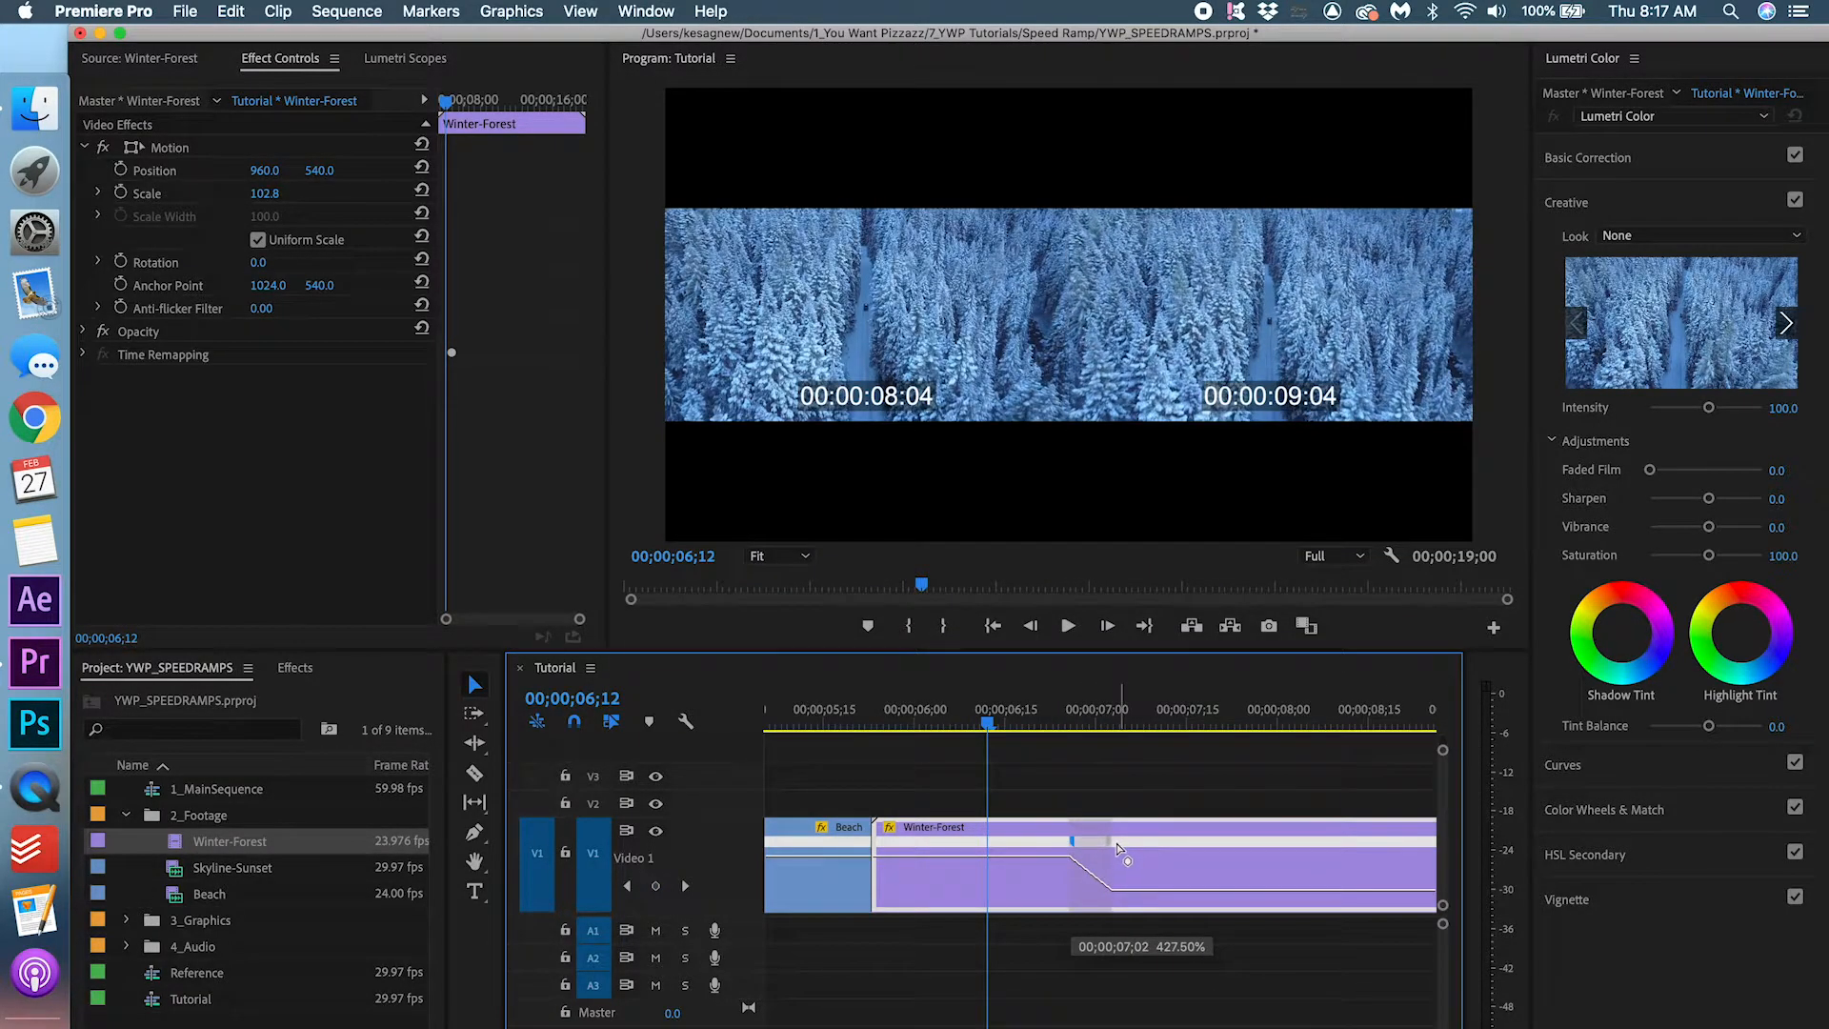
pyautogui.click(874, 724)
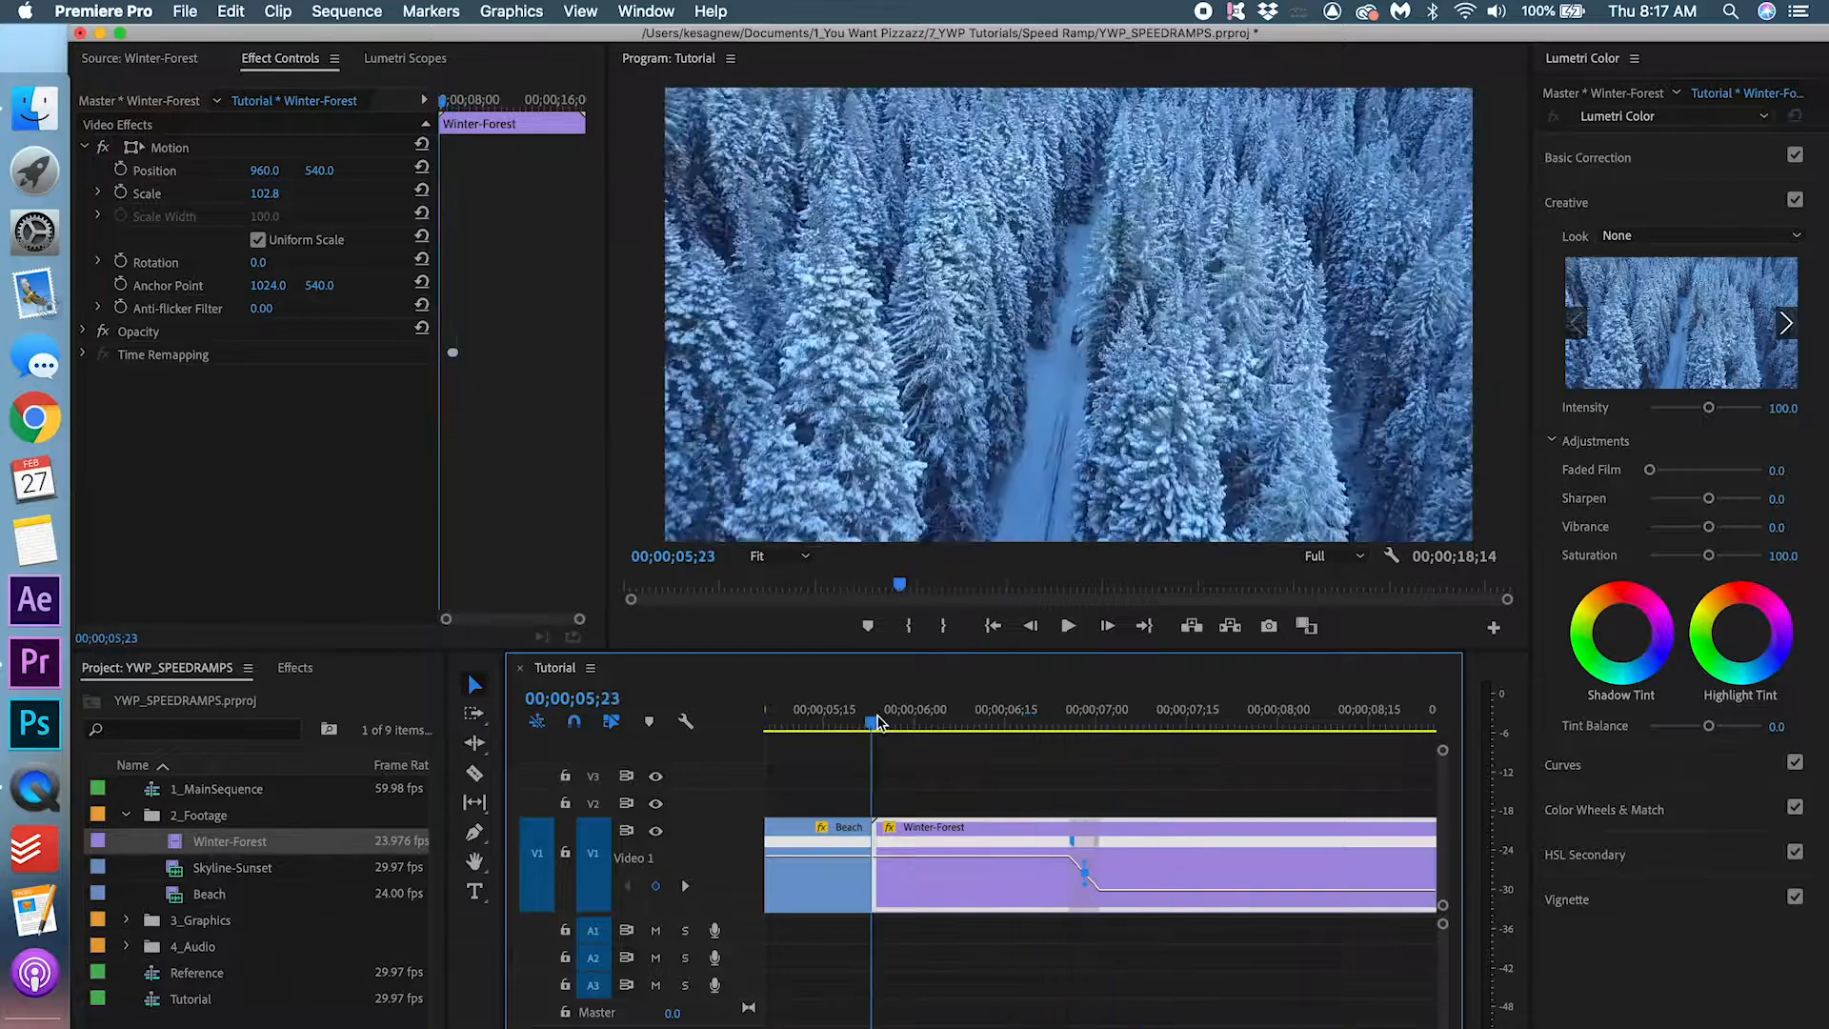
# Play back the speed ramp across the Beach to Winter-Forest cut
pyautogui.click(951, 724)
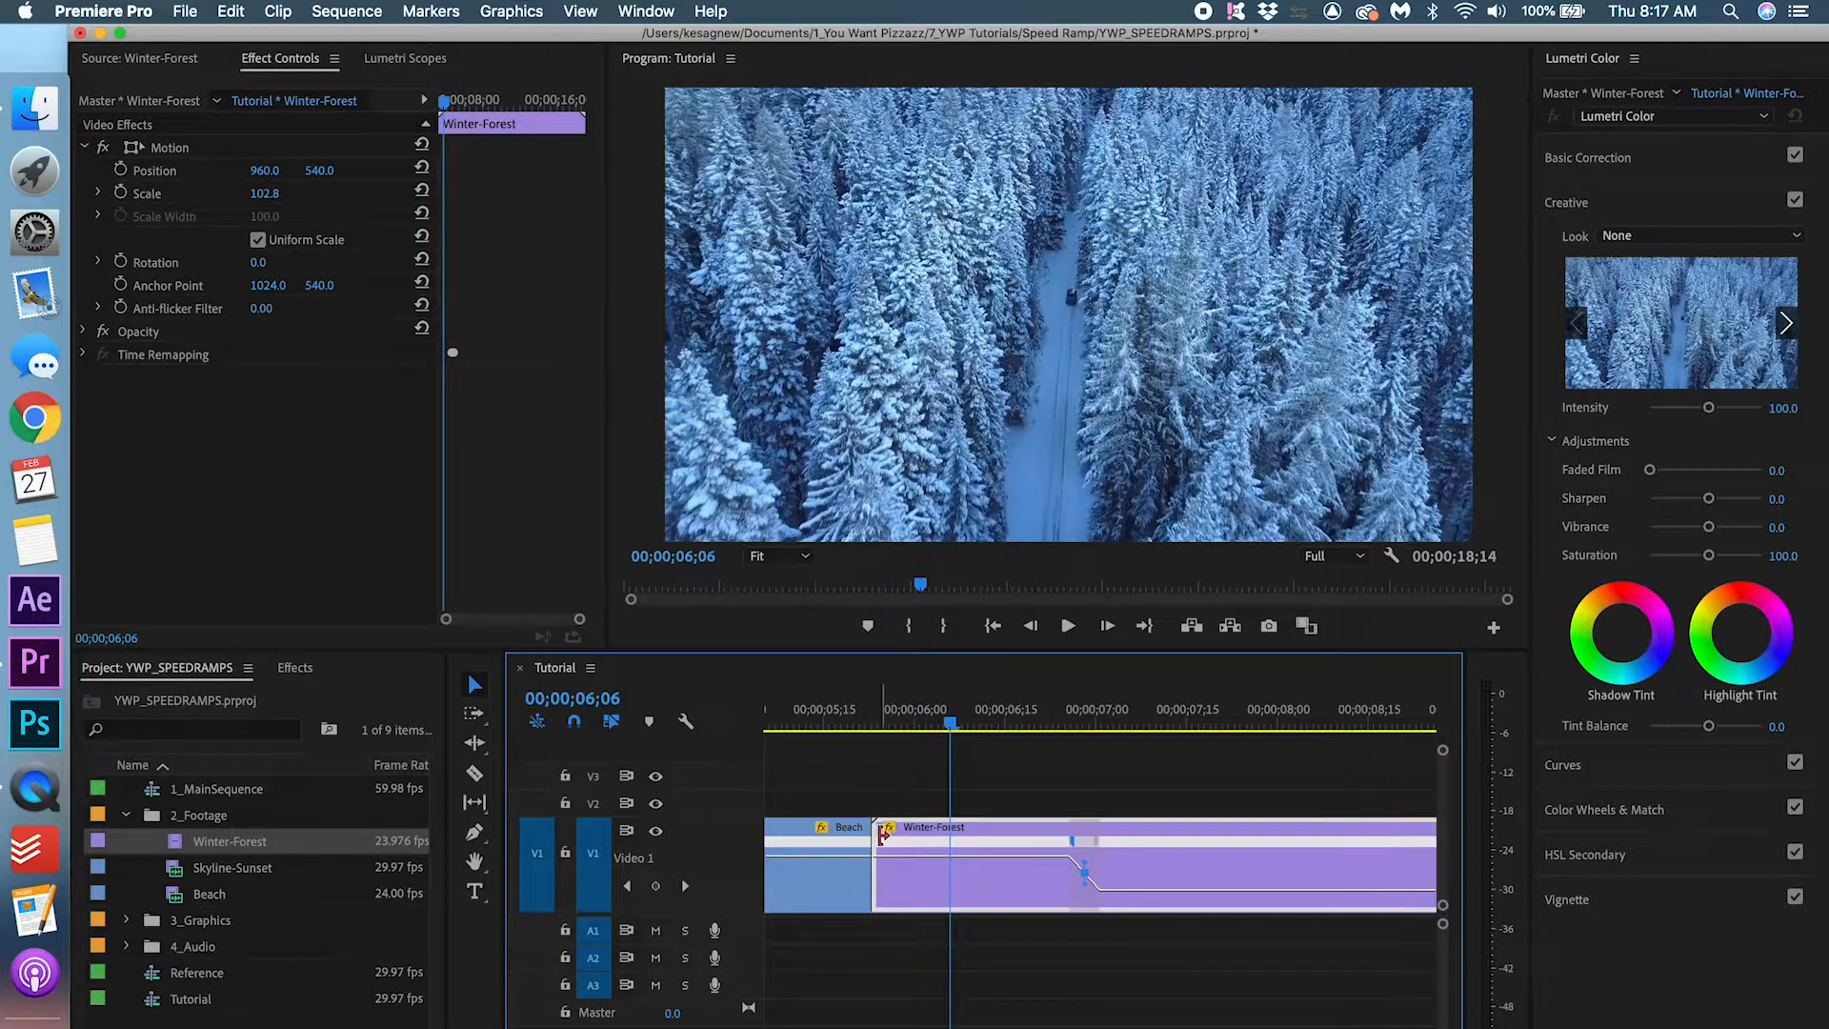
pyautogui.click(1067, 627)
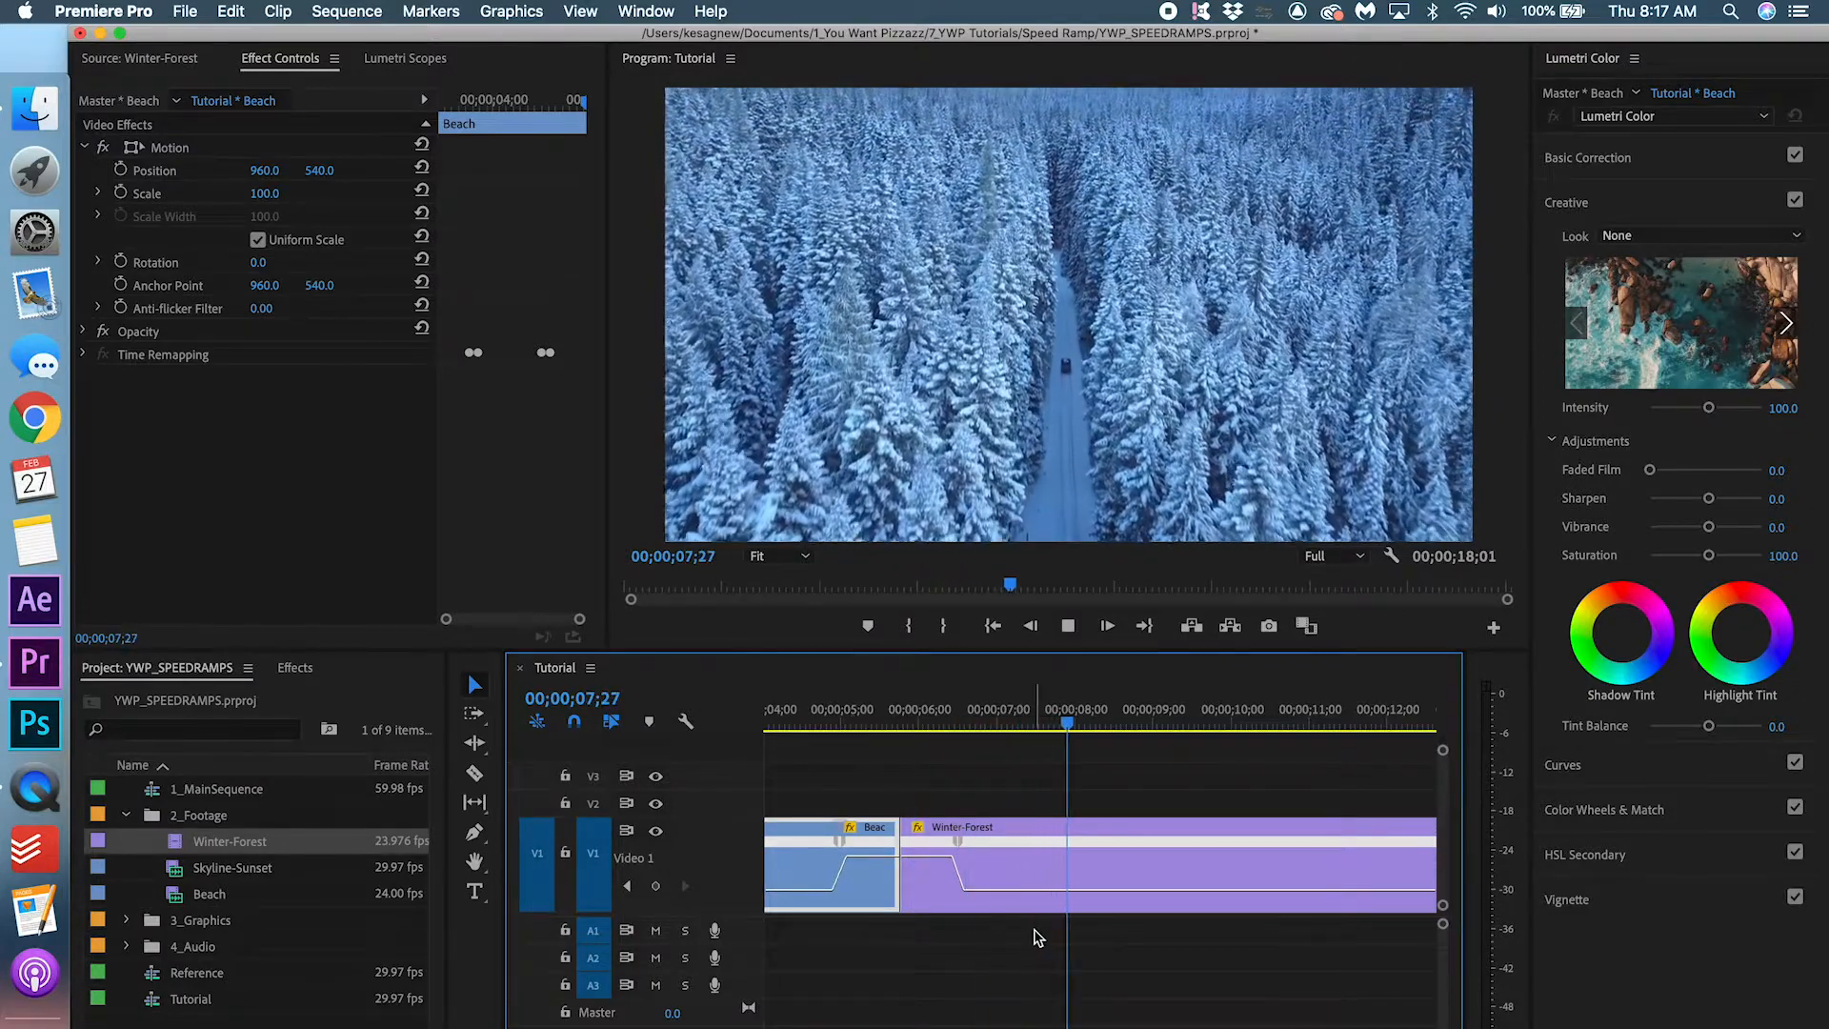
pyautogui.click(1027, 865)
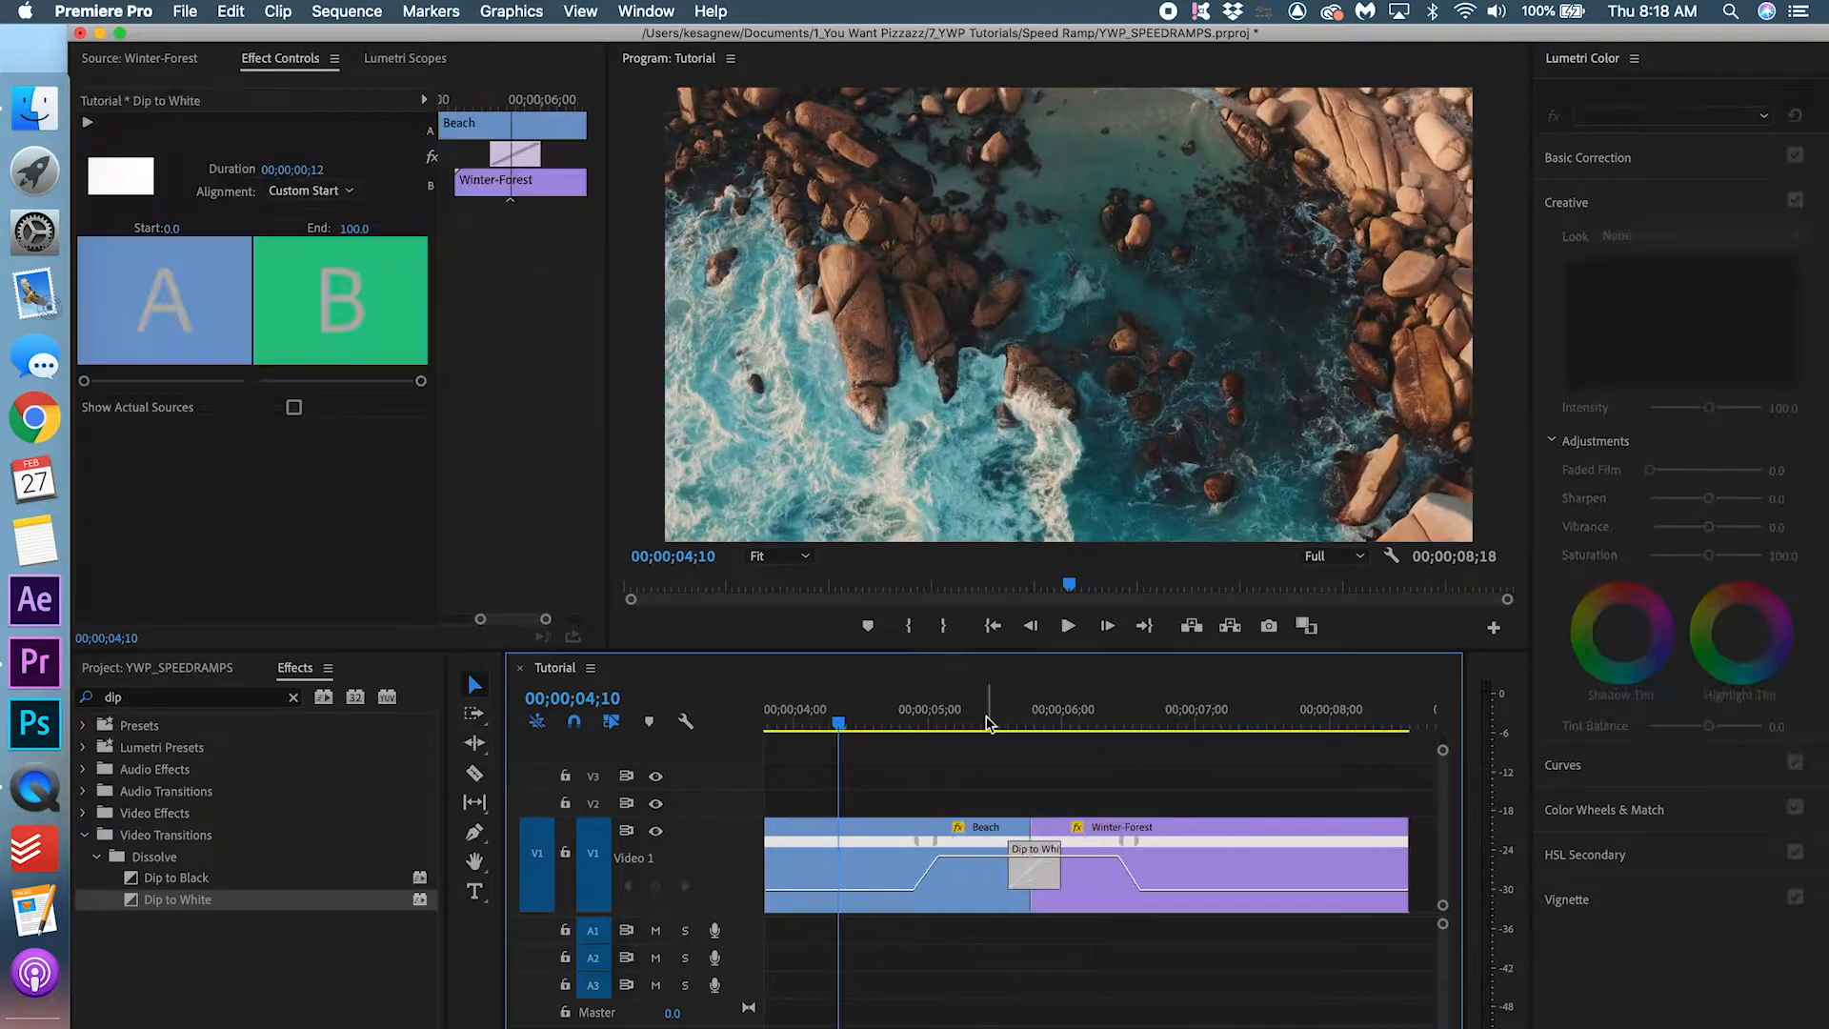
# Review the Dip to White transition between Beach and Winter-Forest, then return to the YouTube channel page
pyautogui.click(1067, 625)
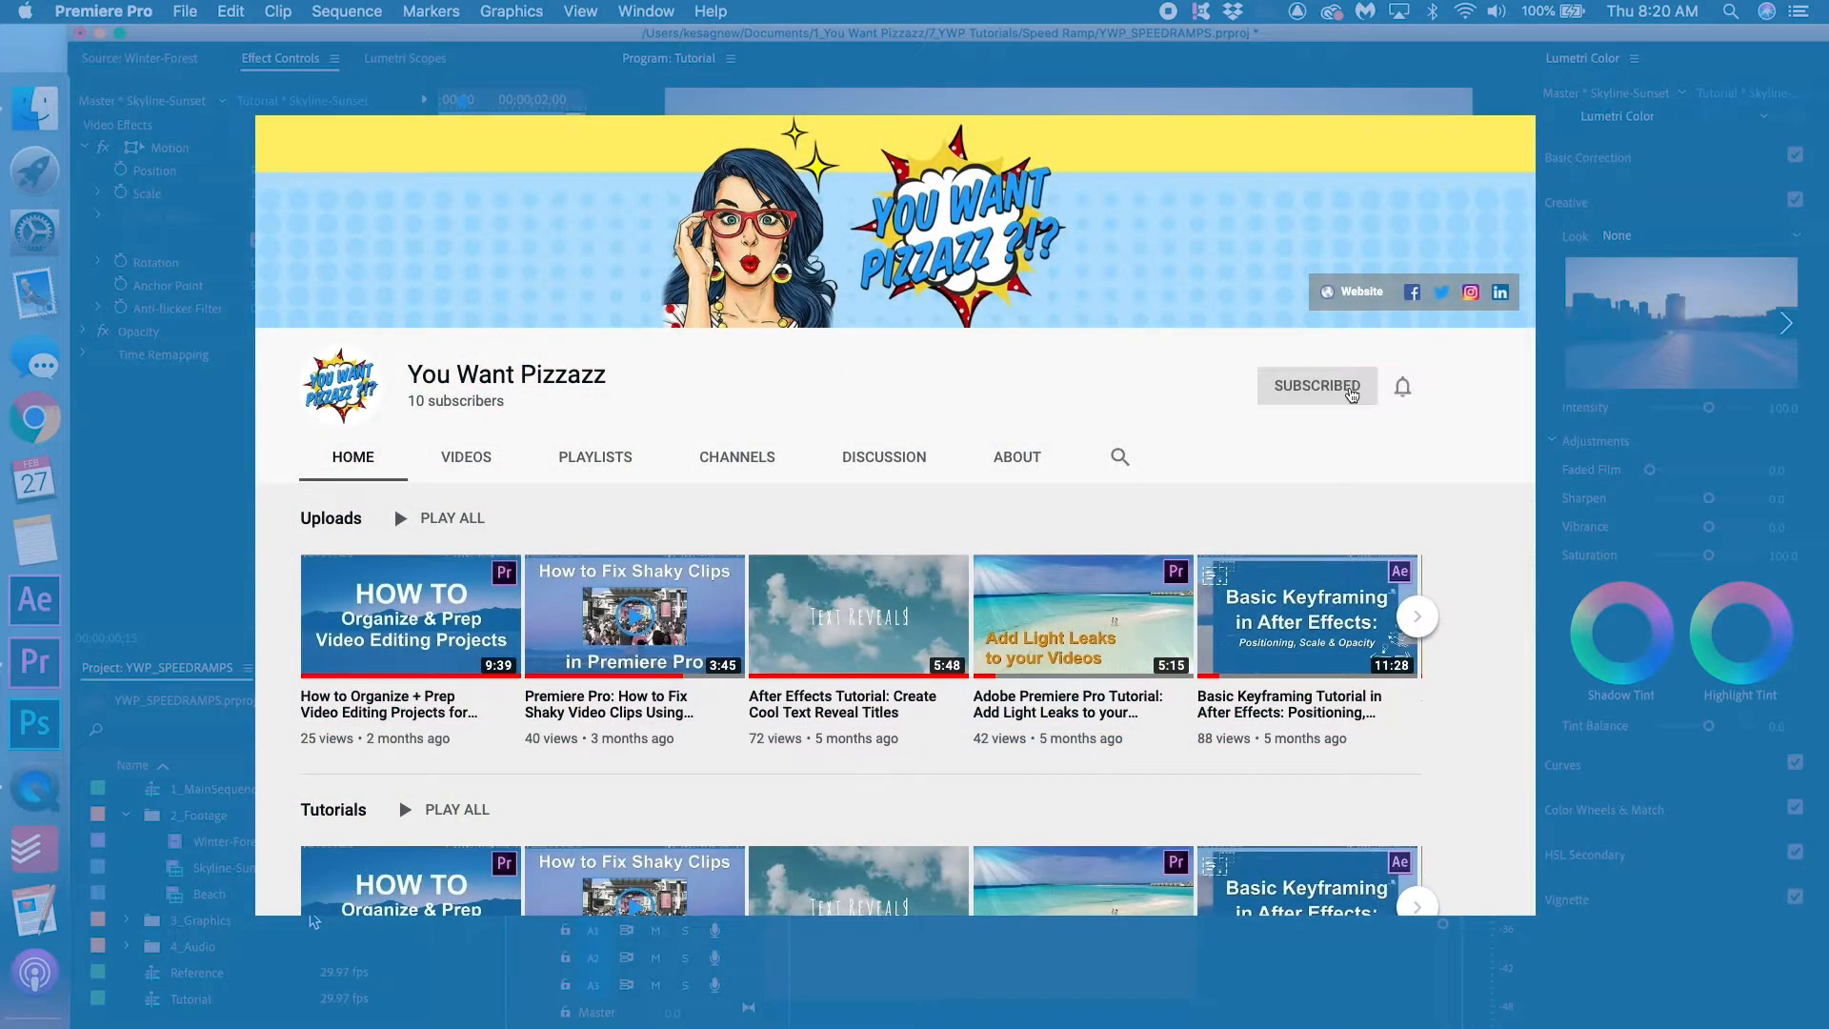
pyautogui.click(1403, 387)
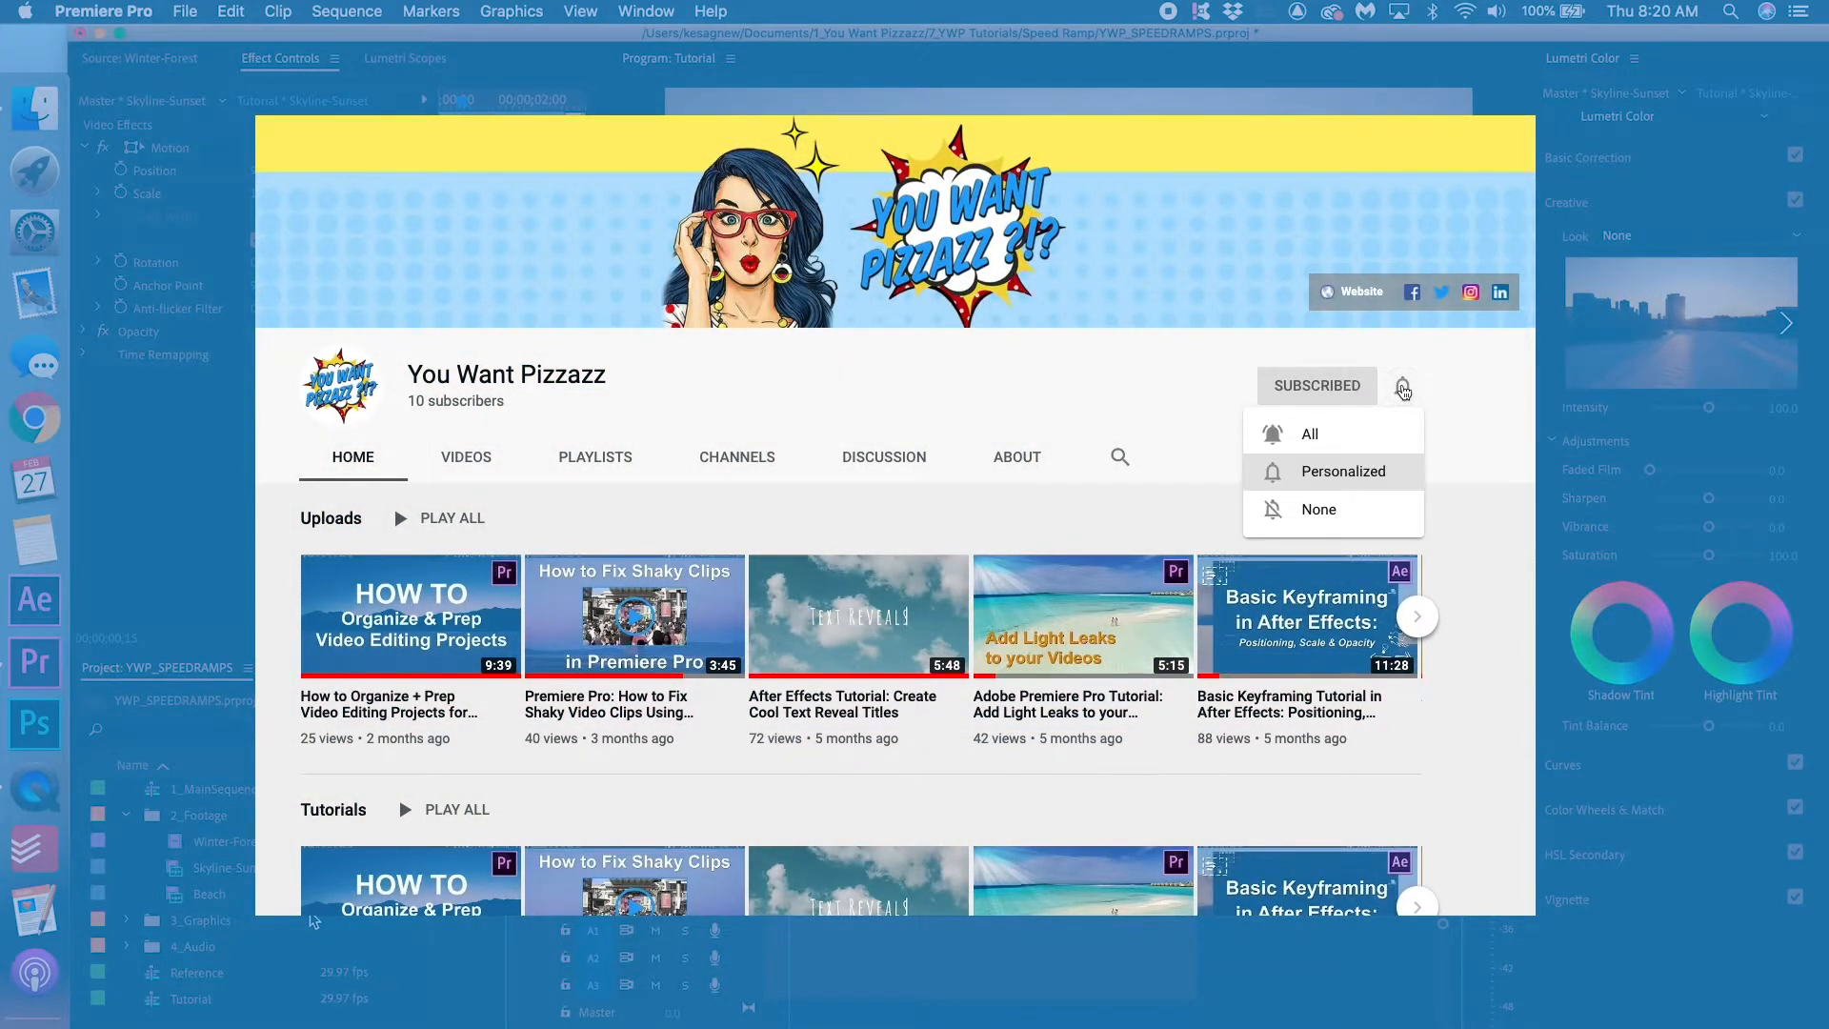